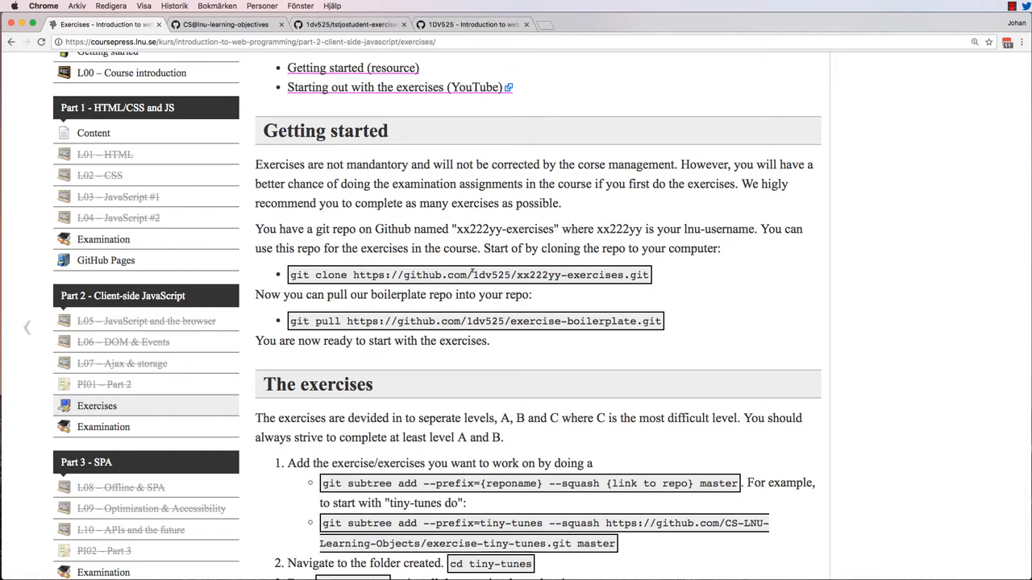
# Mark the 1dv525 part of the pull URL and scroll down through the exercise instructions
pyautogui.doubleClick(490, 274)
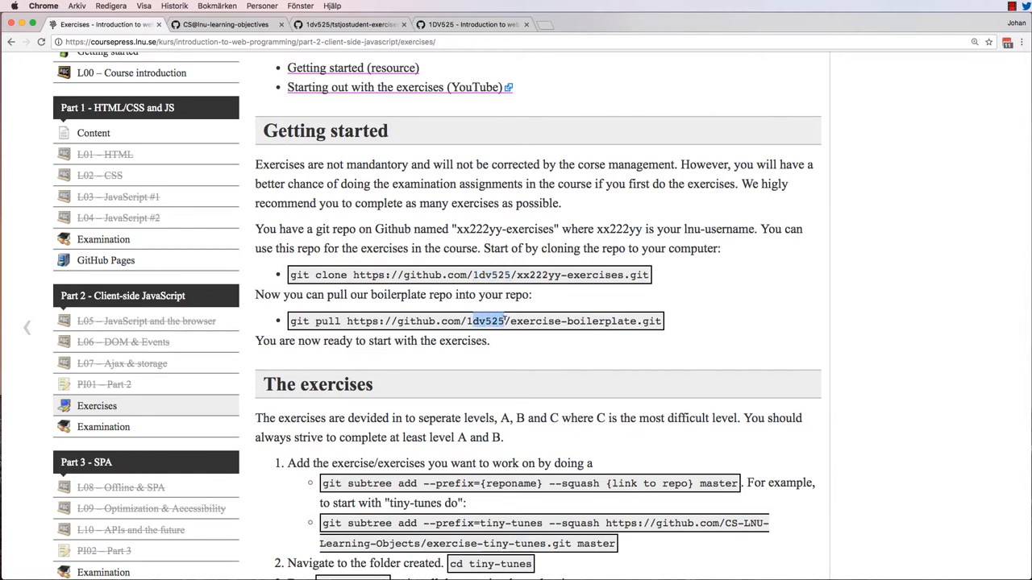
pyautogui.doubleClick(486, 321)
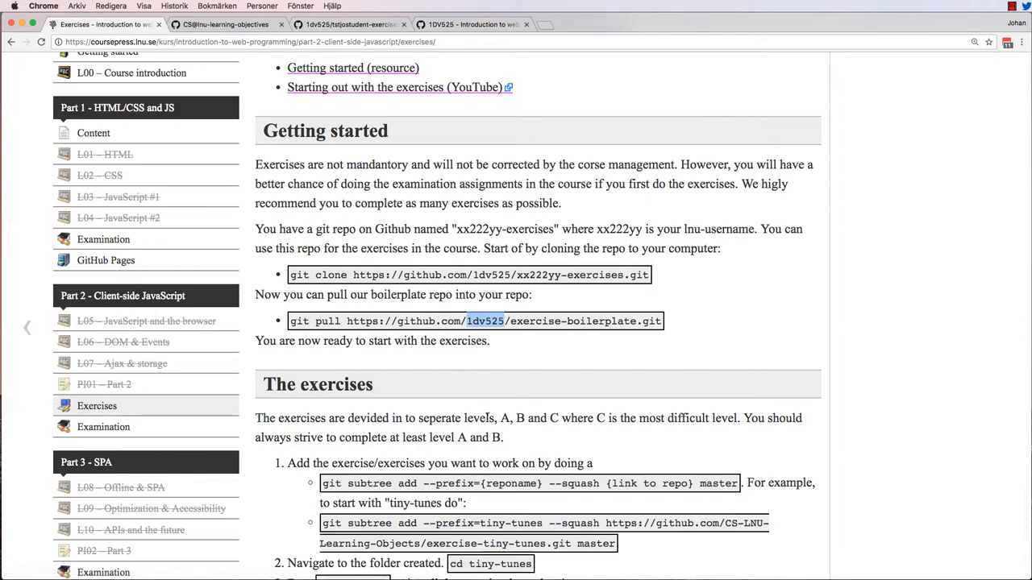
pyautogui.moveTo(451, 391)
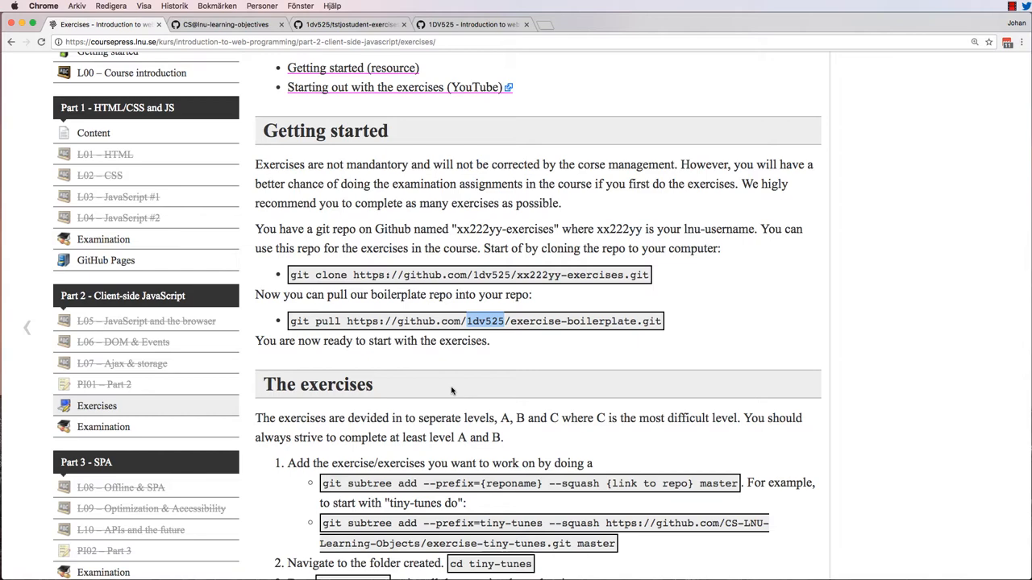
pyautogui.scroll(-3)
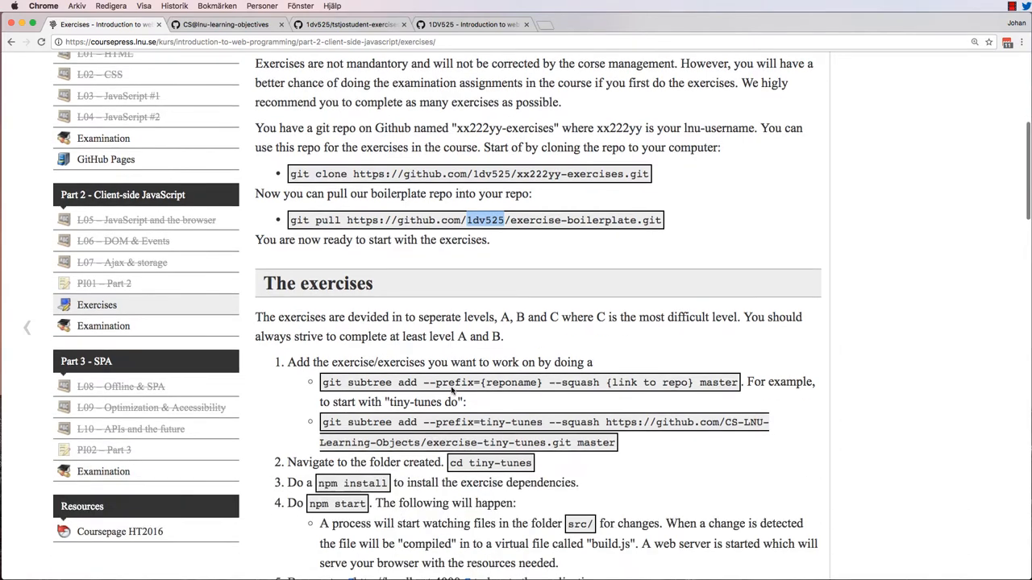
pyautogui.scroll(-3)
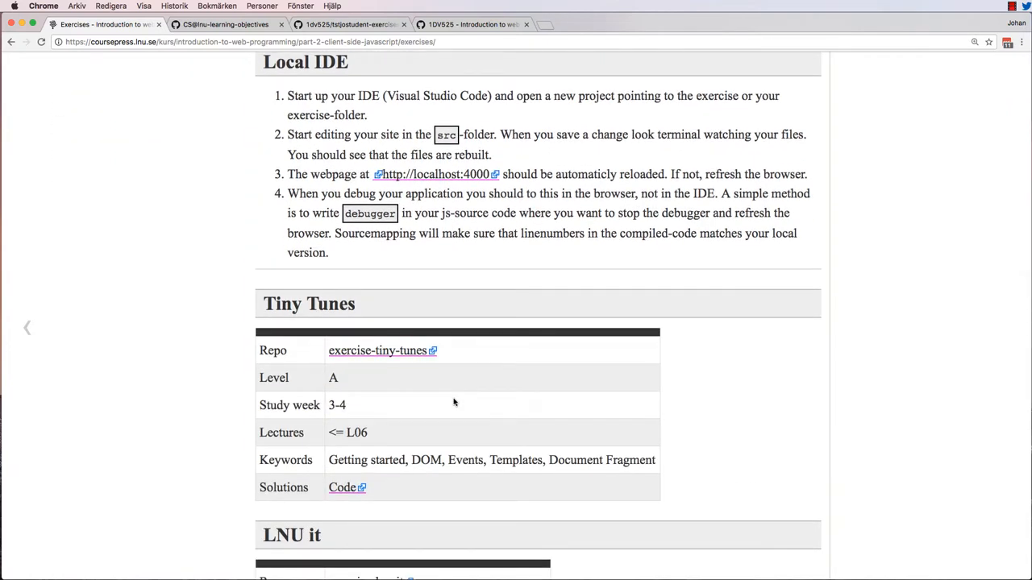
pyautogui.scroll(-3)
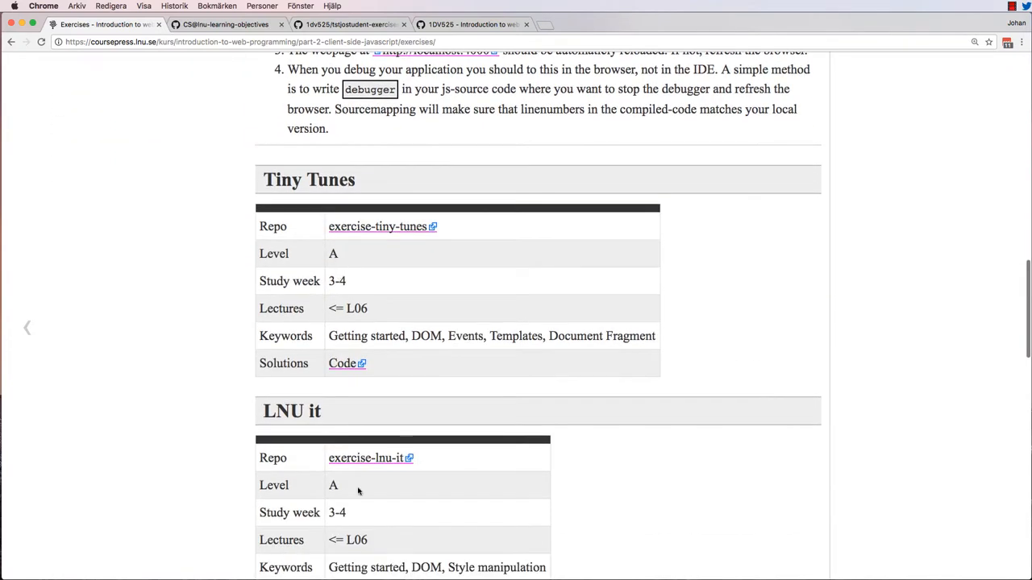
pyautogui.scroll(-3)
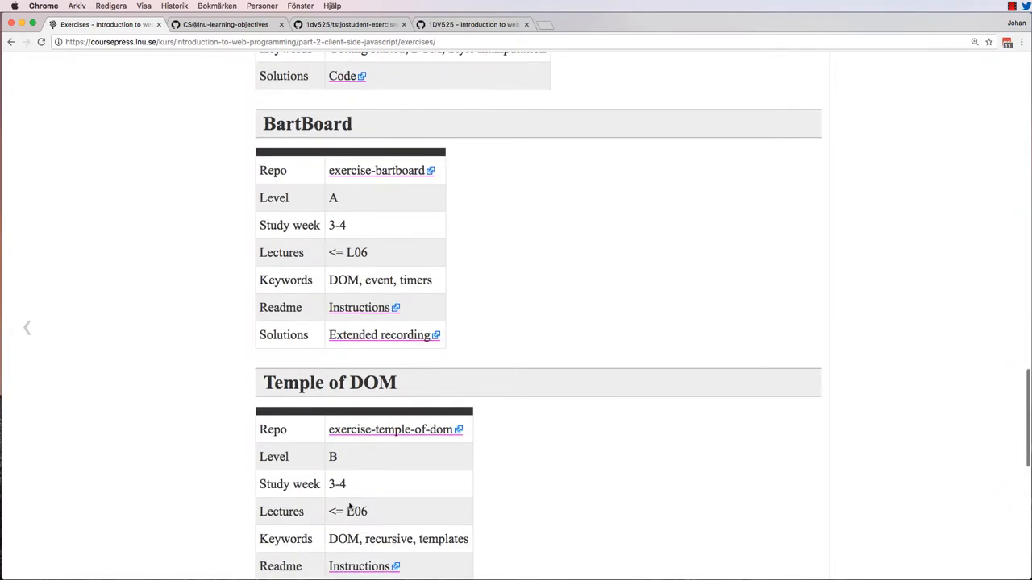
pyautogui.scroll(-3)
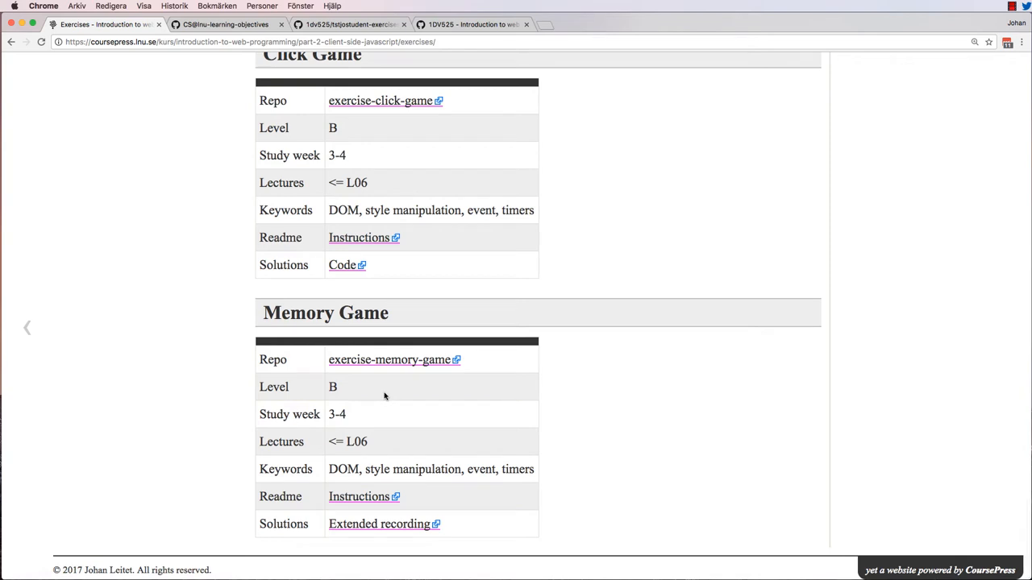
pyautogui.moveTo(385, 406)
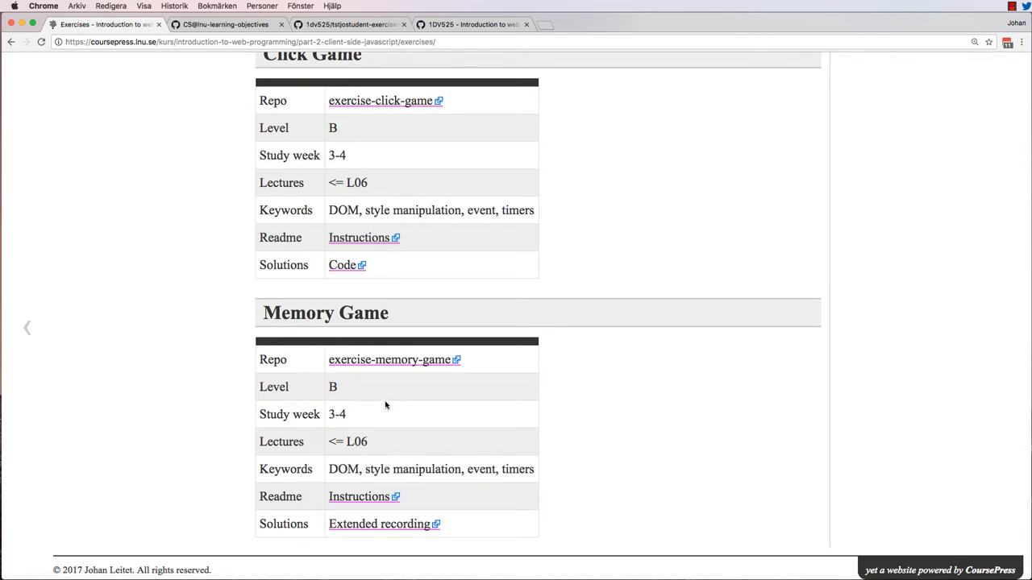
pyautogui.moveTo(390, 414)
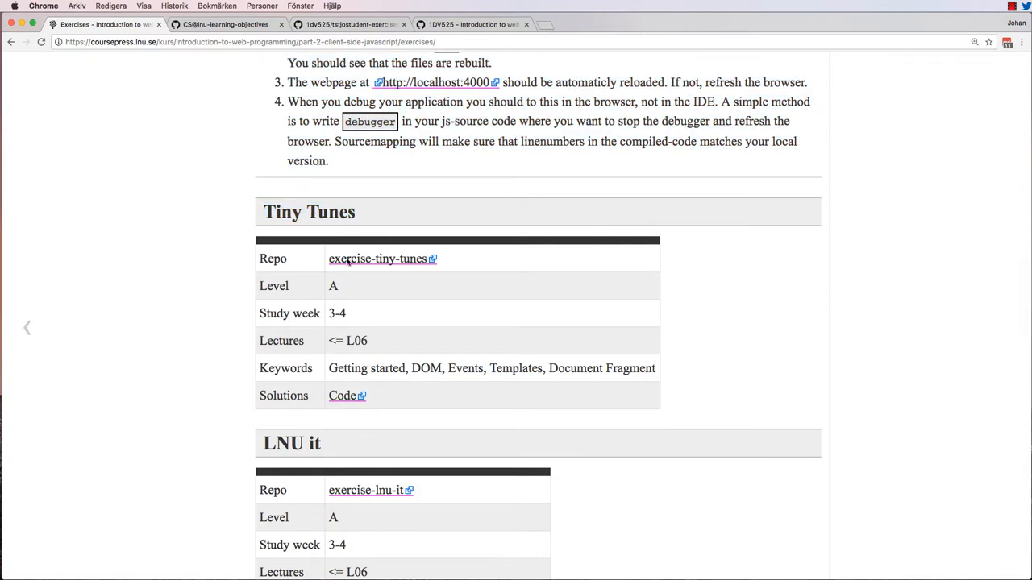
pyautogui.moveTo(384, 355)
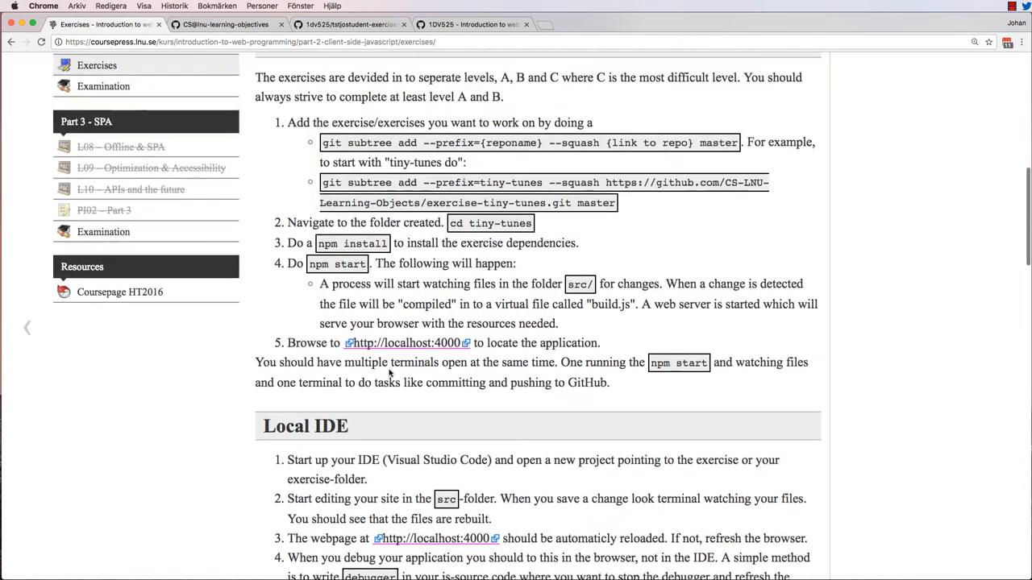
# Scroll back to Getting started and switch to the tstjostudent-exercises GitHub tab
pyautogui.scroll(-3)
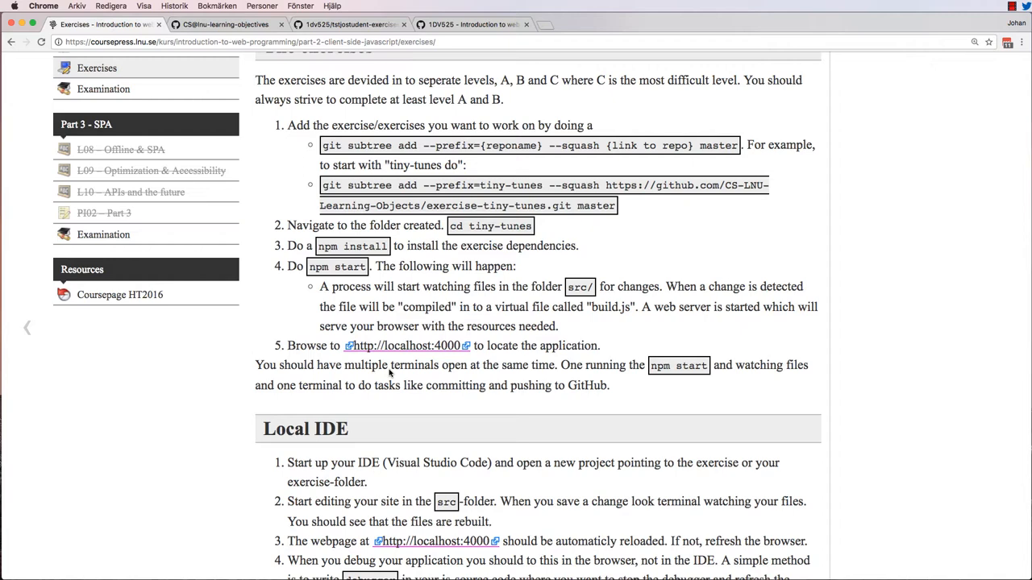
pyautogui.scroll(3)
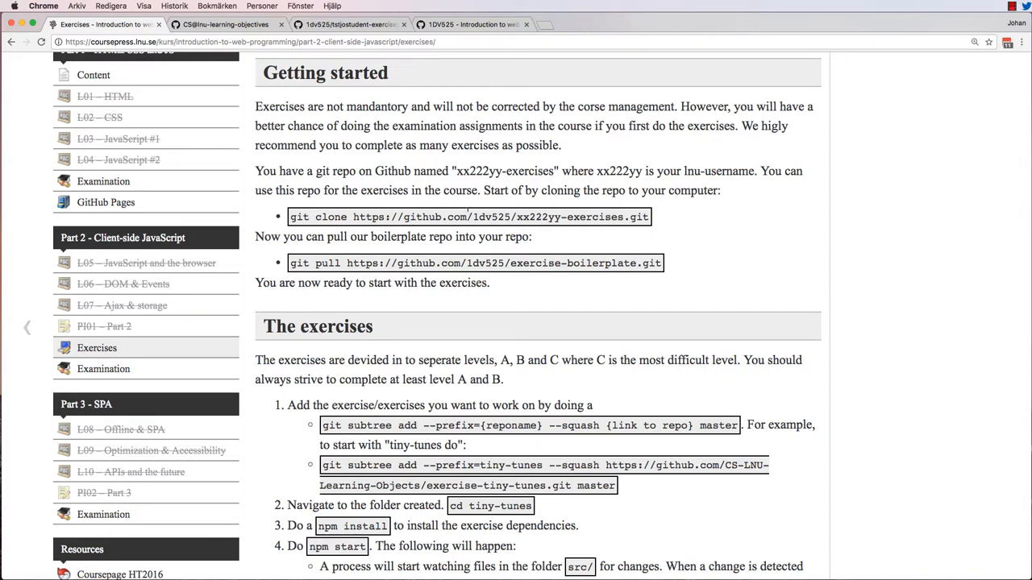
pyautogui.doubleClick(492, 216)
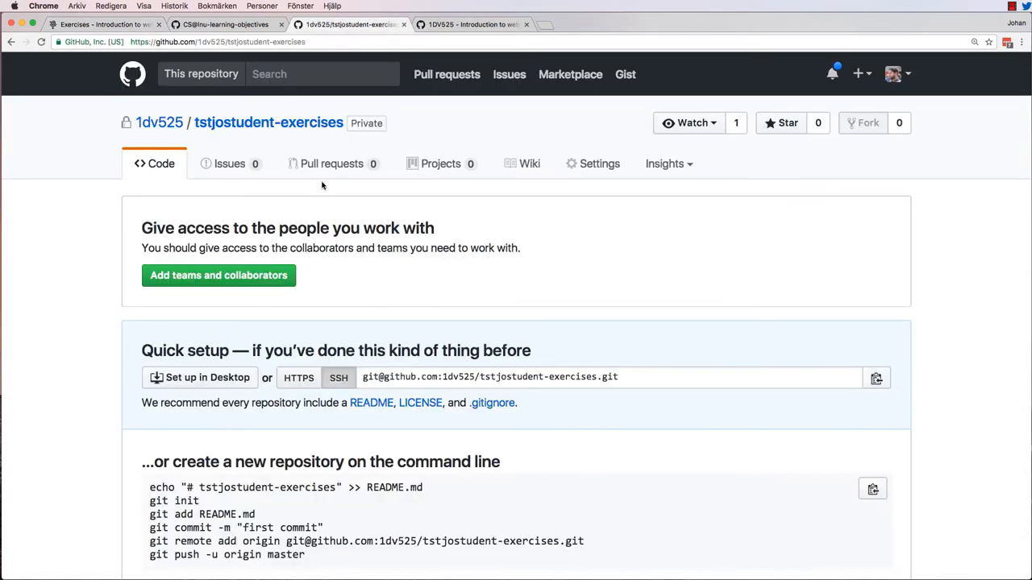
# Go to the 1DV525 organization page listing tstjostudent-exercises and syllabus
pyautogui.click(158, 122)
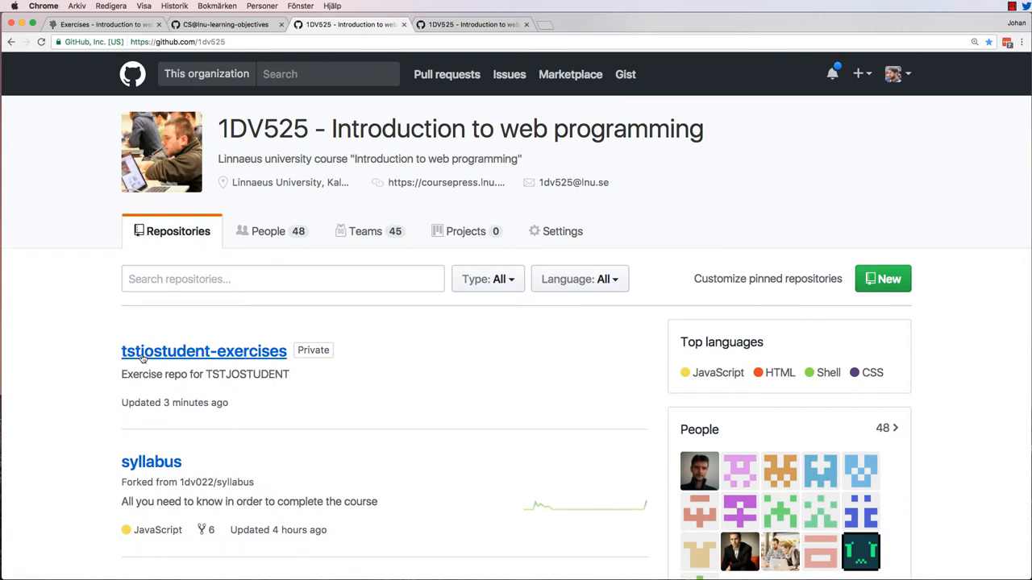
pyautogui.doubleClick(164, 352)
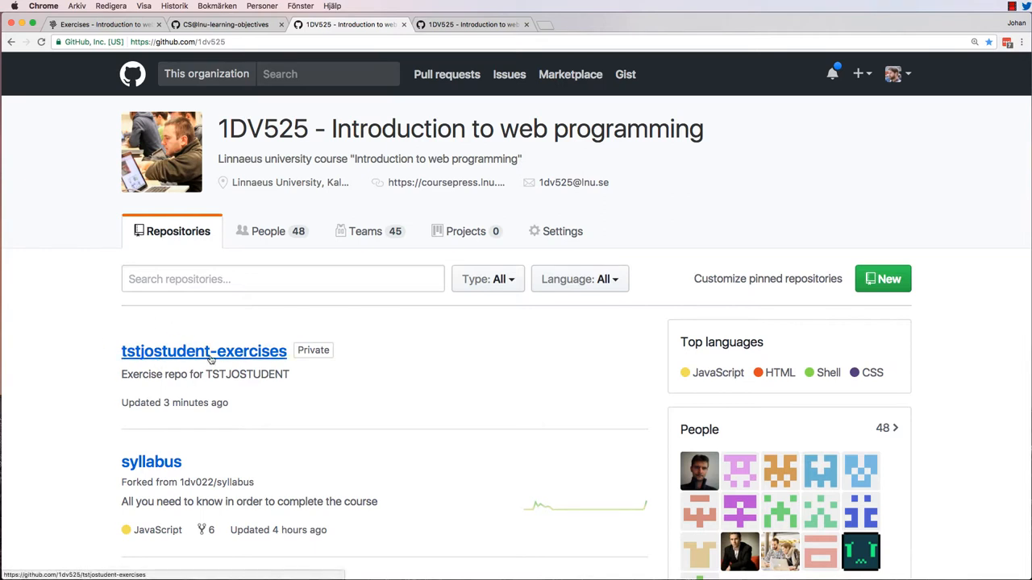
pyautogui.moveTo(256, 358)
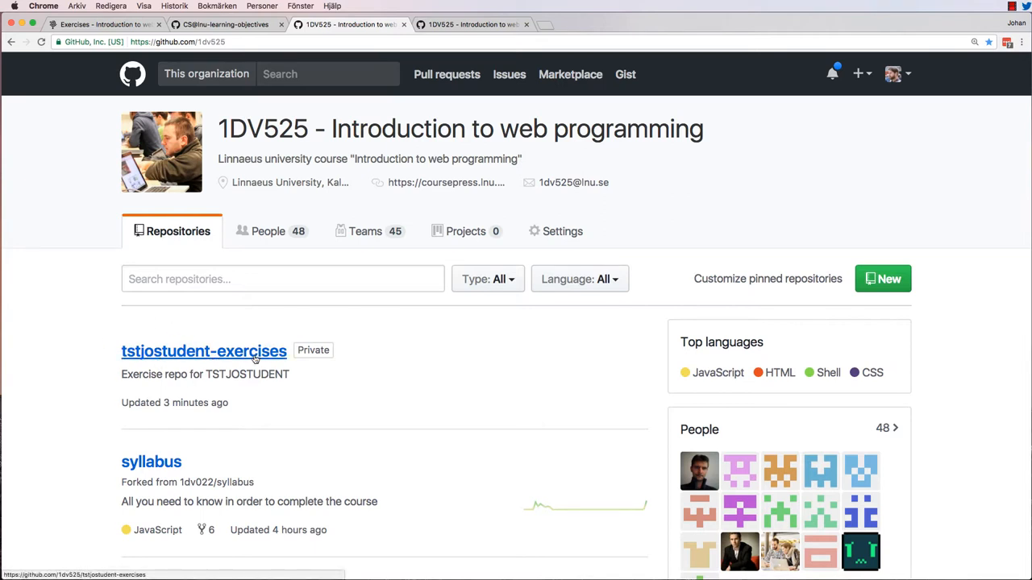
pyautogui.moveTo(535, 403)
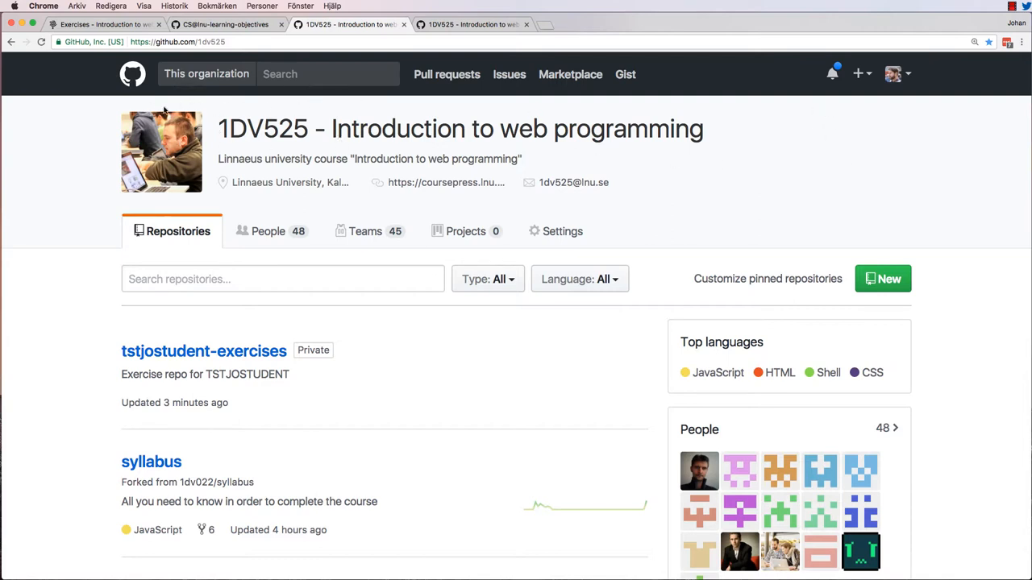
pyautogui.moveTo(416, 119)
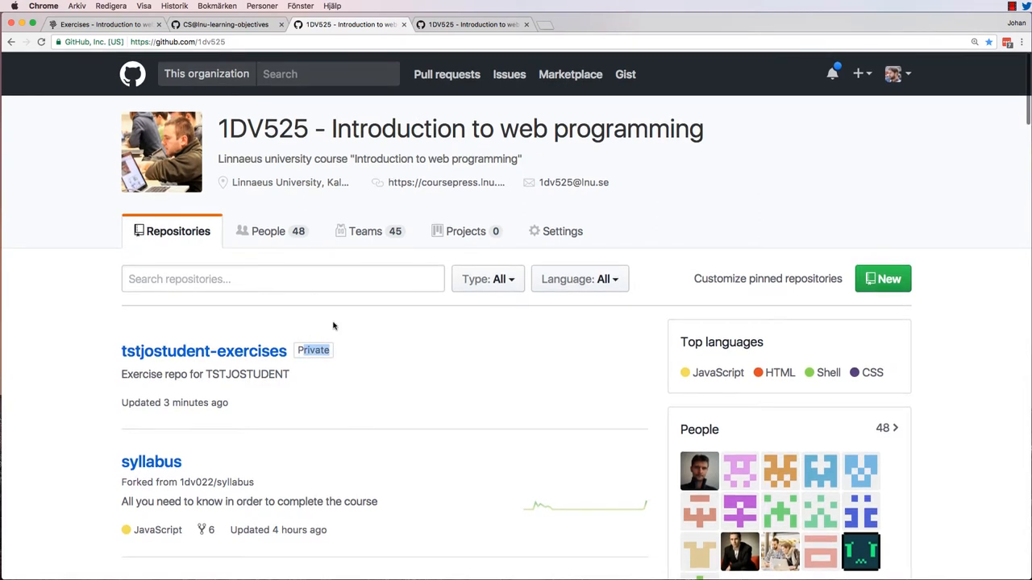
pyautogui.moveTo(389, 374)
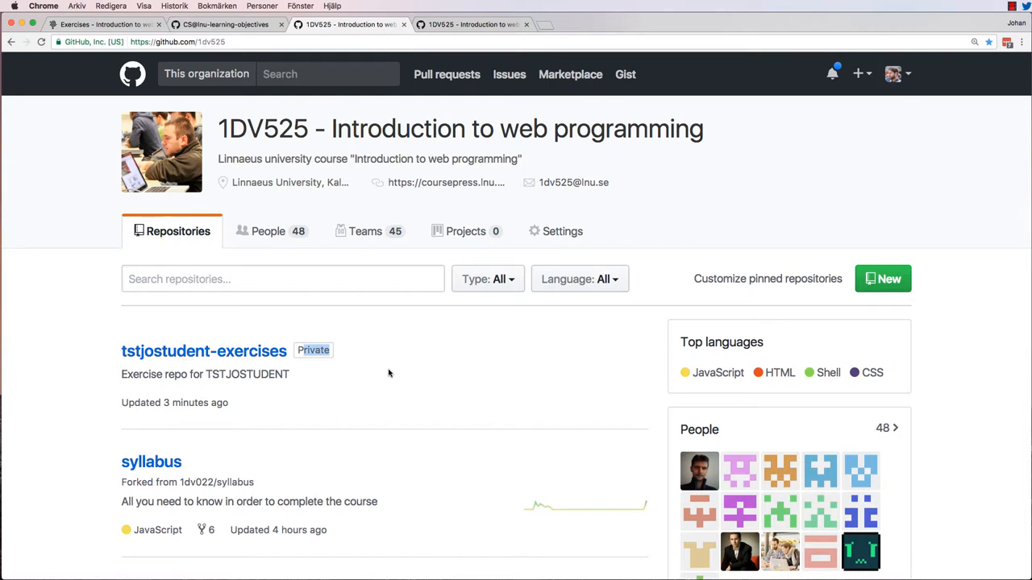
pyautogui.moveTo(316, 361)
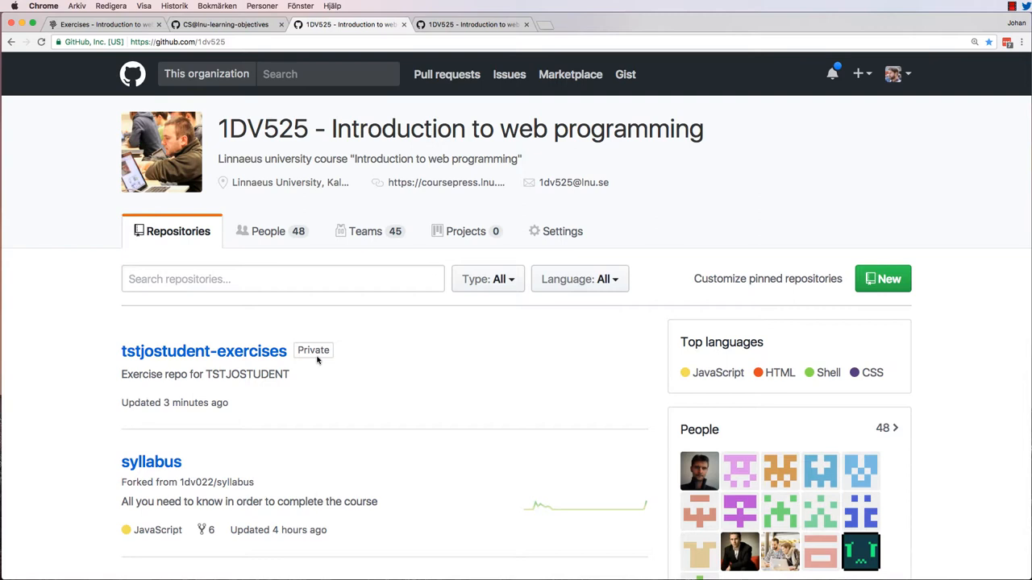
pyautogui.moveTo(355, 350)
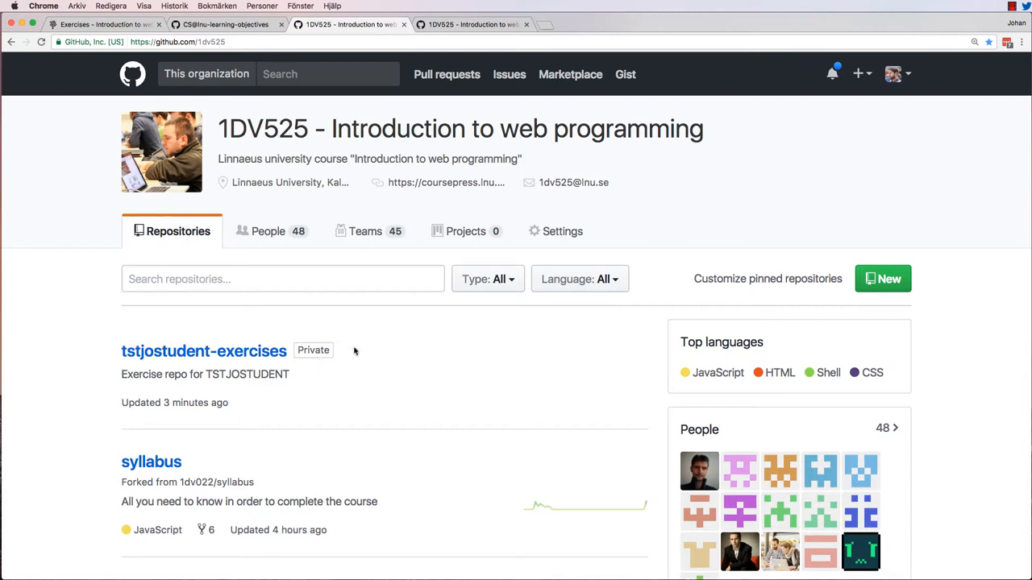
pyautogui.moveTo(165, 352)
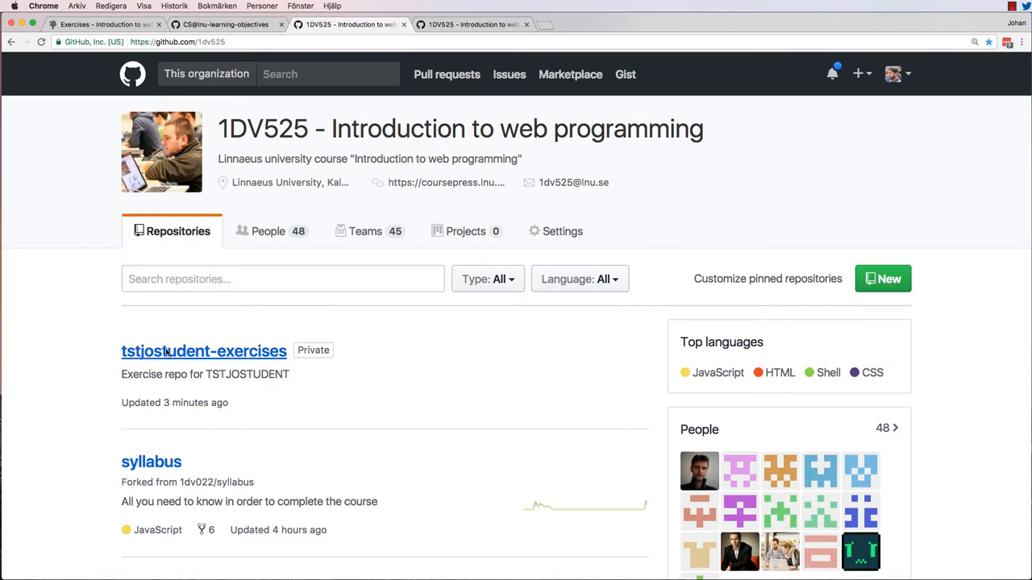
pyautogui.click(203, 351)
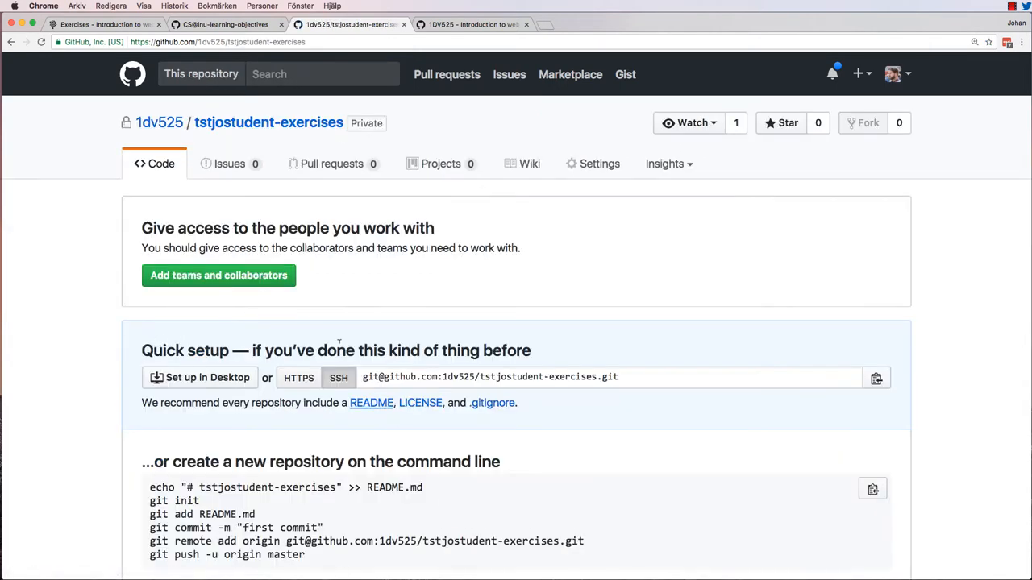
pyautogui.click(298, 378)
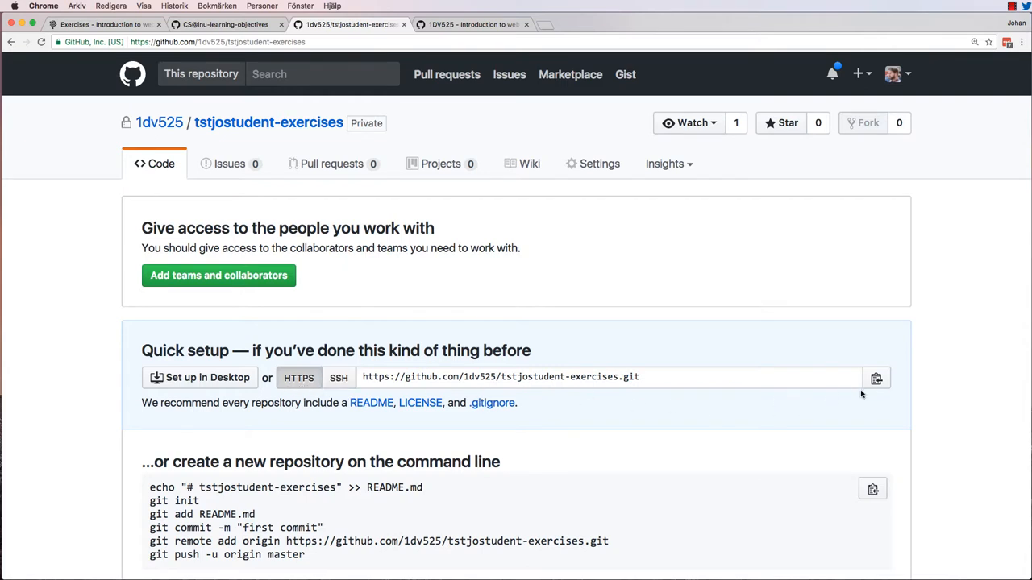
pyautogui.click(339, 378)
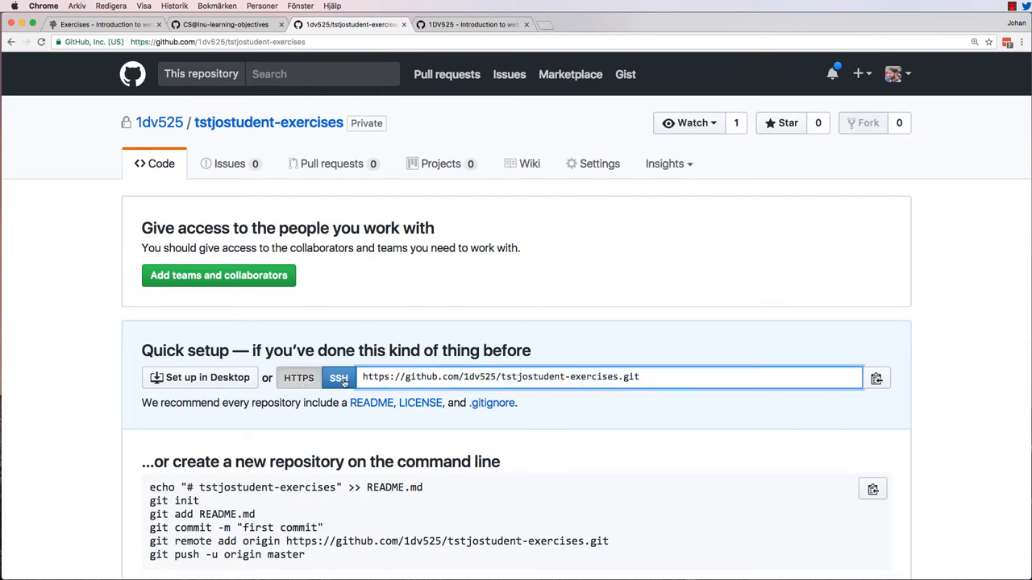
pyautogui.click(339, 377)
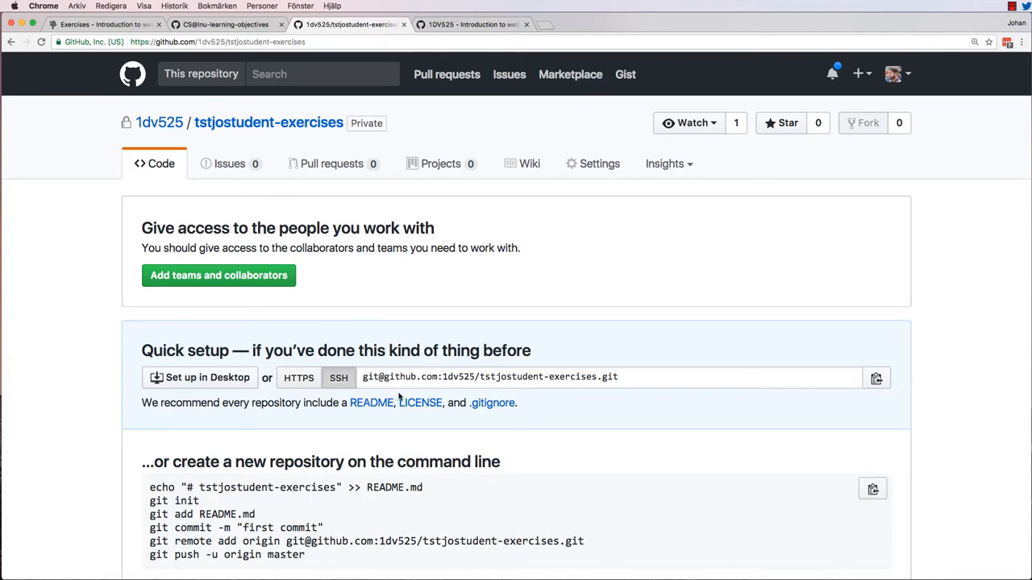
pyautogui.moveTo(693, 403)
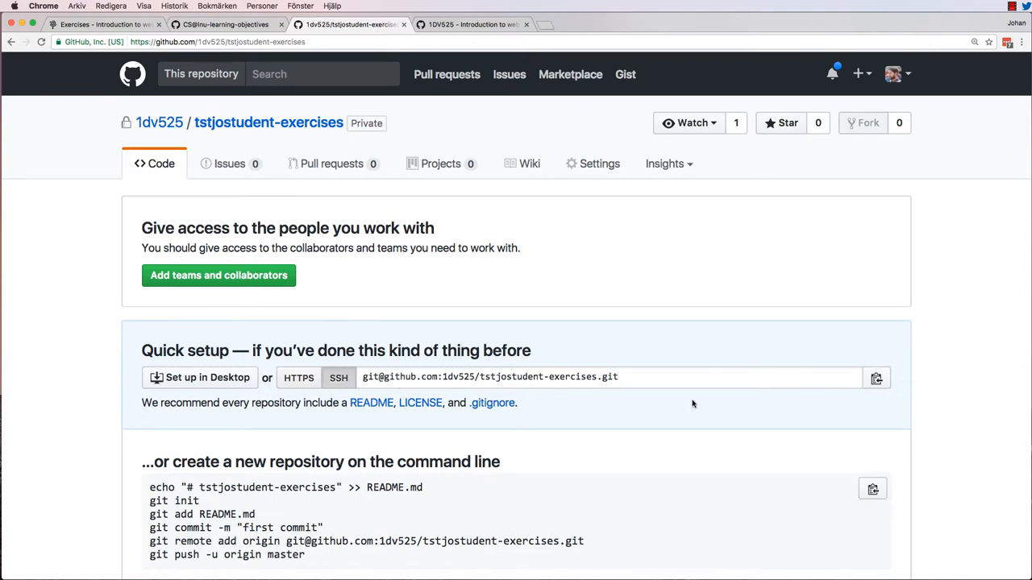
pyautogui.click(484, 377)
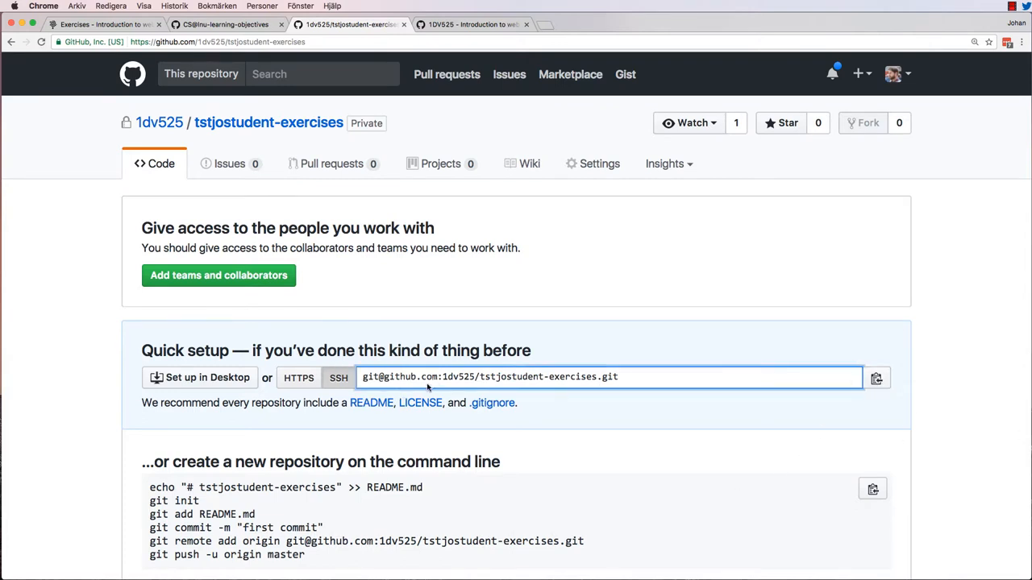
pyautogui.moveTo(464, 519)
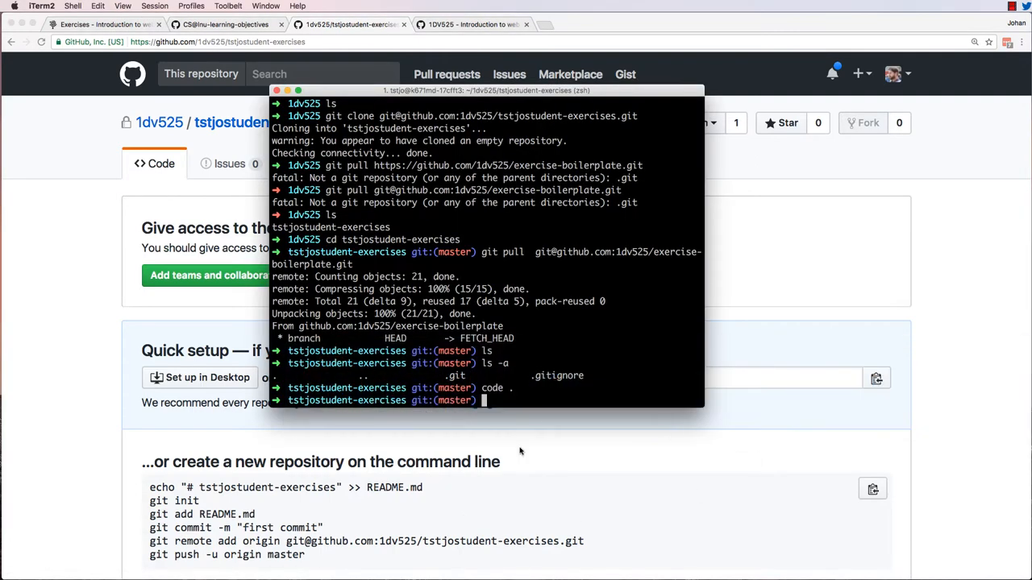
pyautogui.moveTo(528, 380)
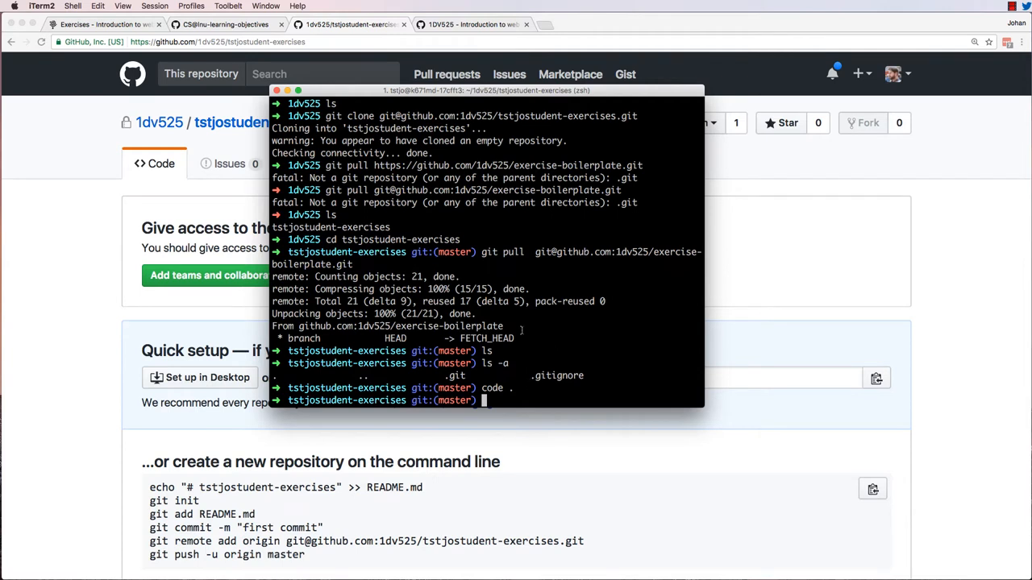
# Make a 1dv525 folder and move into it
pyautogui.write('cd')
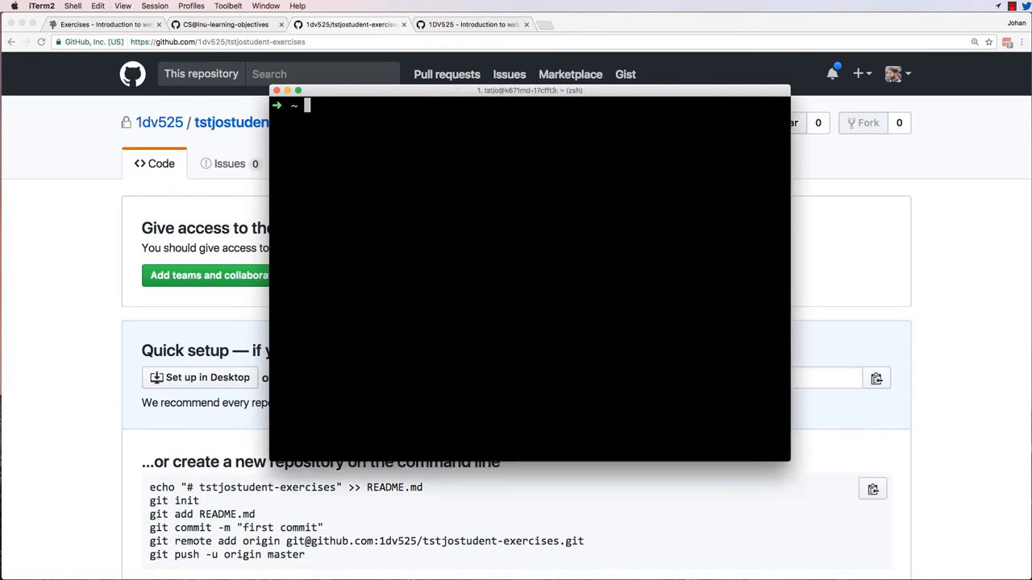
pyautogui.write('git')
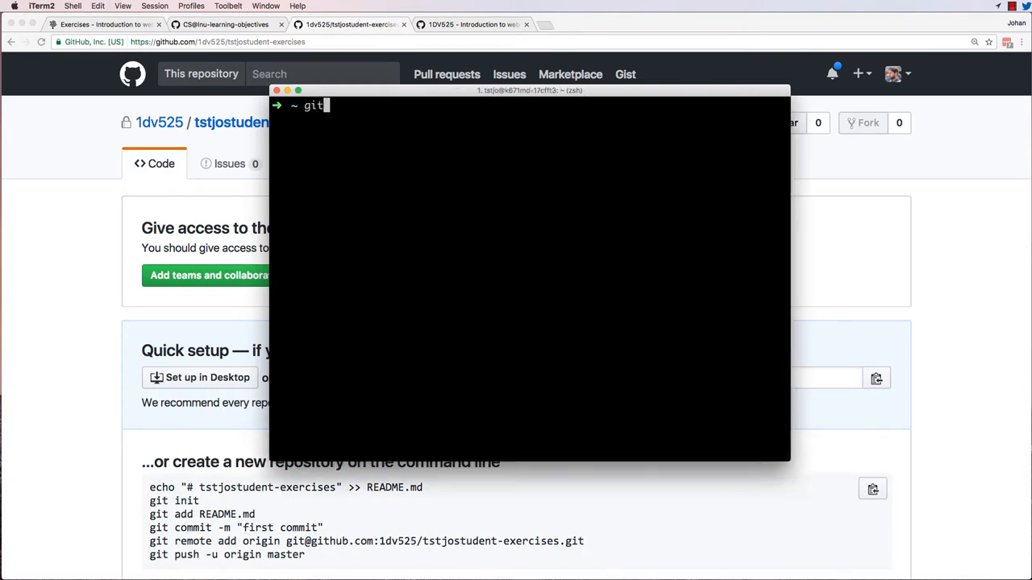
pyautogui.write('clone git@github.com:1dv525/tstjostudent-exercises.git')
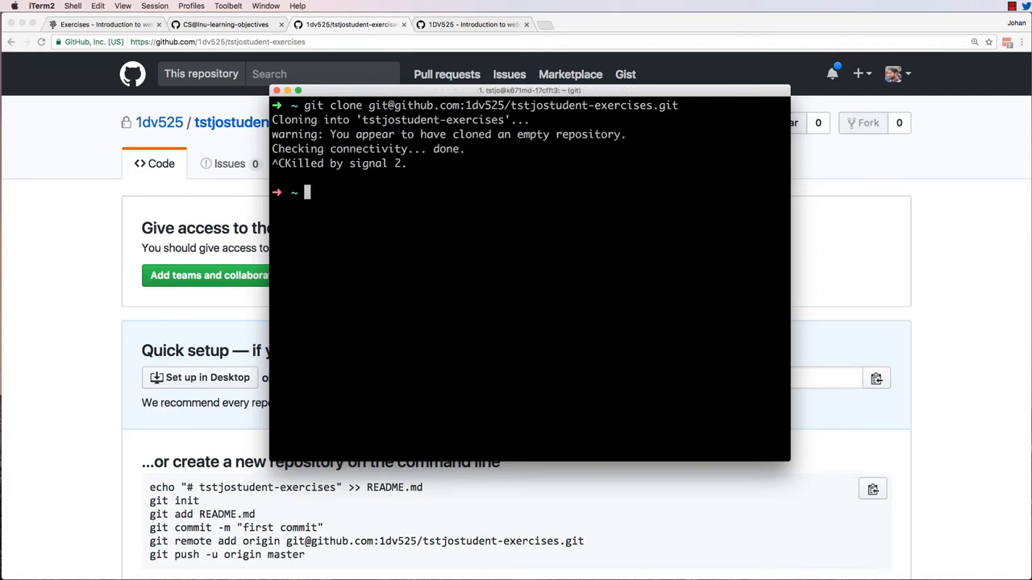
pyautogui.write('mkdir')
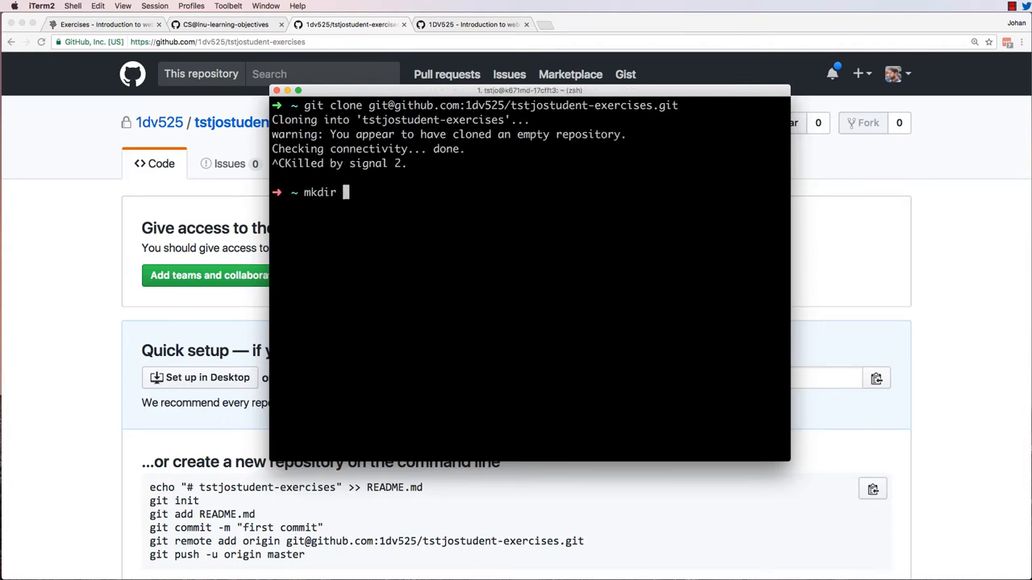
pyautogui.write('1dv525')
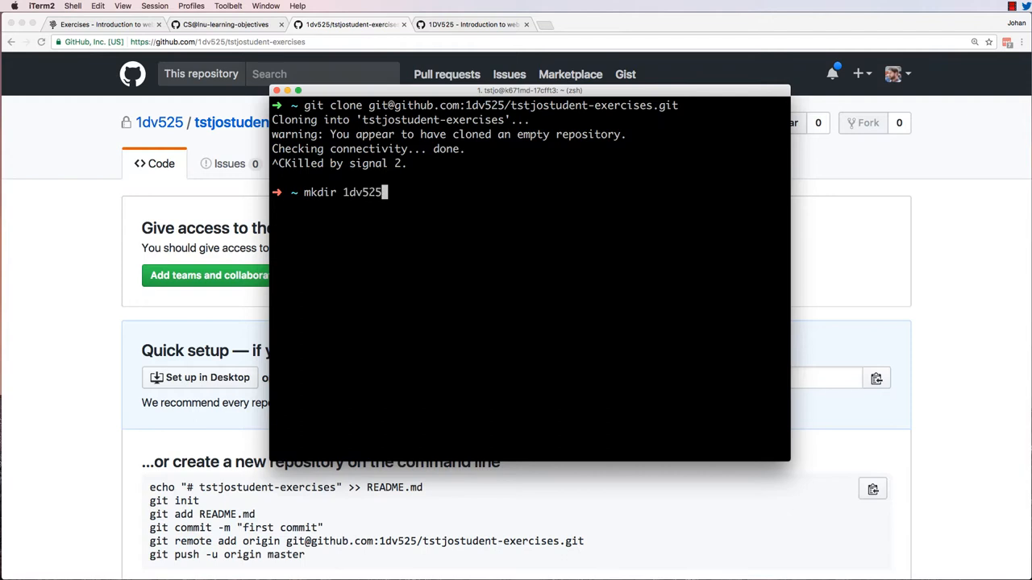
pyautogui.write('cd 1dv525/')
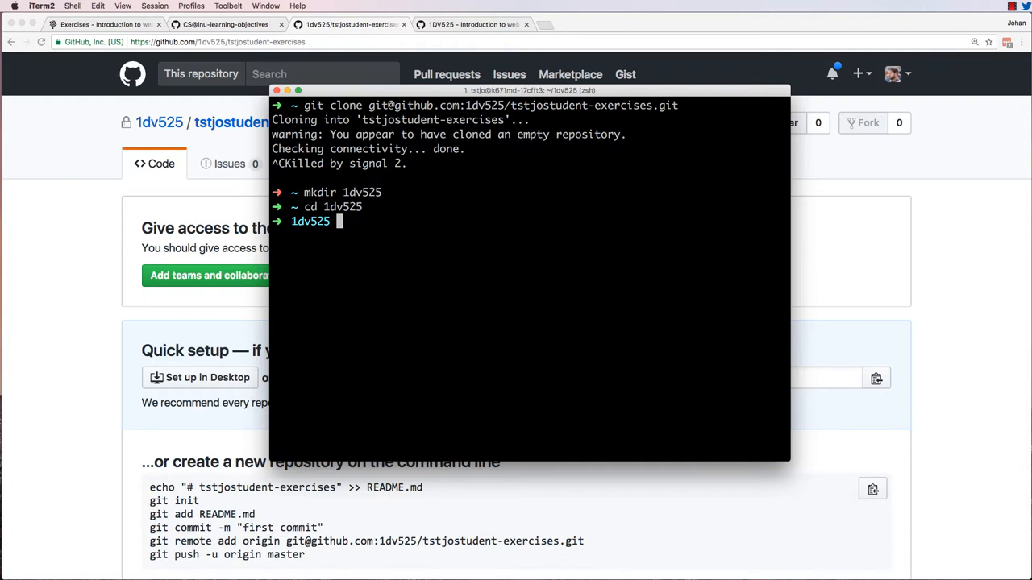
pyautogui.write('git clone git@github.com:1dv525/tstjostudent-exercises.git')
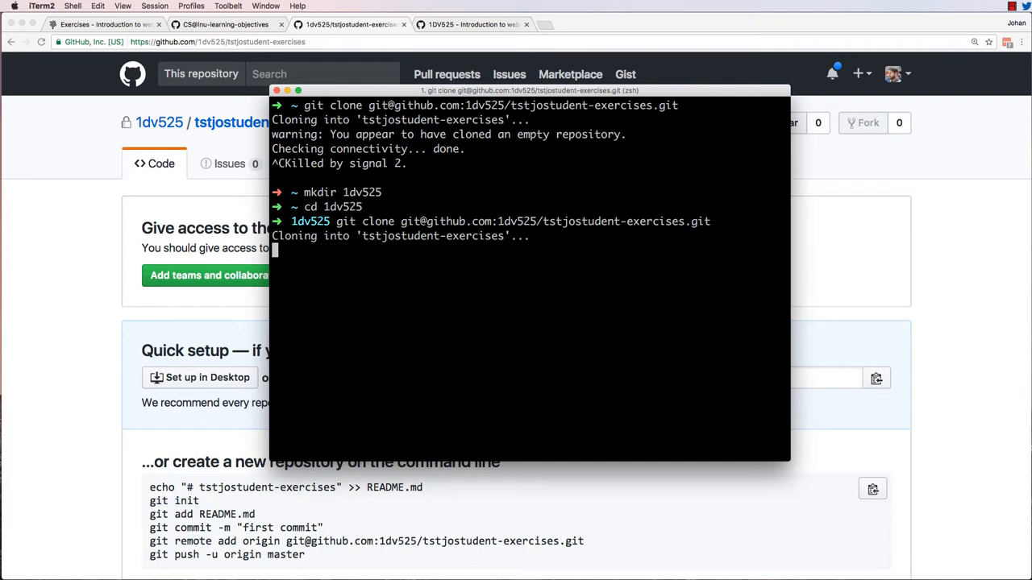
pyautogui.press('Return')
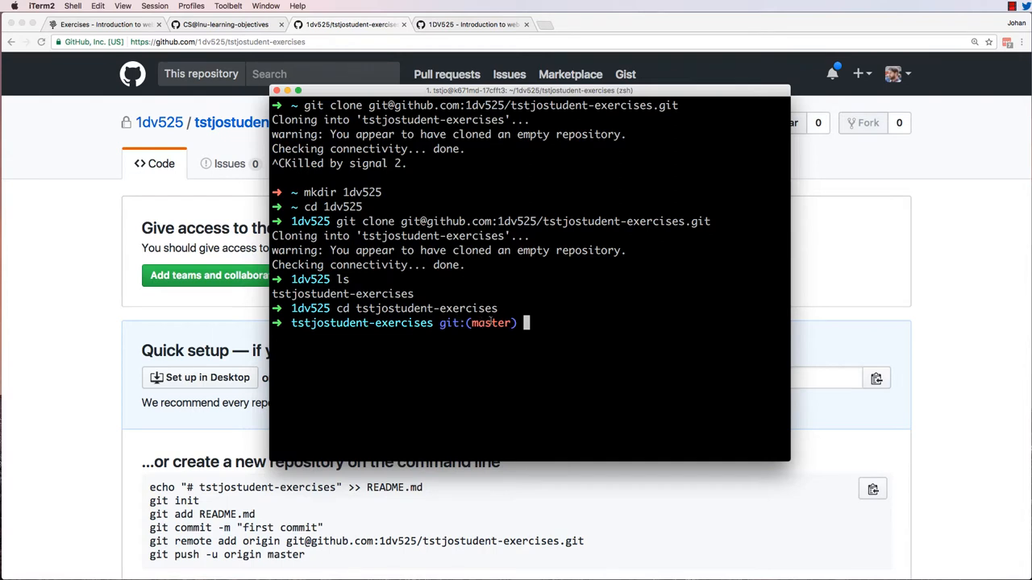
pyautogui.moveTo(571, 346)
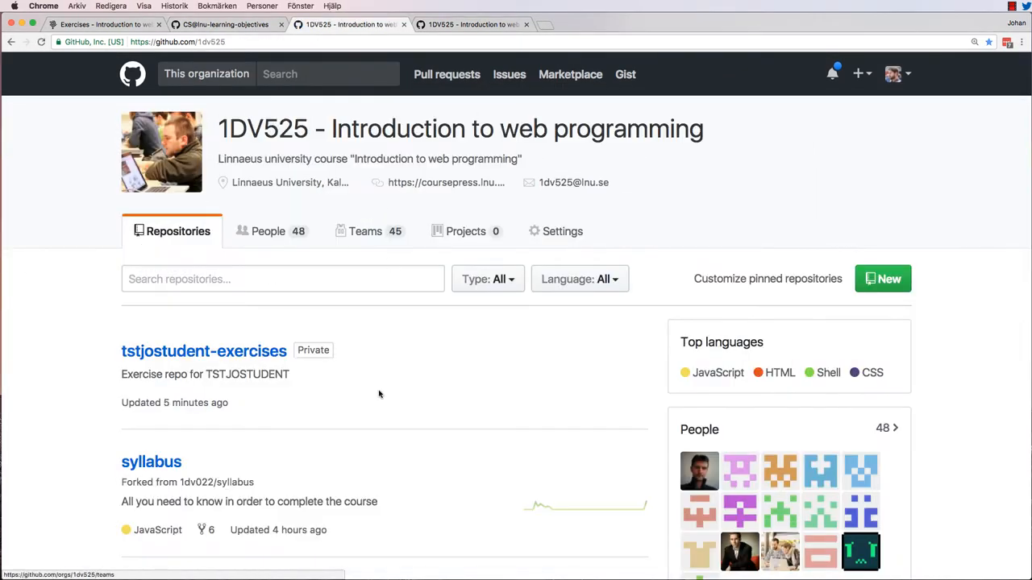
# Open exercise-boilerplate from the org page and select its SSH clone address
pyautogui.scroll(-3)
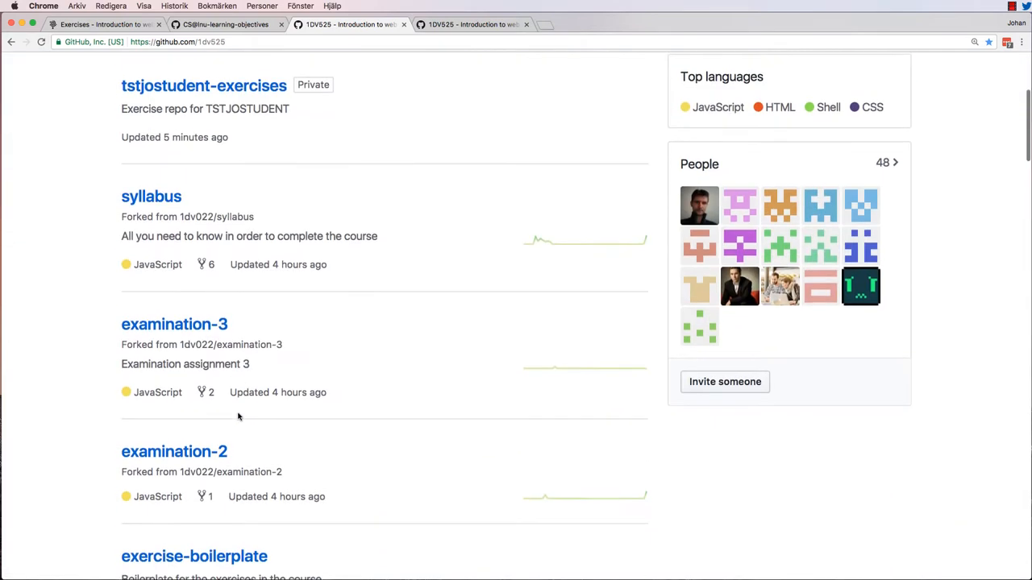
pyautogui.click(194, 556)
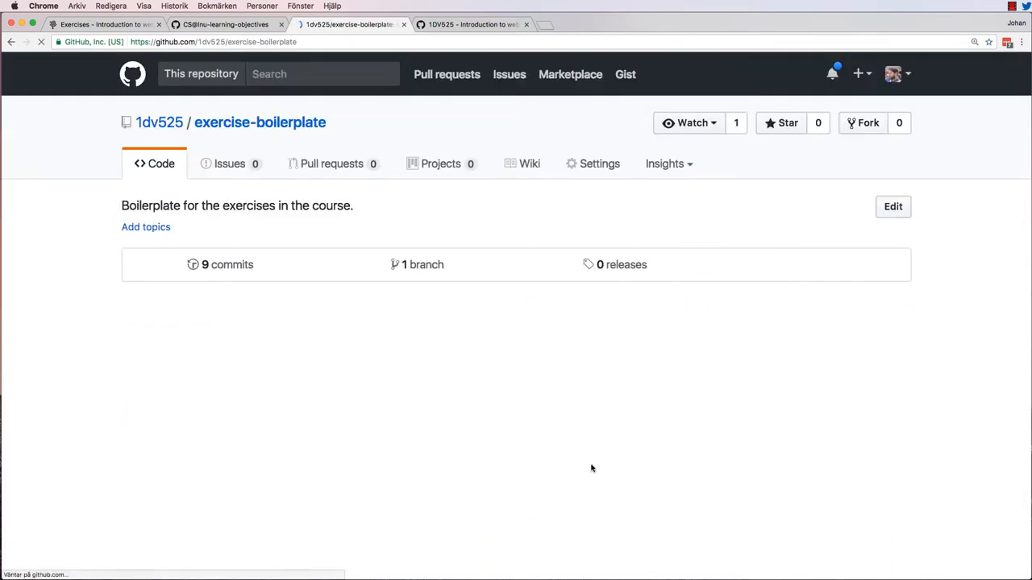
pyautogui.click(847, 305)
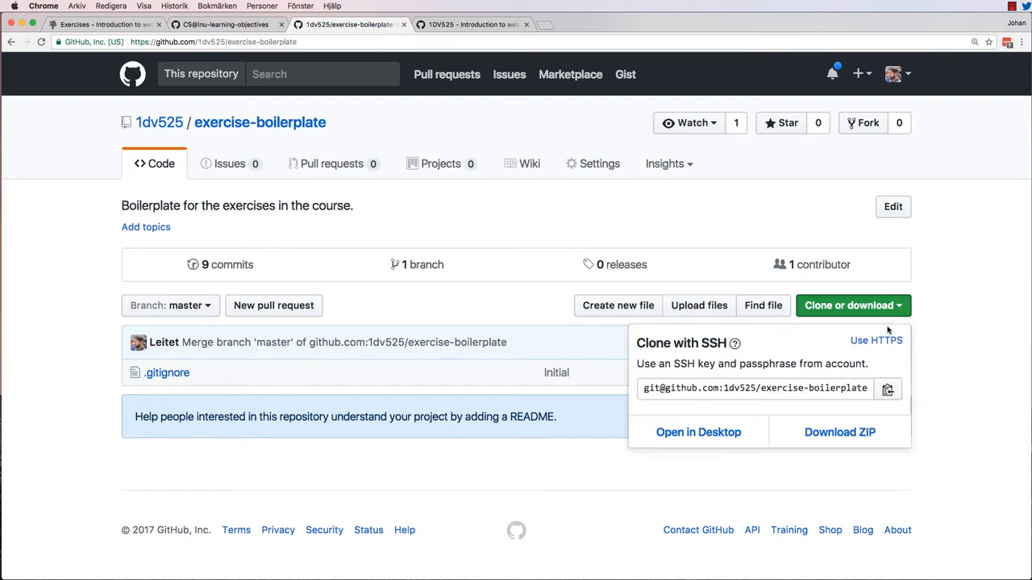
pyautogui.moveTo(665, 377)
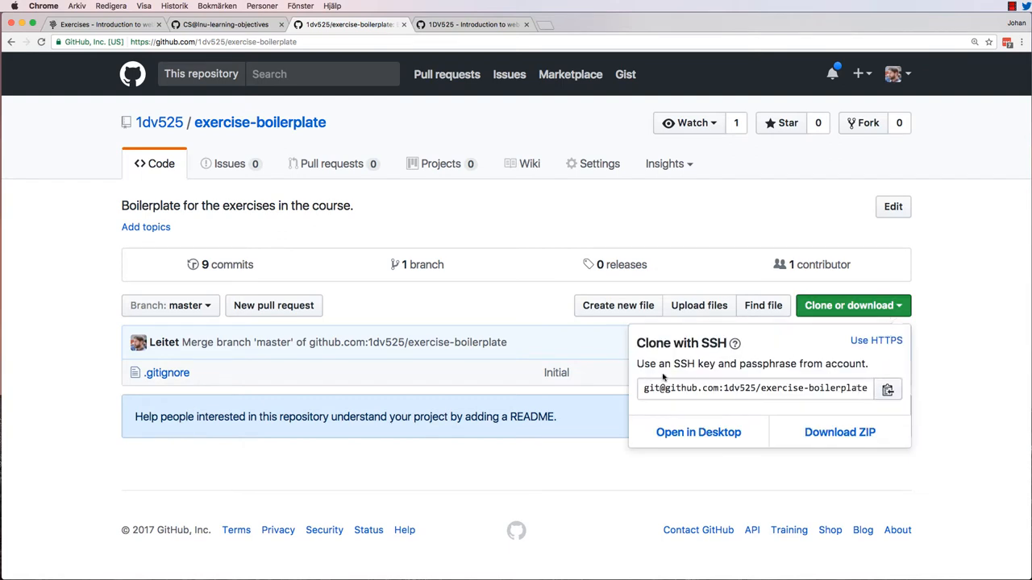
pyautogui.click(754, 387)
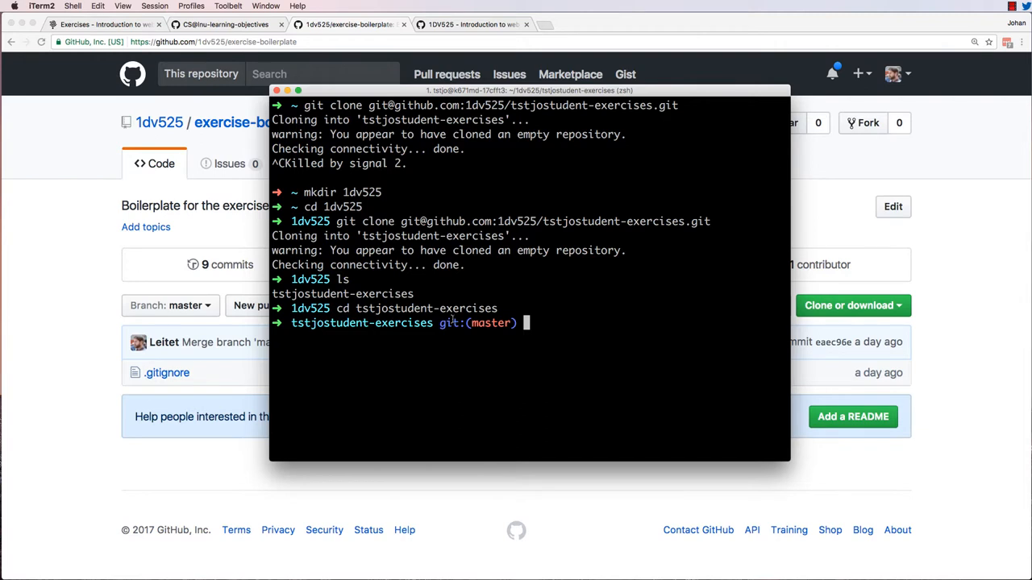
pyautogui.moveTo(604, 348)
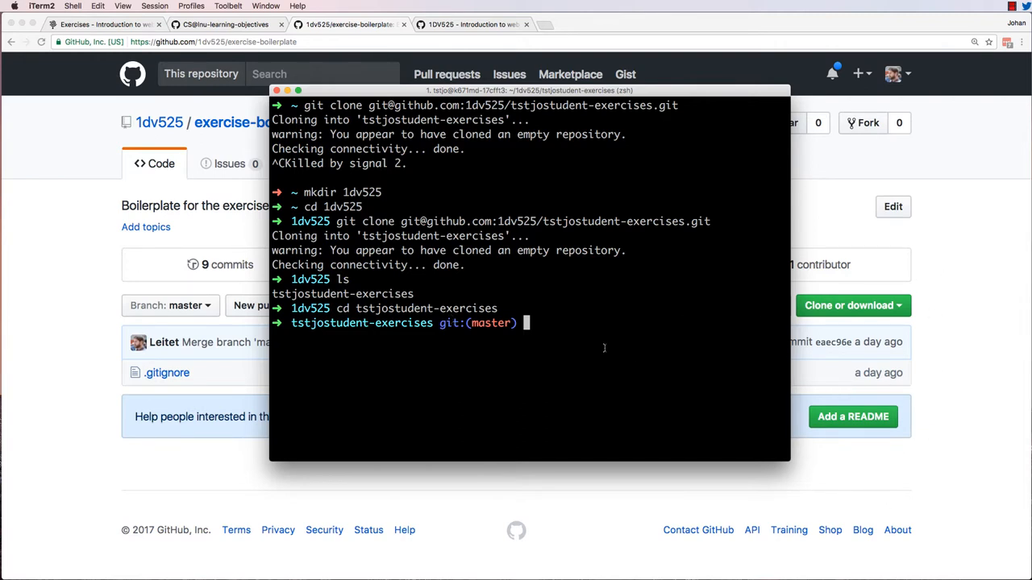
# Pull exercise-boilerplate into the repo, list files showing .gitignore, and launch code . on the folder
pyautogui.write('git pu')
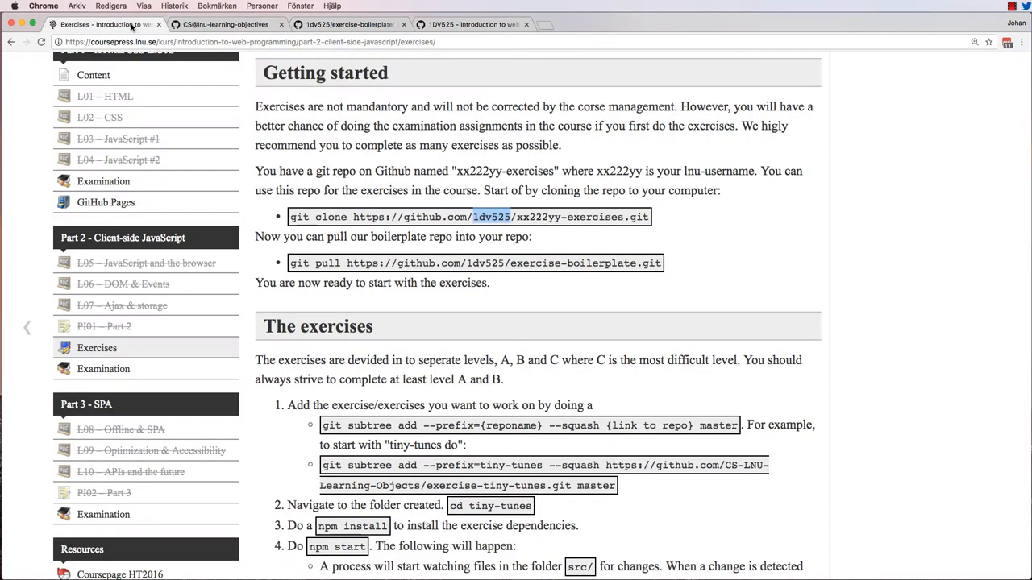
pyautogui.scroll(-3)
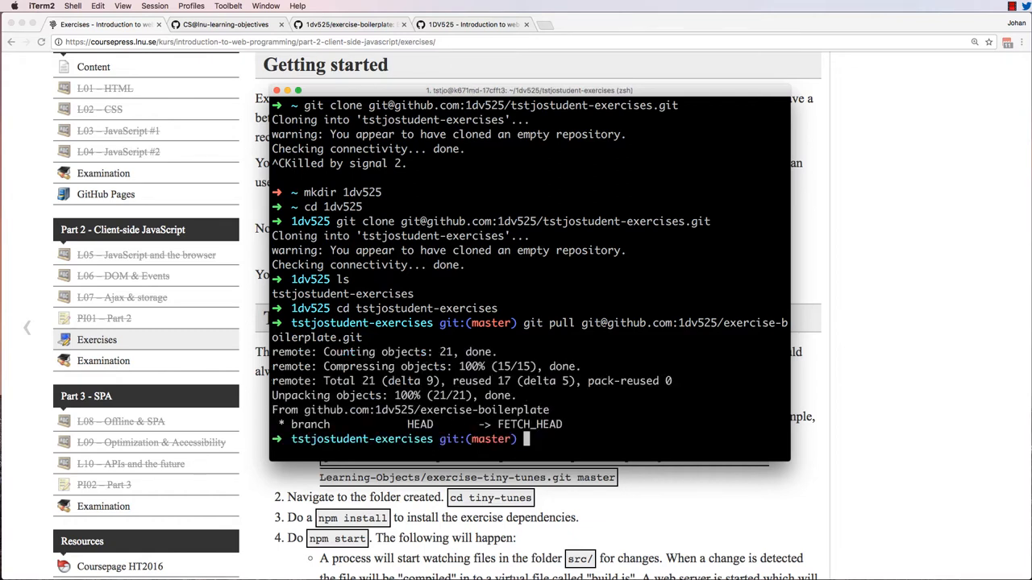
pyautogui.write('ls -a')
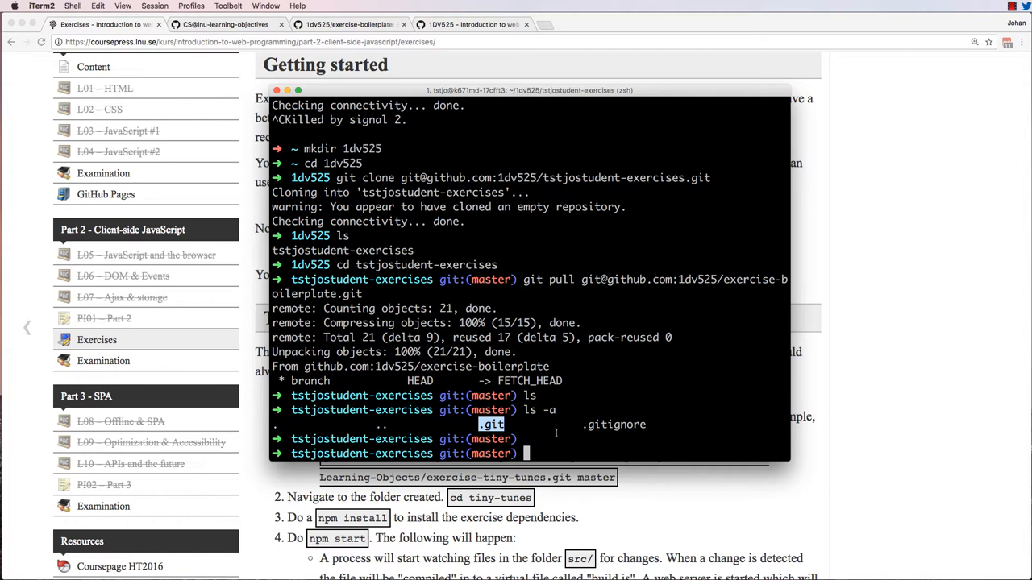
pyautogui.write('code .')
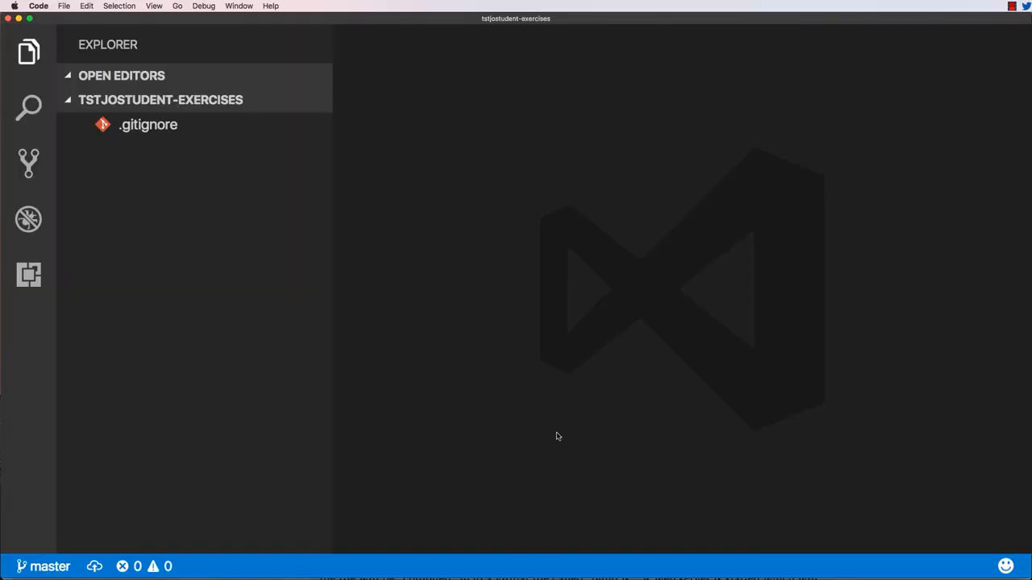
pyautogui.moveTo(158, 88)
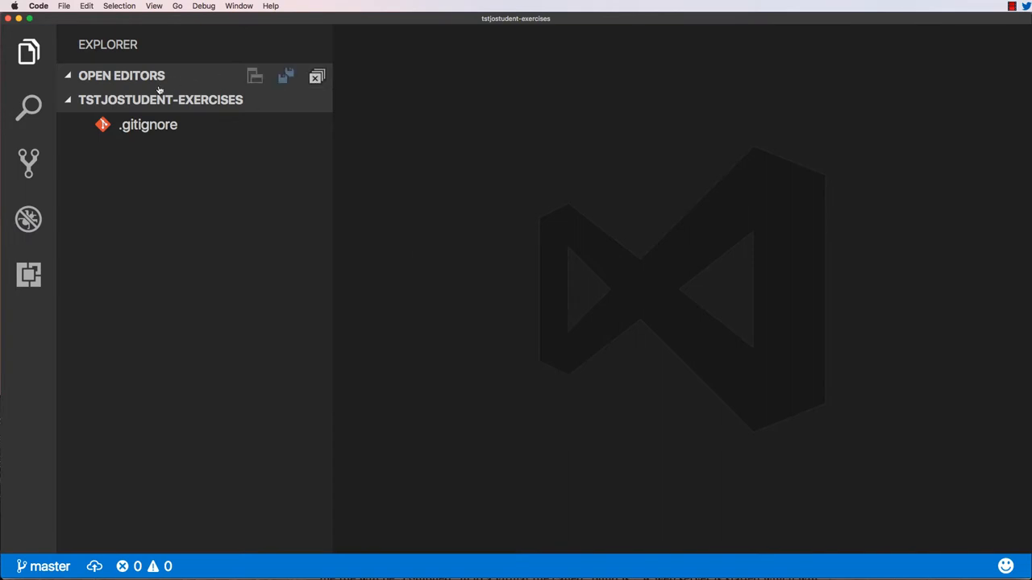
pyautogui.moveTo(168, 198)
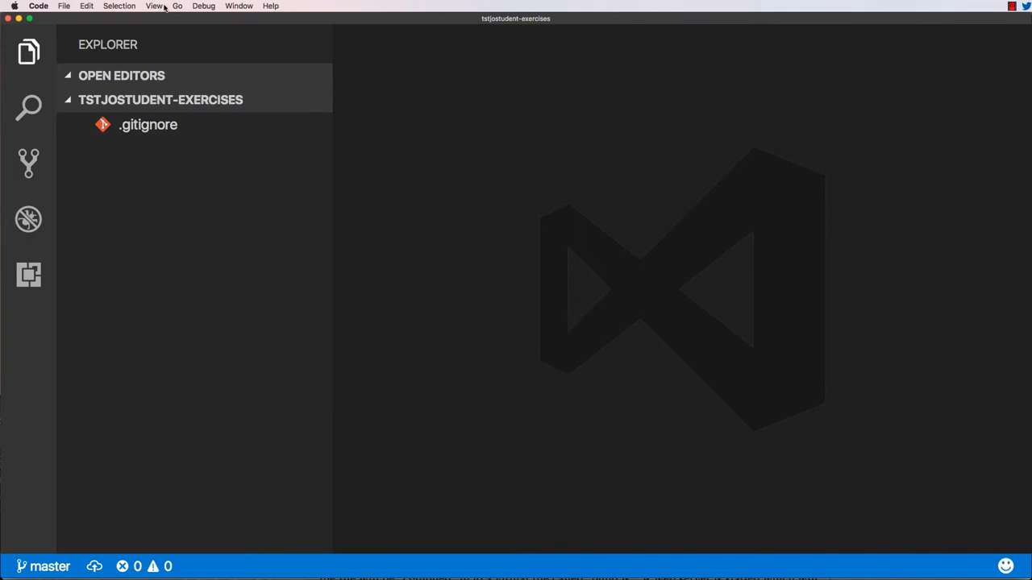
# Show the integrated terminal panel from the View options
pyautogui.click(154, 7)
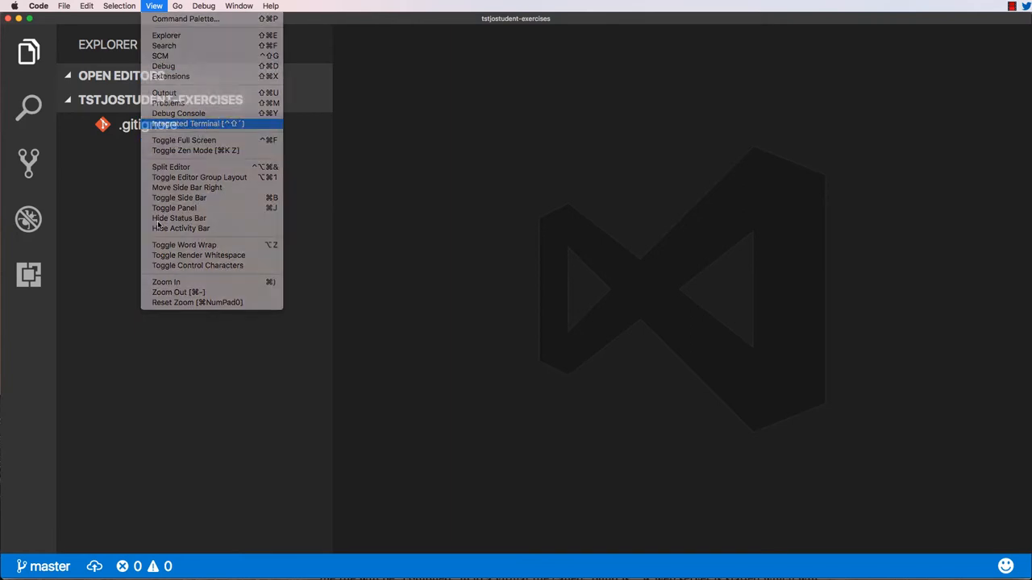
pyautogui.click(200, 123)
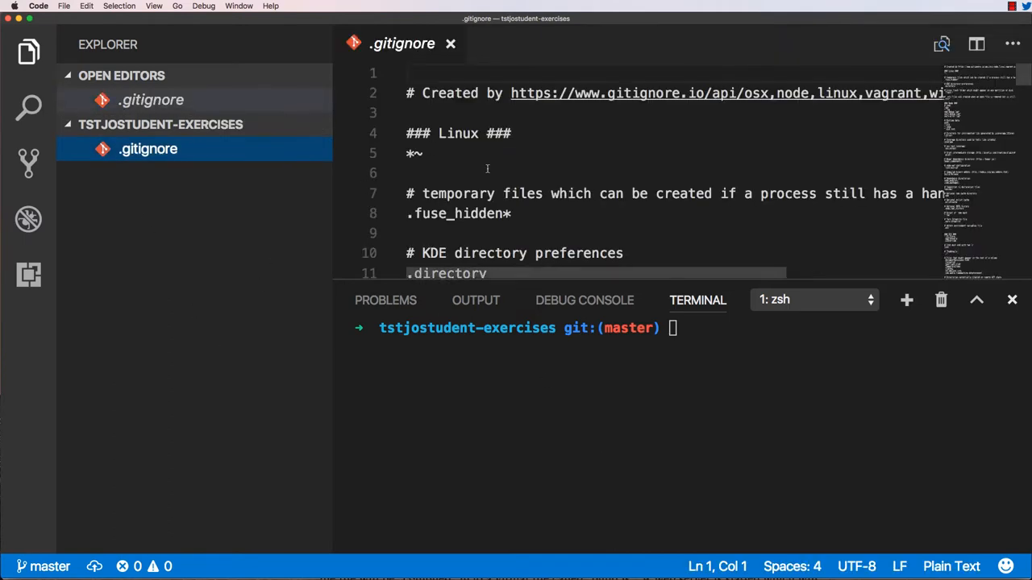
pyautogui.moveTo(585, 157)
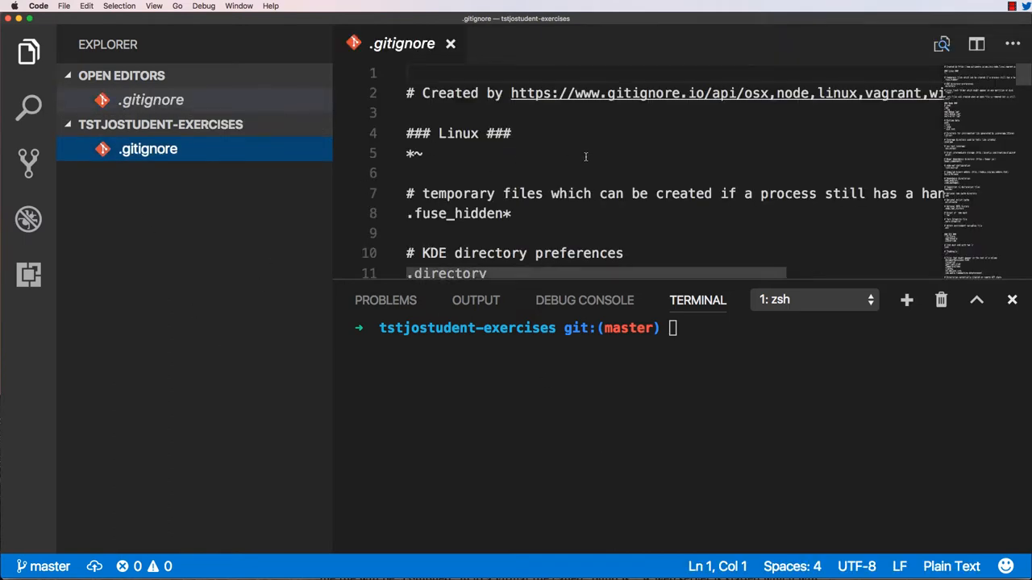
# Scroll down through the project's .gitignore rules
pyautogui.scroll(-3)
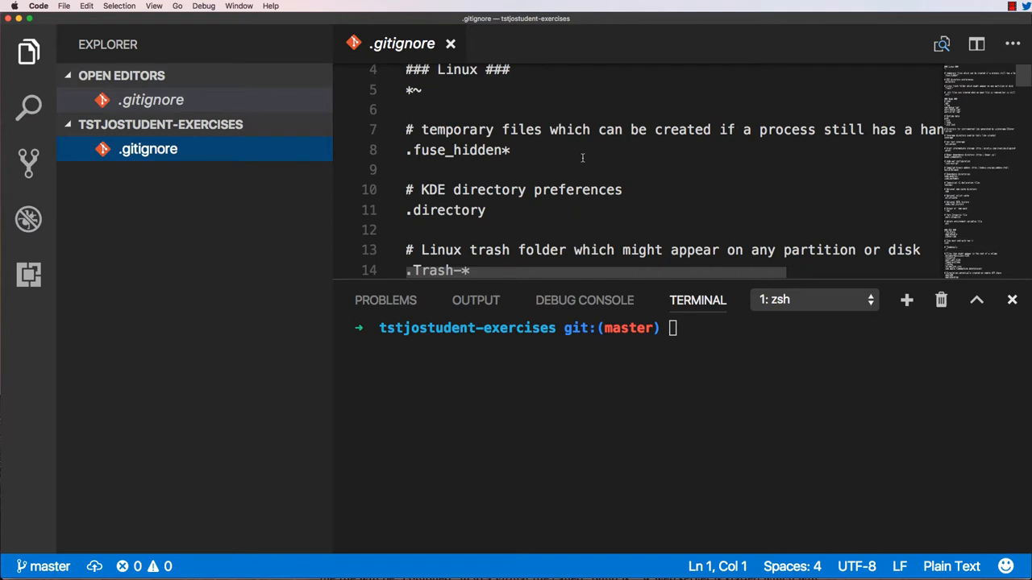
pyautogui.scroll(-3)
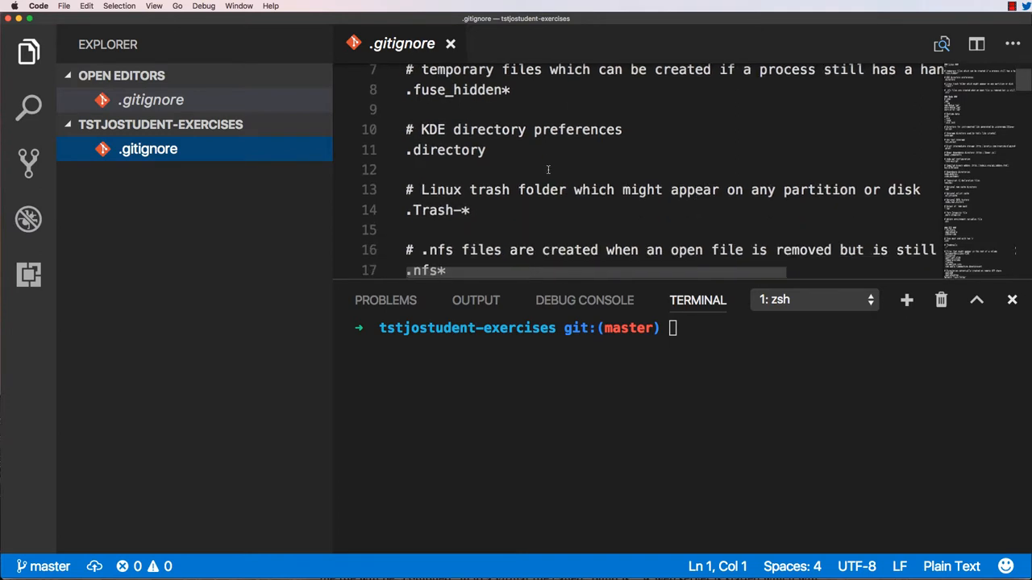
pyautogui.scroll(-3)
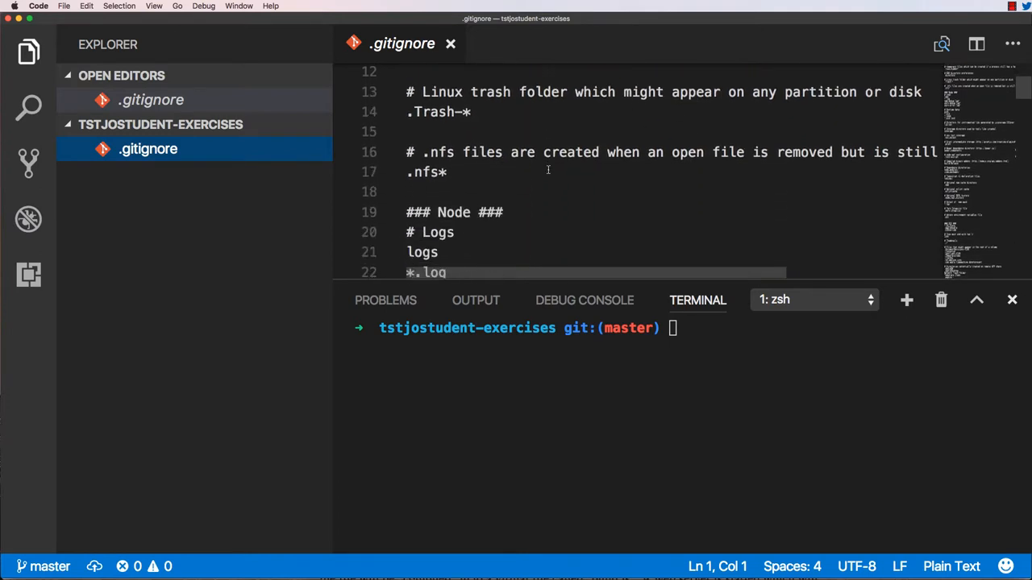
pyautogui.scroll(-3)
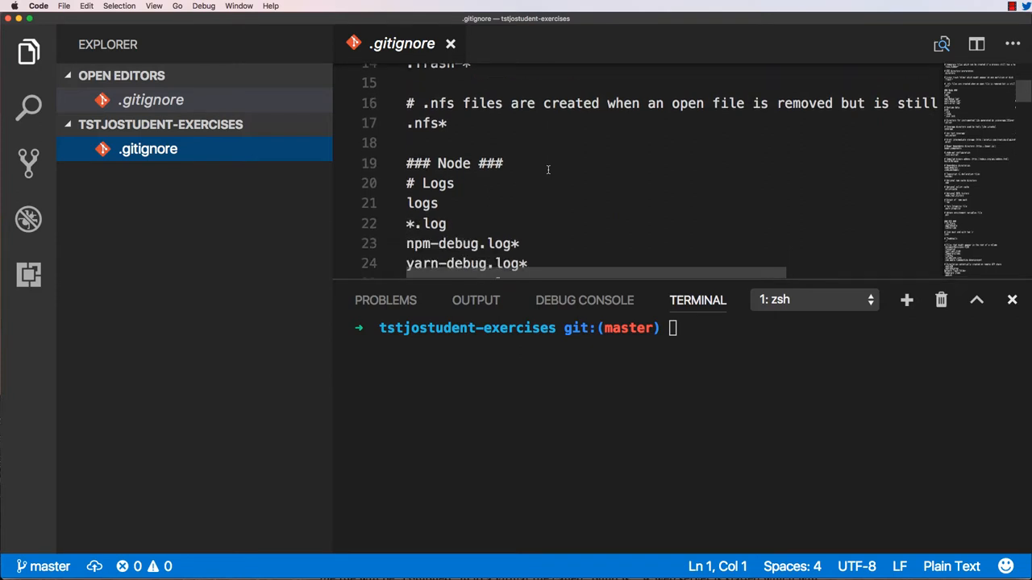
pyautogui.scroll(-3)
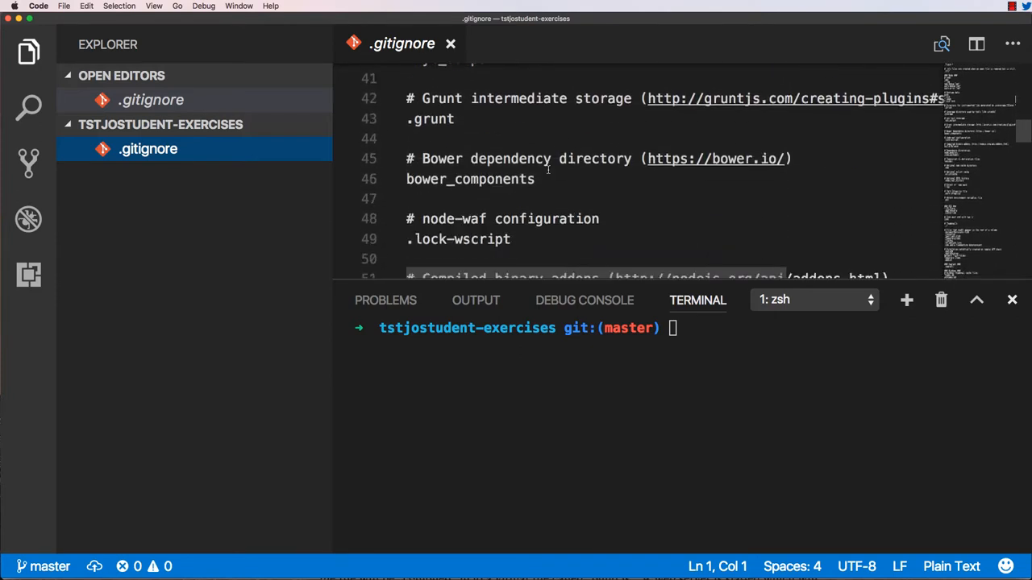
pyautogui.scroll(-3)
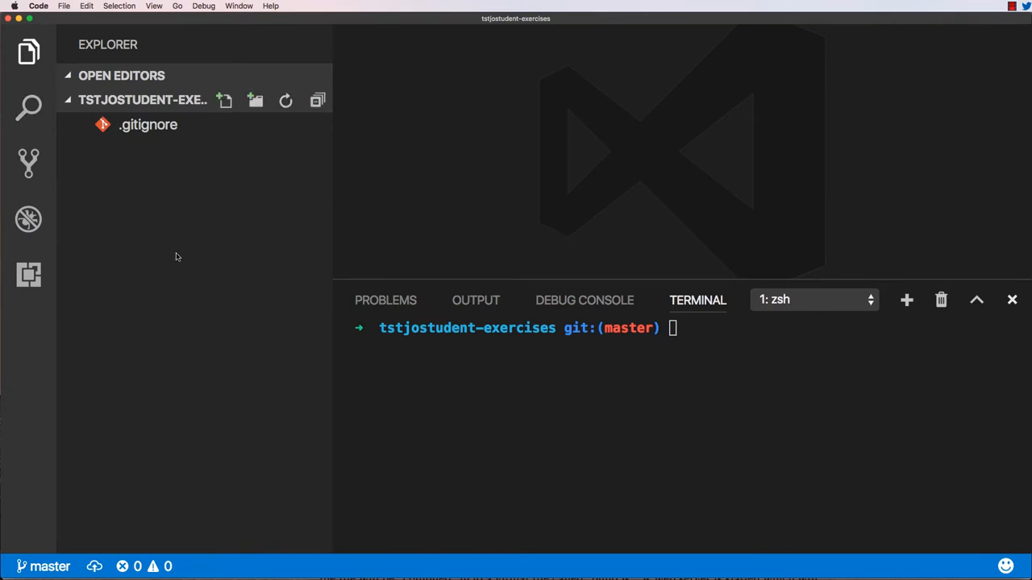
pyautogui.moveTo(169, 245)
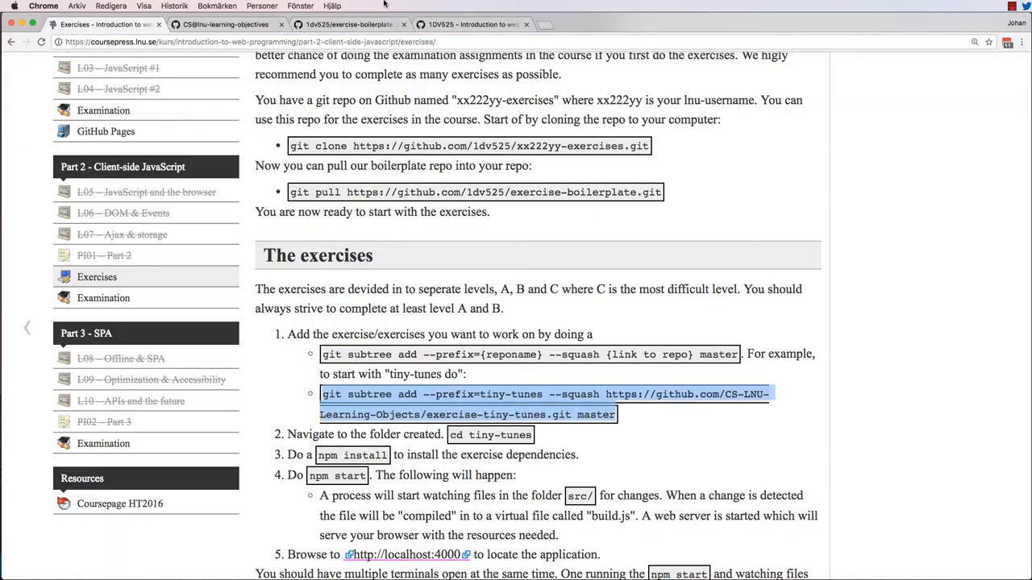
# View the CS-LNU-Learning-Objects repositories on GitHub and get the subtree command into the VS Code terminal
pyautogui.click(225, 24)
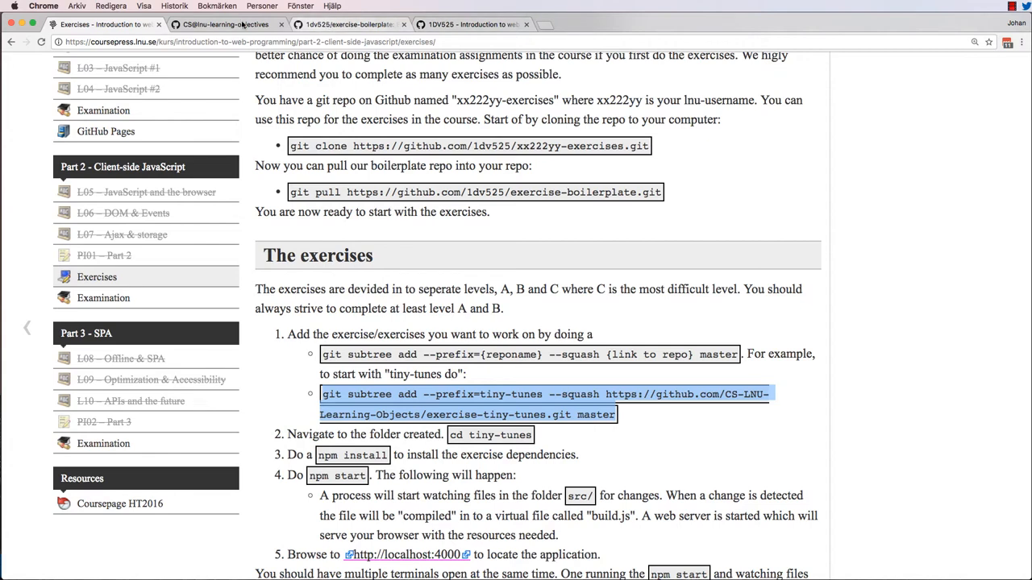
pyautogui.click(226, 24)
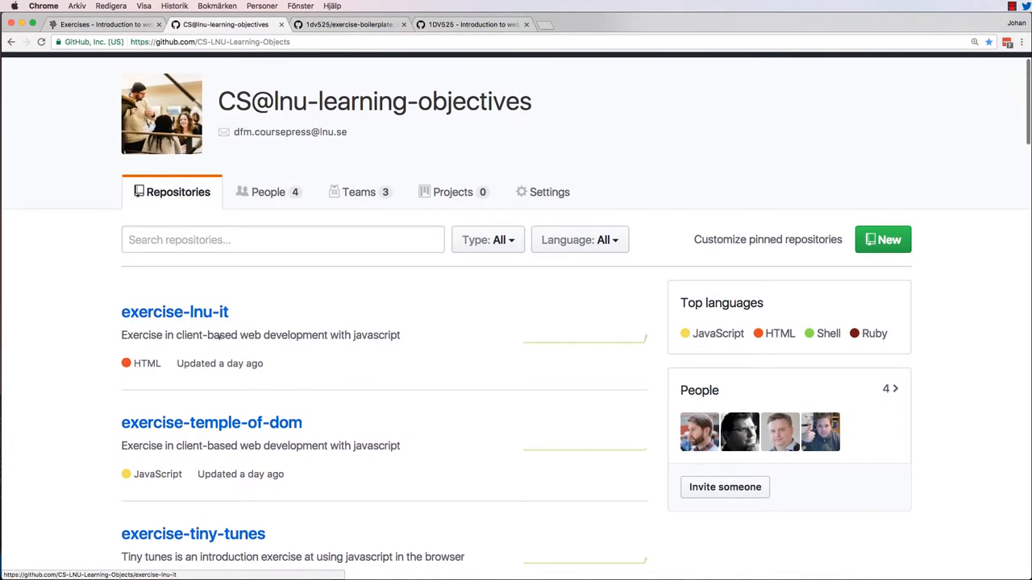
pyautogui.click(194, 534)
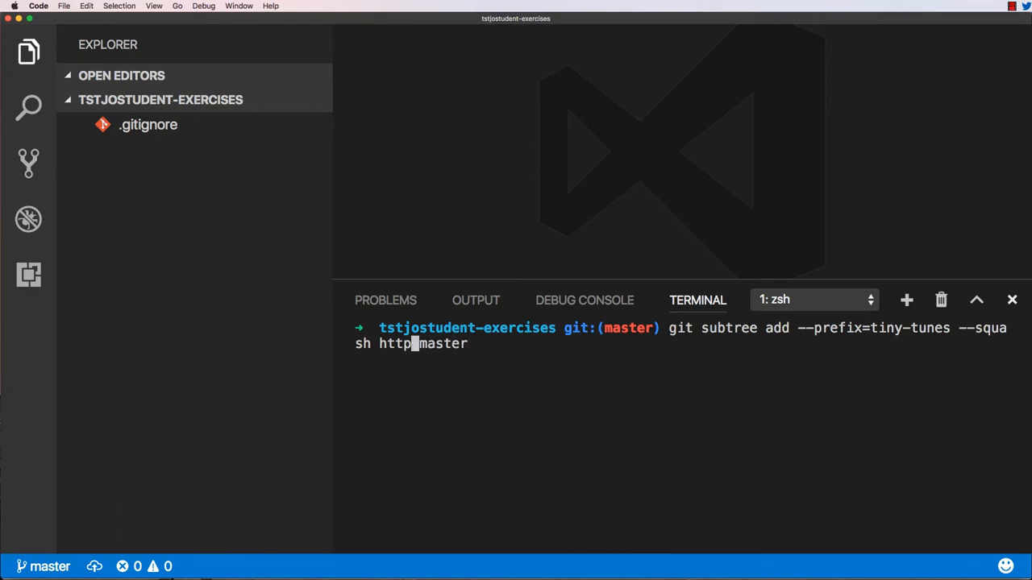
pyautogui.write('git@github.com:CS-LNU-Learning-Objects/exercise-tiny-tunes.git')
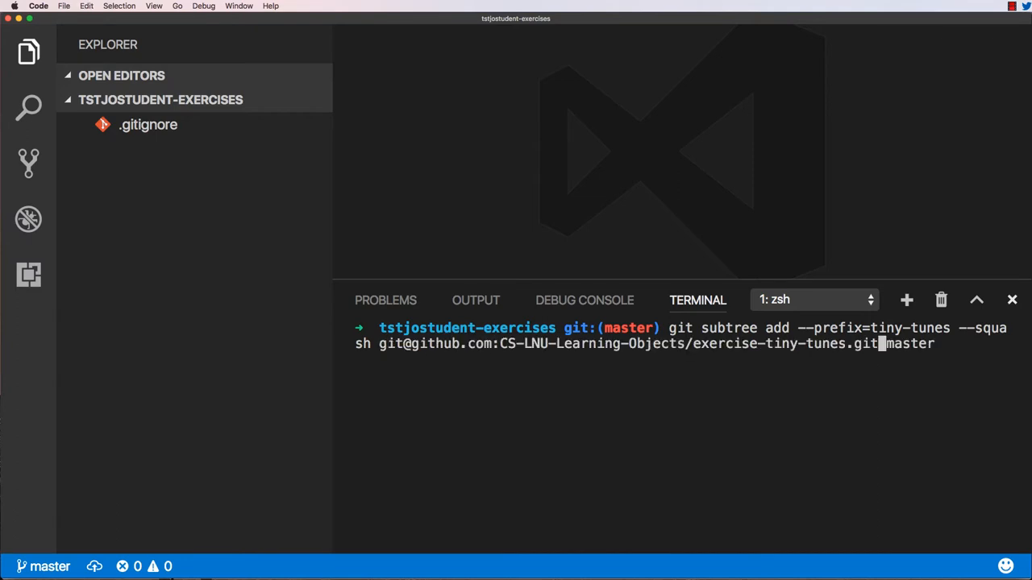
pyautogui.press('enter')
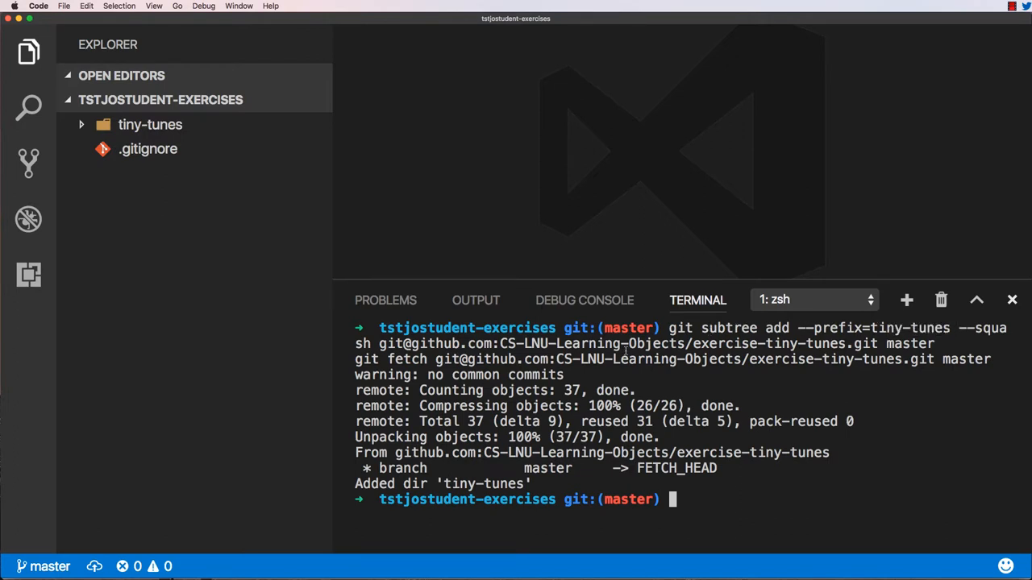
pyautogui.doubleClick(786, 343)
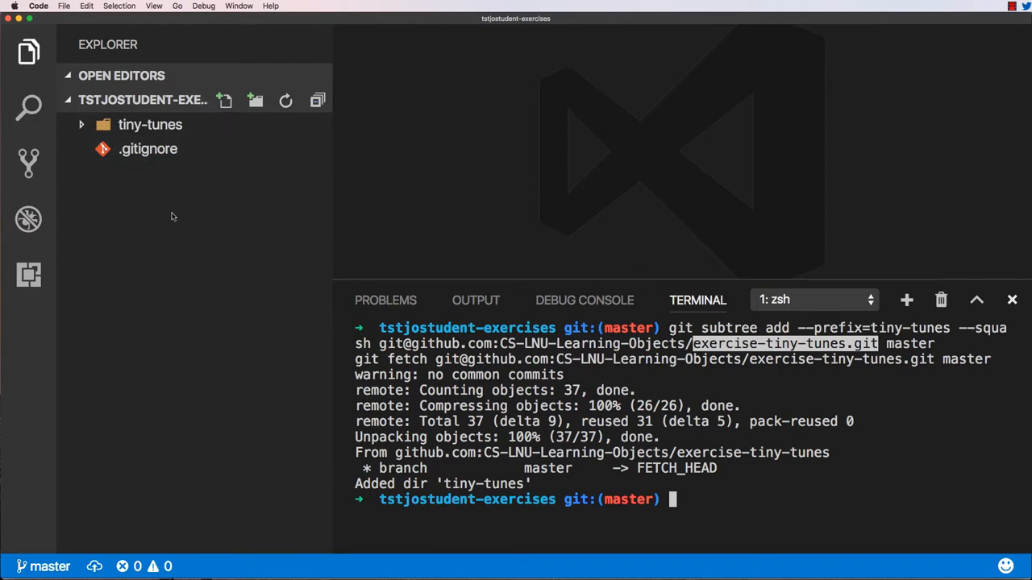
pyautogui.moveTo(185, 100)
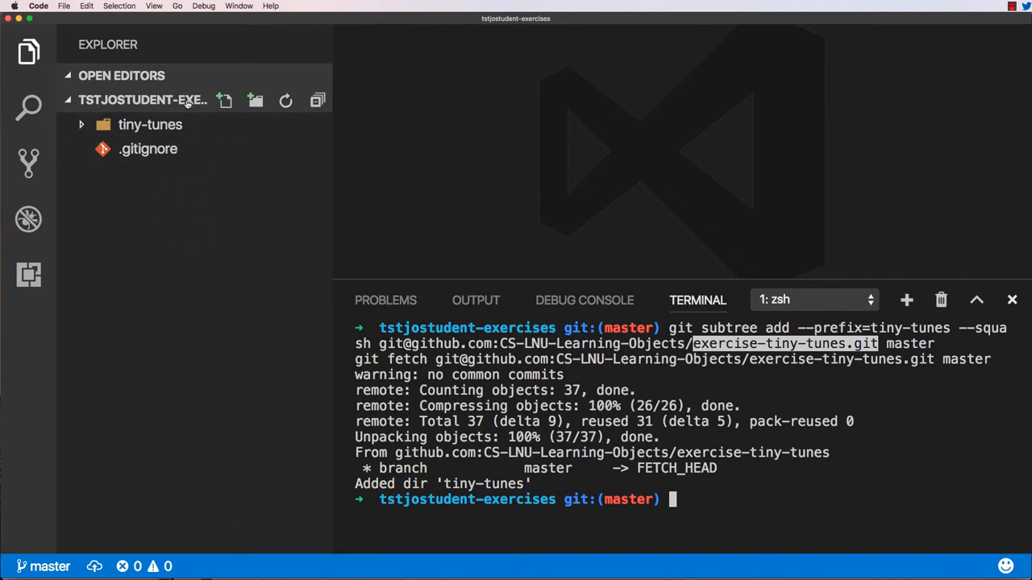
pyautogui.click(150, 124)
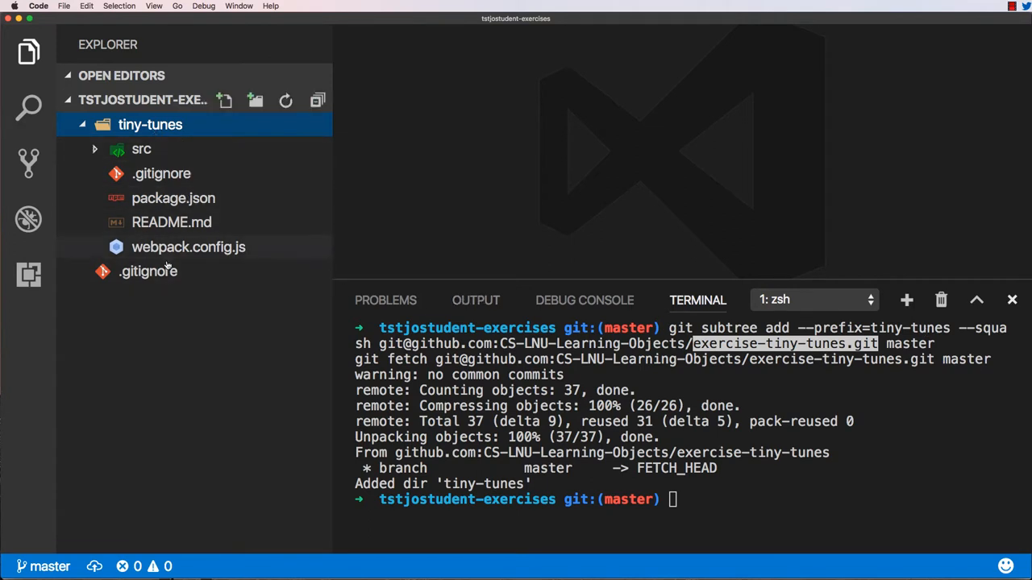
pyautogui.moveTo(203, 255)
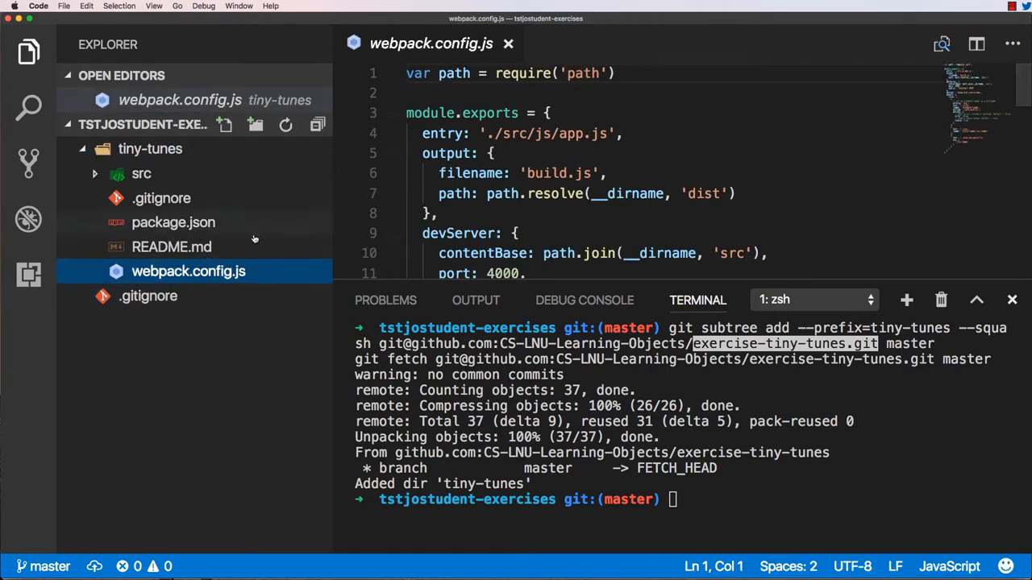
pyautogui.moveTo(189, 271)
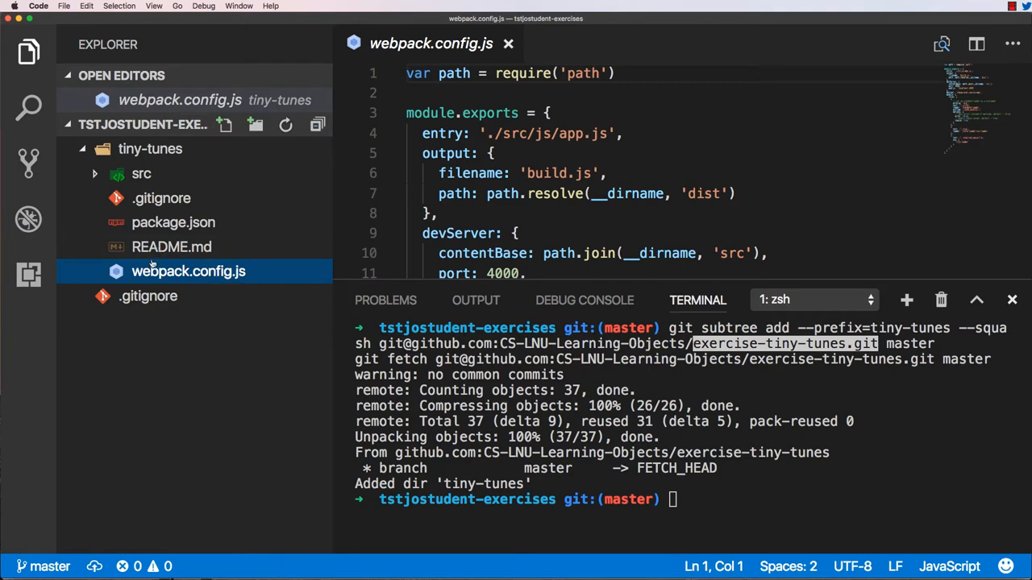
pyautogui.moveTo(158, 271)
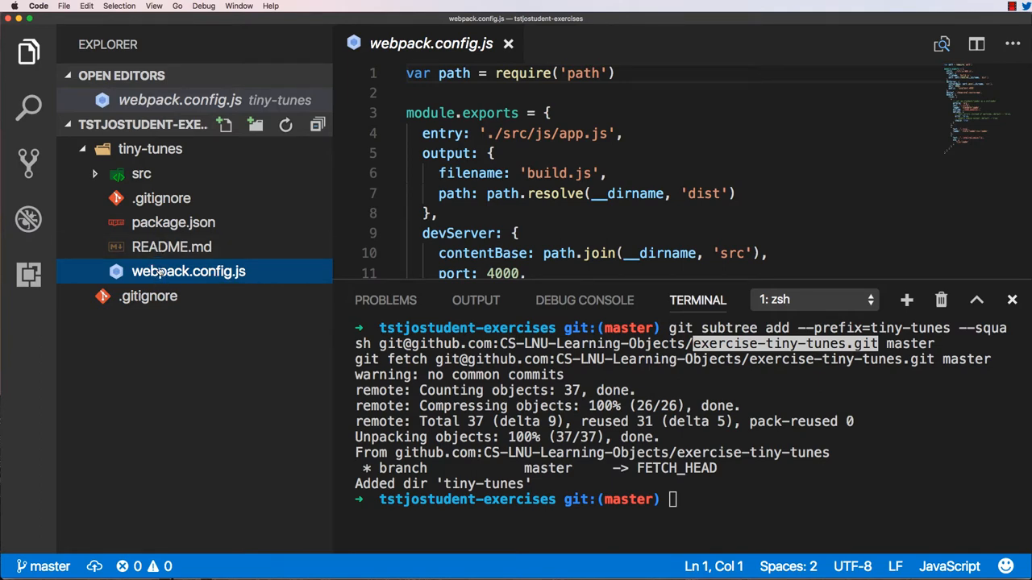
# Open tiny-tunes package.json and review devDependencies such as webpack-dev-server
pyautogui.click(175, 223)
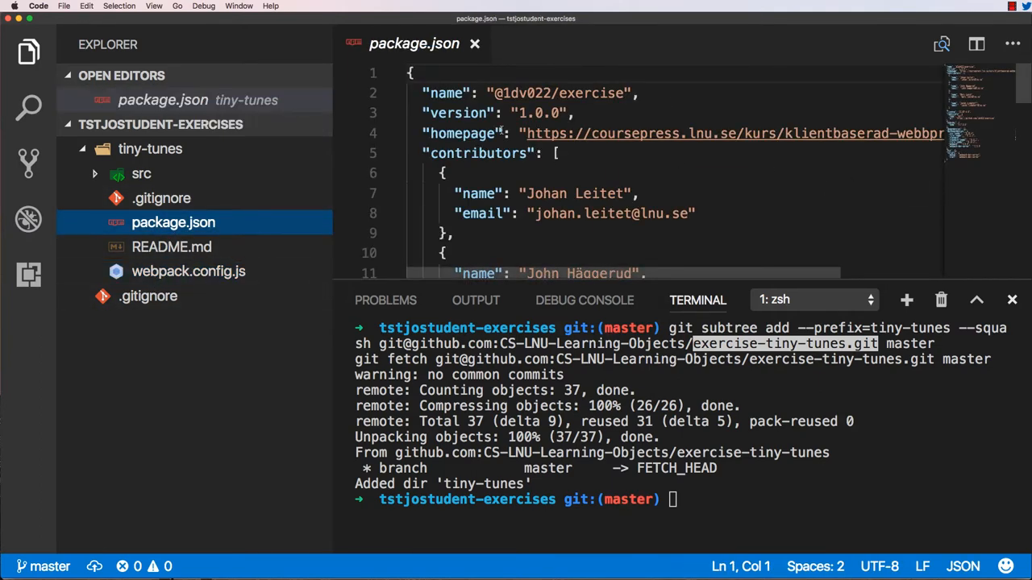
pyautogui.scroll(-3)
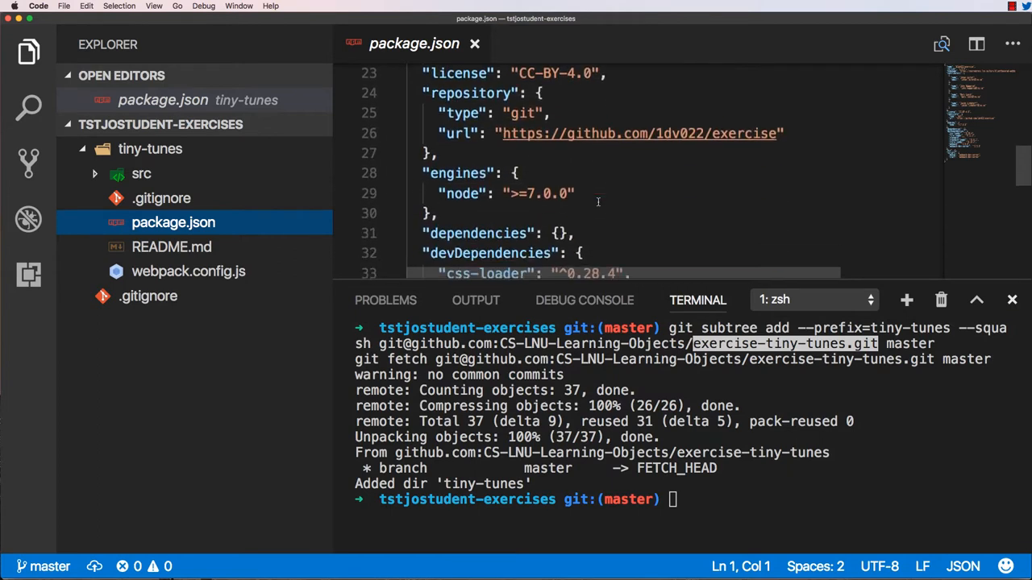
pyautogui.scroll(-3)
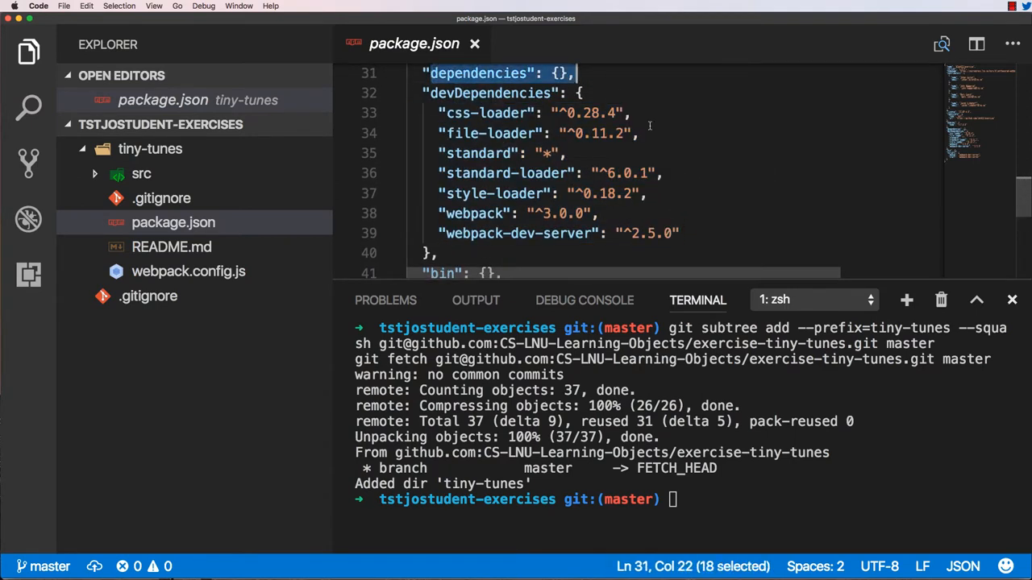
pyautogui.moveTo(674, 148)
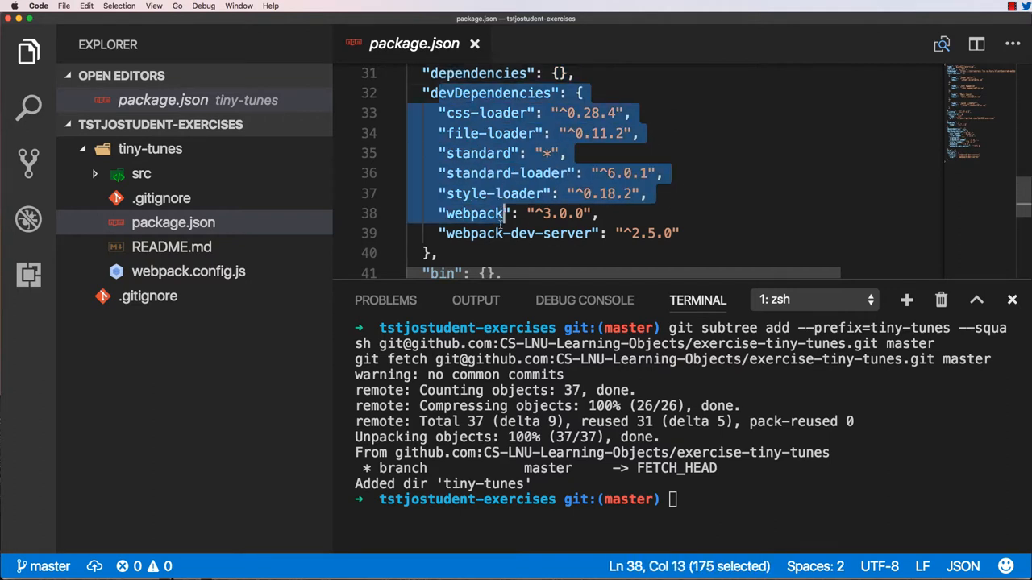
pyautogui.click(588, 212)
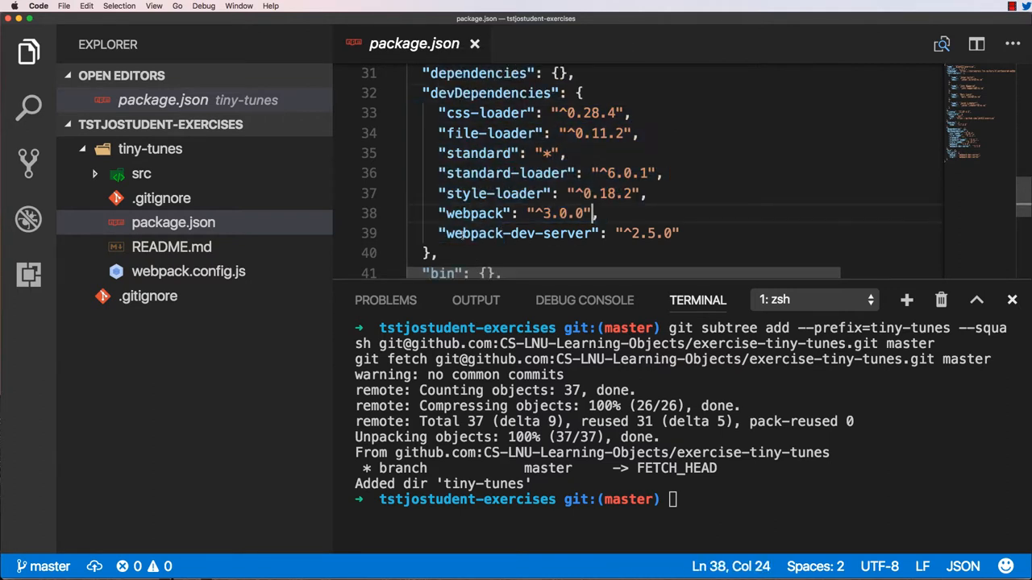
pyautogui.doubleClick(518, 234)
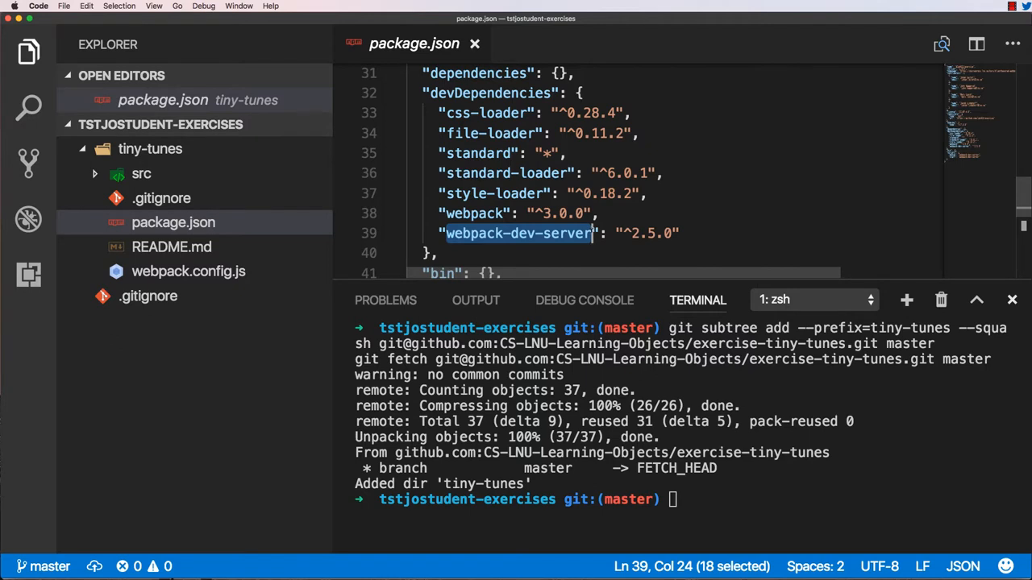
pyautogui.moveTo(507, 145)
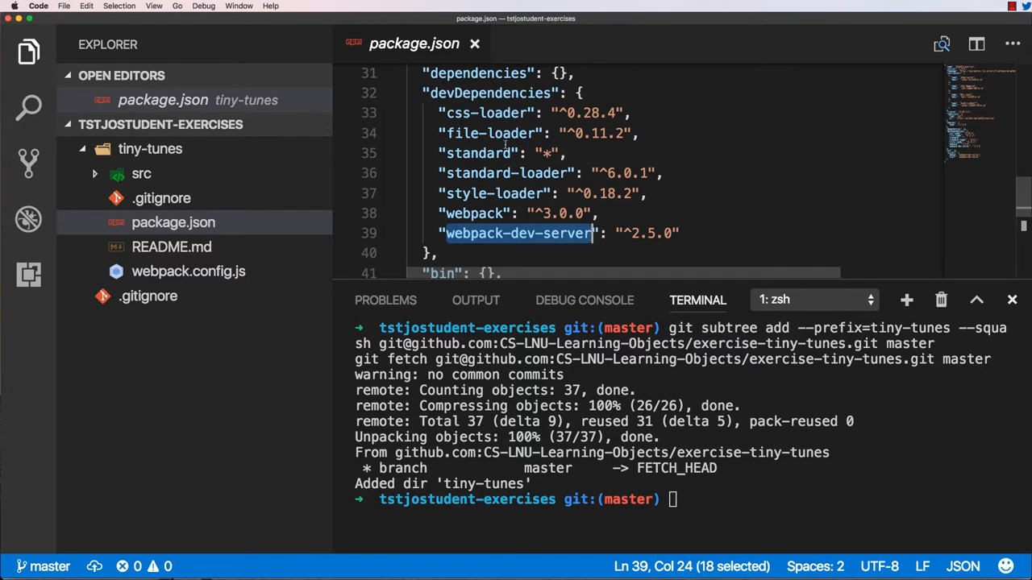
pyautogui.moveTo(476, 192)
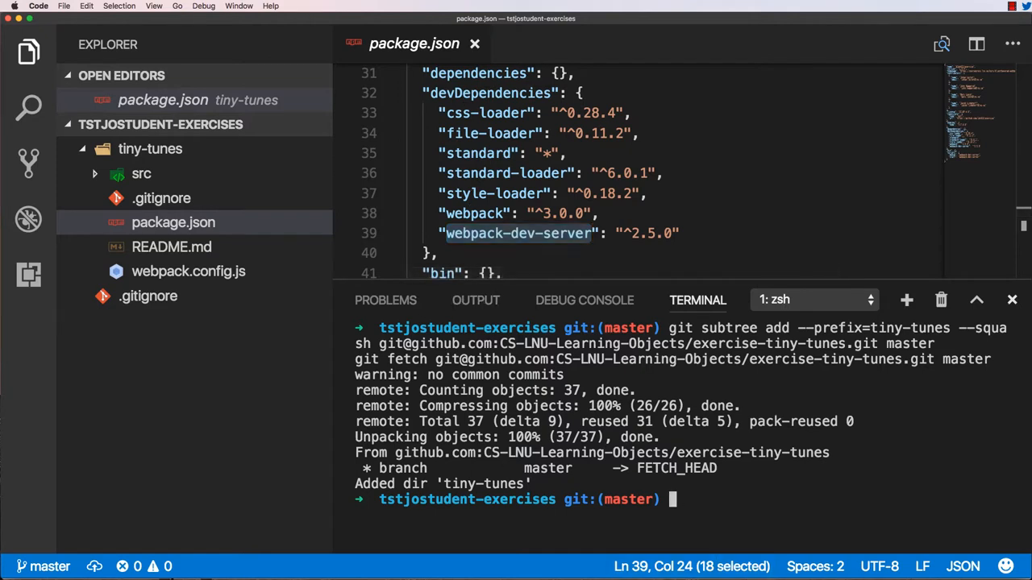
# Run npm install at the root, then move into tiny-tunes and start its npm install
pyautogui.write('npm install')
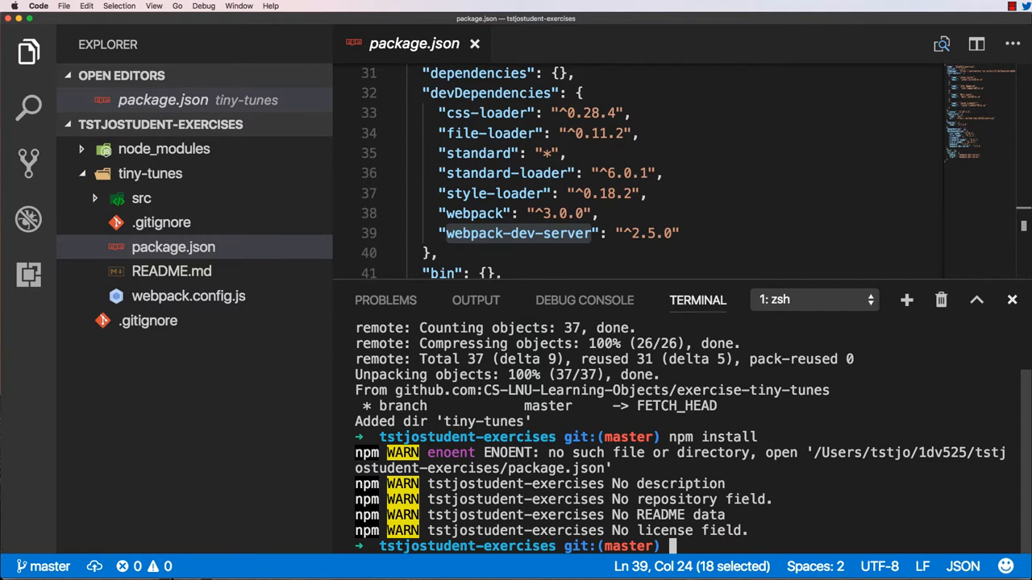
pyautogui.write('cd')
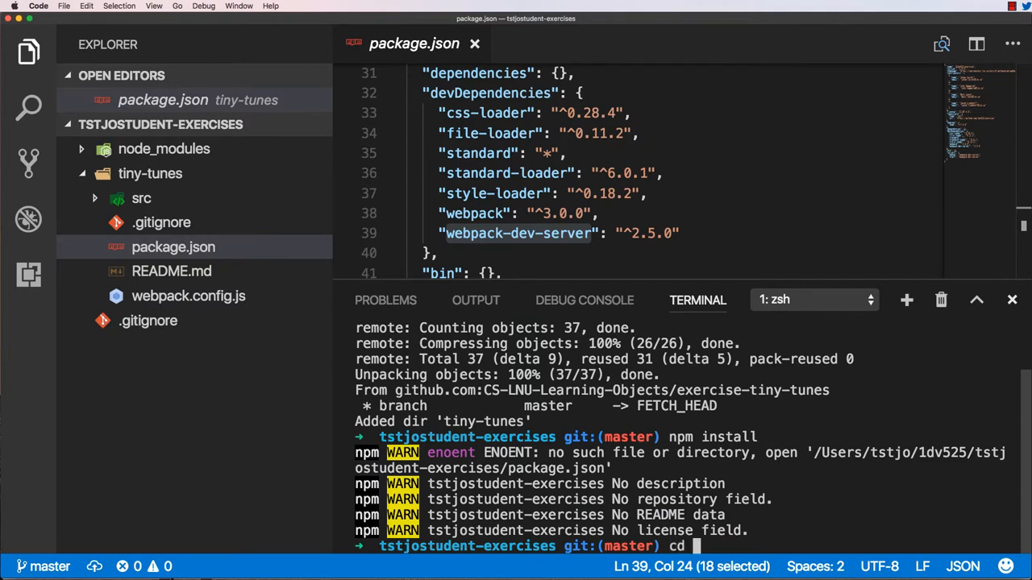
pyautogui.write('ls')
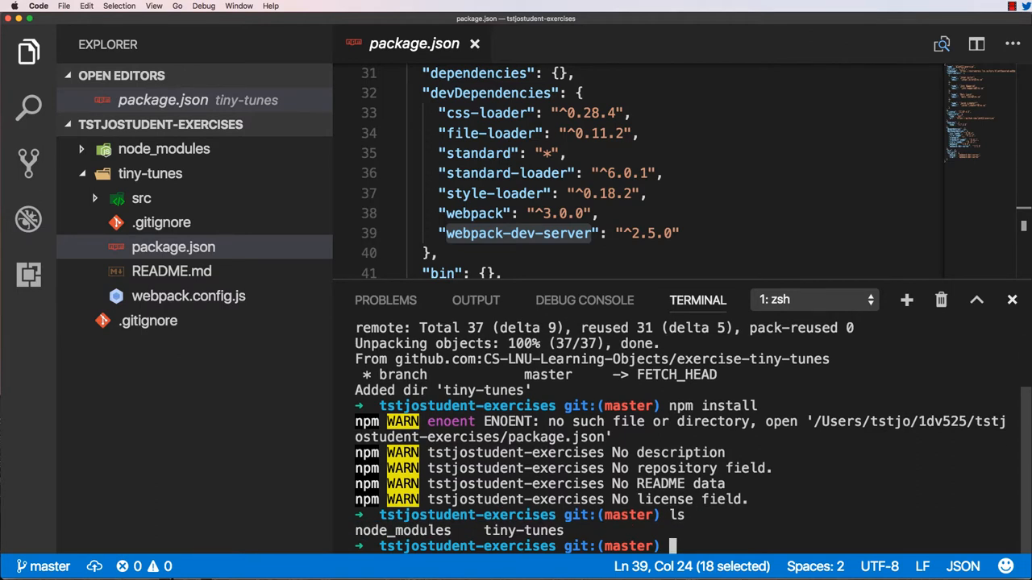
pyautogui.write('cd tiny-tunes/')
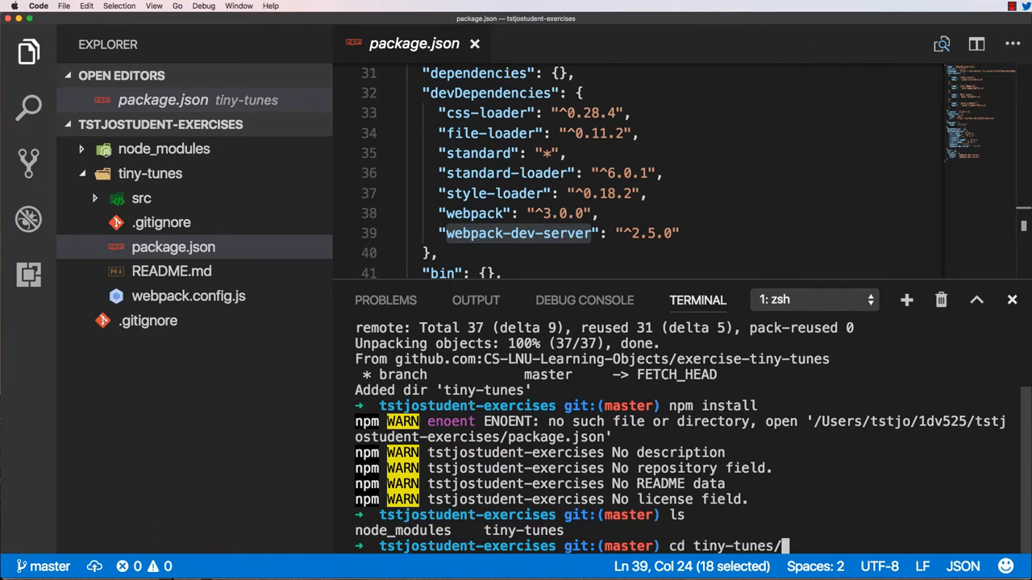
pyautogui.write('n')
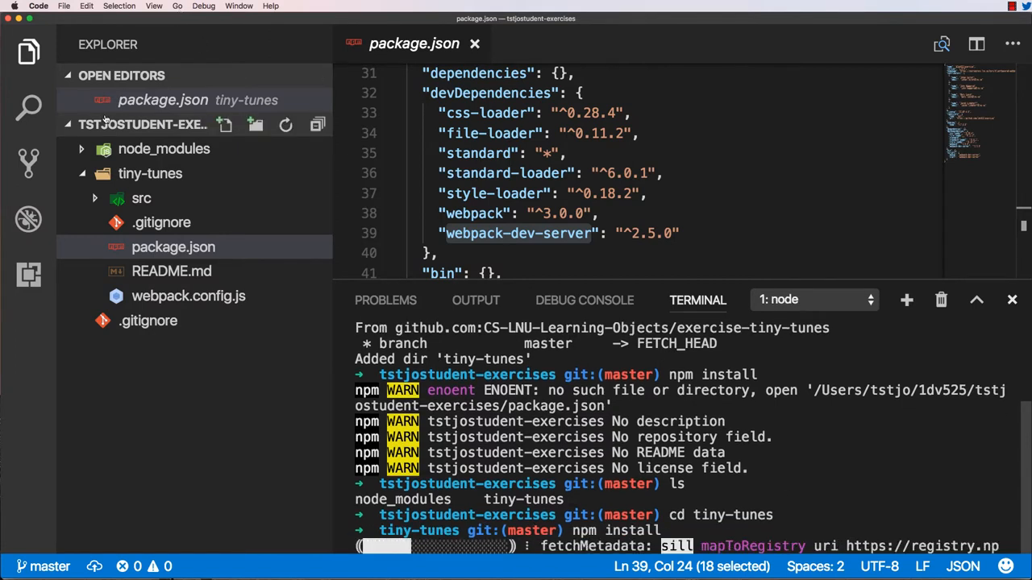
# Remove the top-level node_modules folder and follow tiny-tunes' install output to completion
pyautogui.rightClick(165, 148)
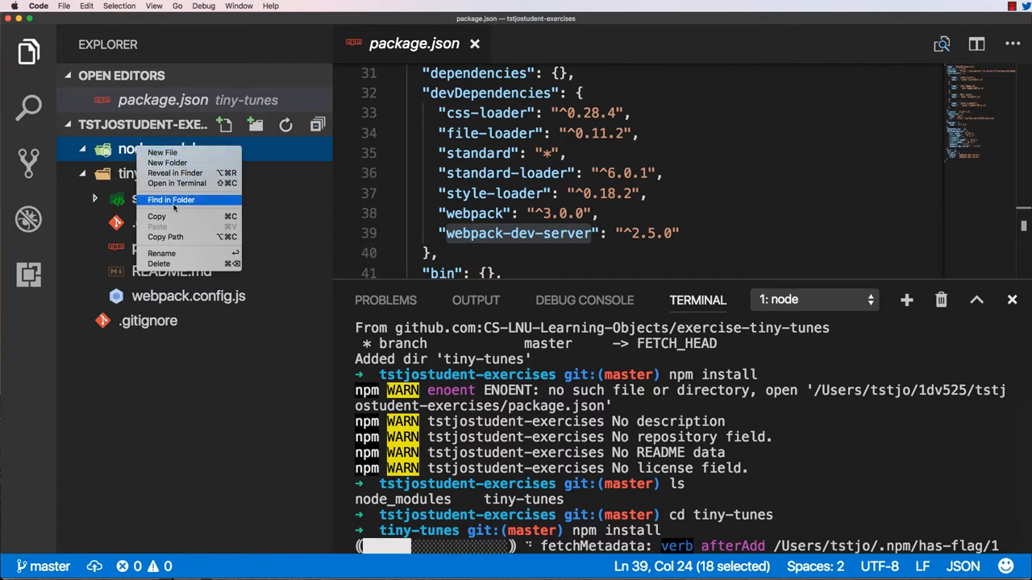
pyautogui.click(158, 264)
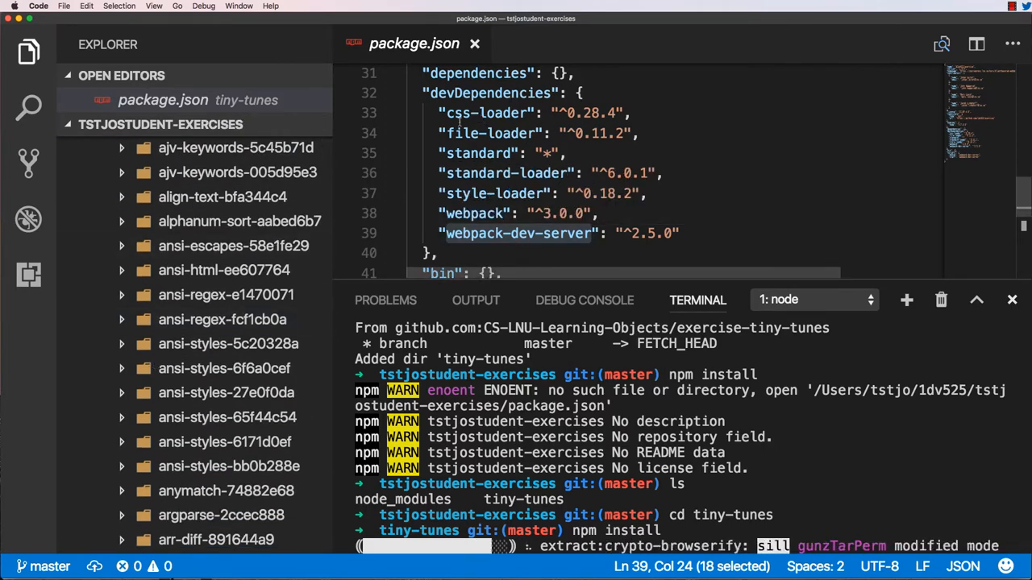
pyautogui.moveTo(519, 232)
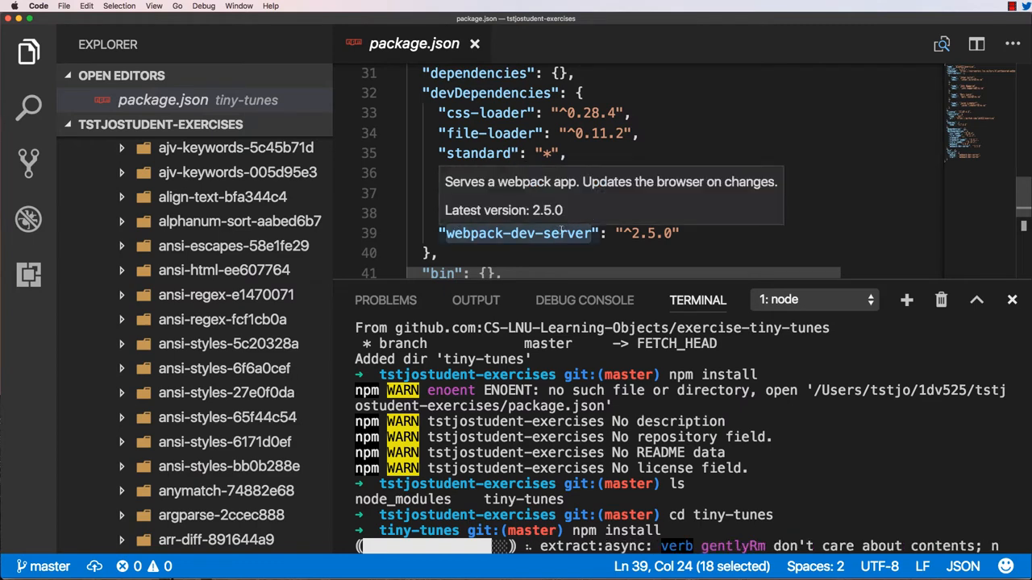
pyautogui.scroll(-3)
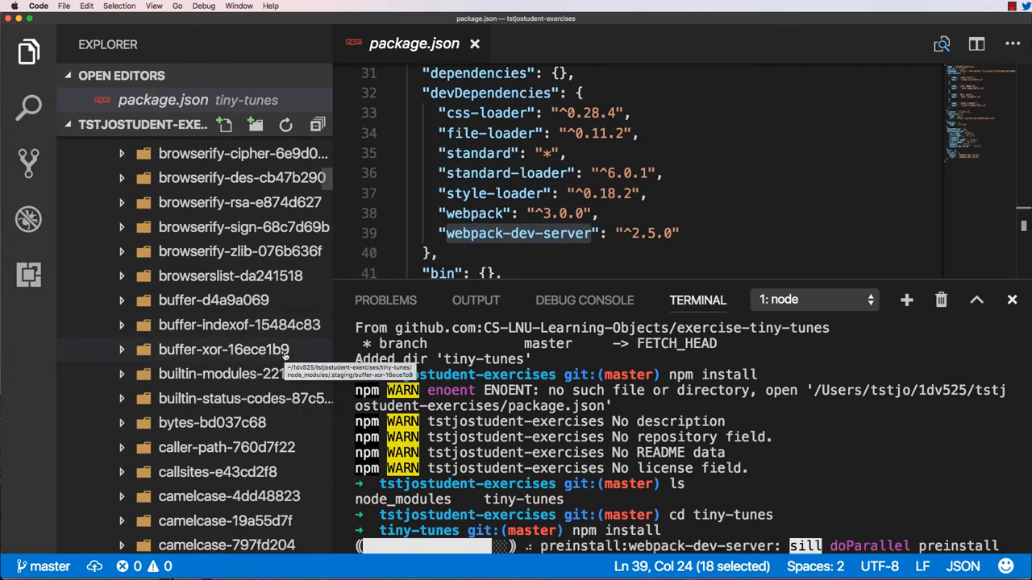
pyautogui.scroll(-3)
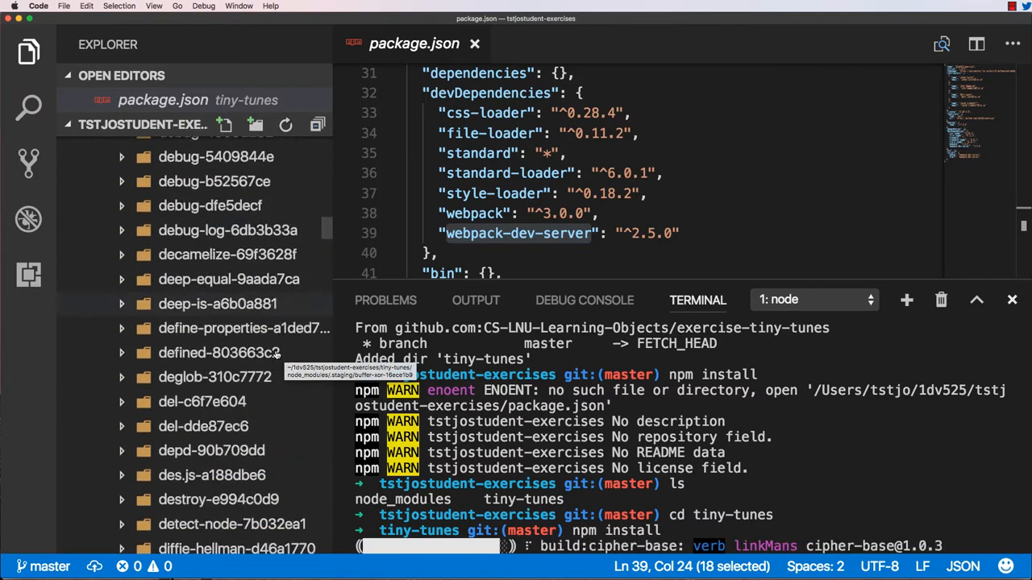
pyautogui.scroll(-3)
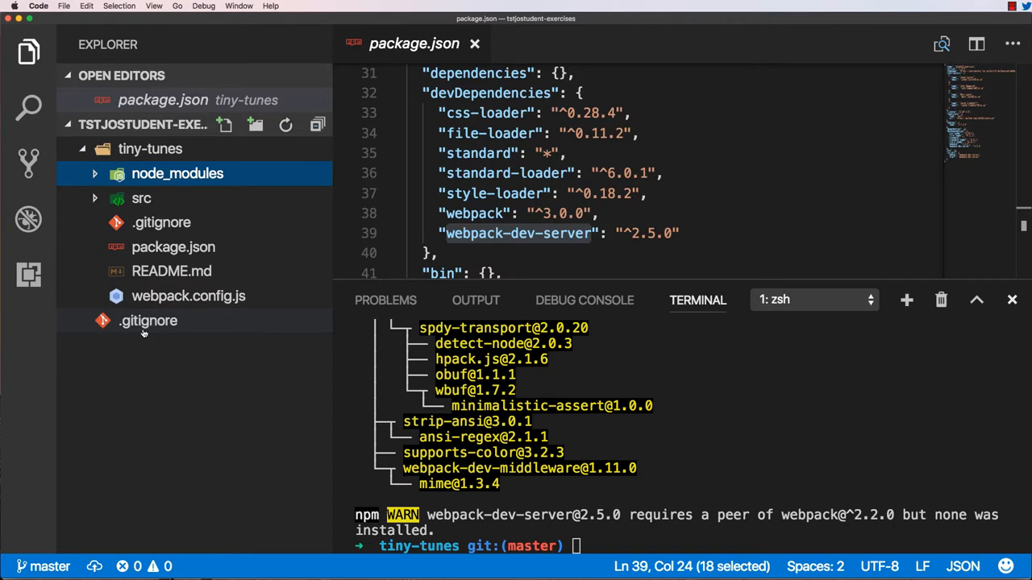
# Inspect tiny-tunes' node_modules and highlight the devDependencies entries in package.json
pyautogui.click(177, 174)
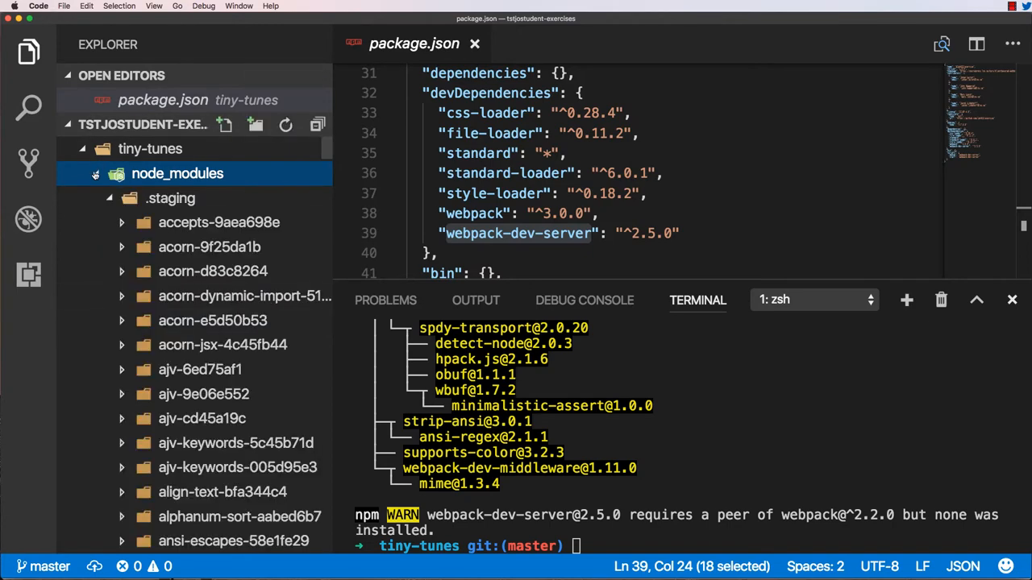
pyautogui.scroll(-3)
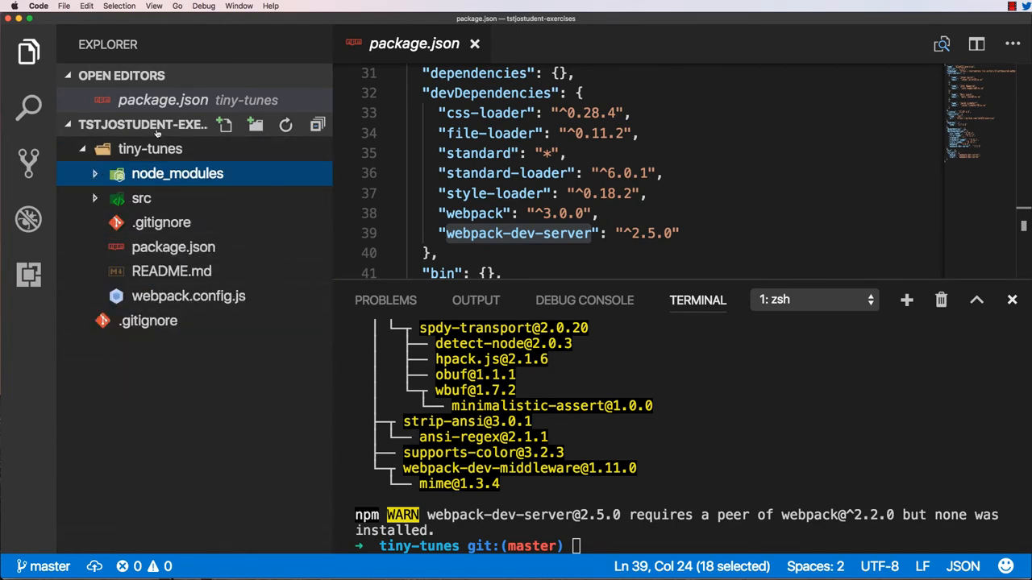
pyautogui.moveTo(153, 148)
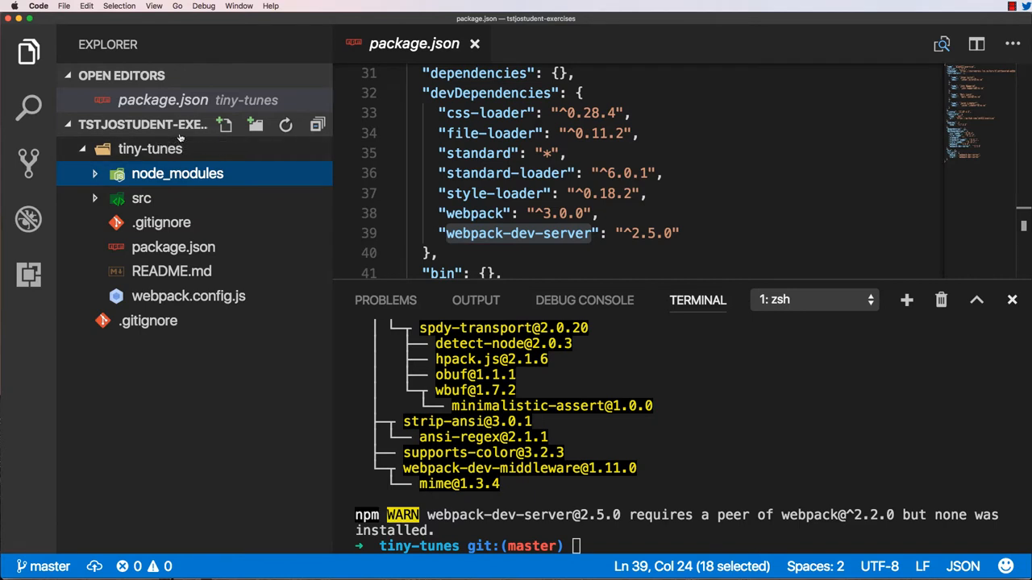
pyautogui.click(464, 172)
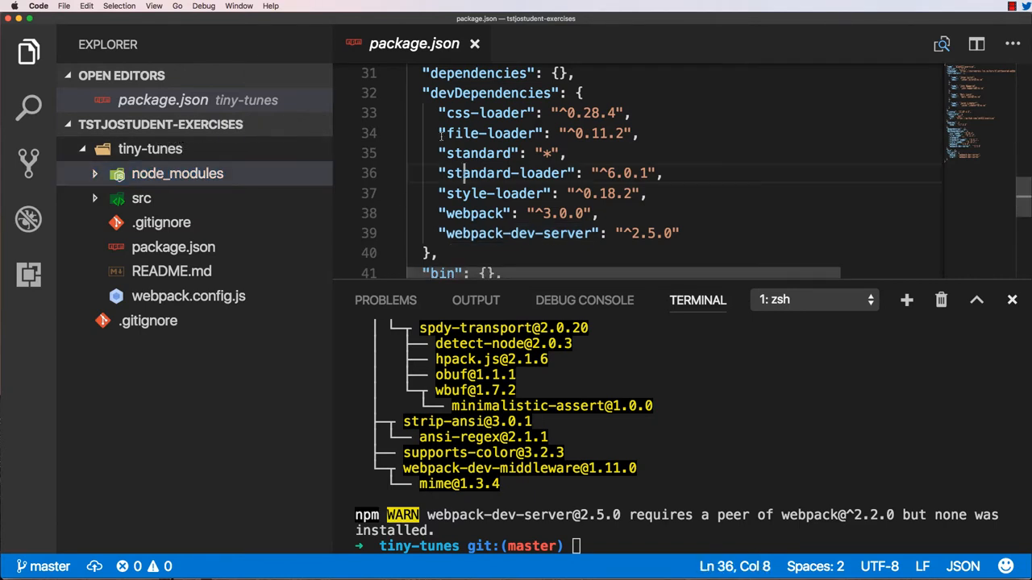
pyautogui.moveTo(438, 113); pyautogui.dragTo(680, 232)
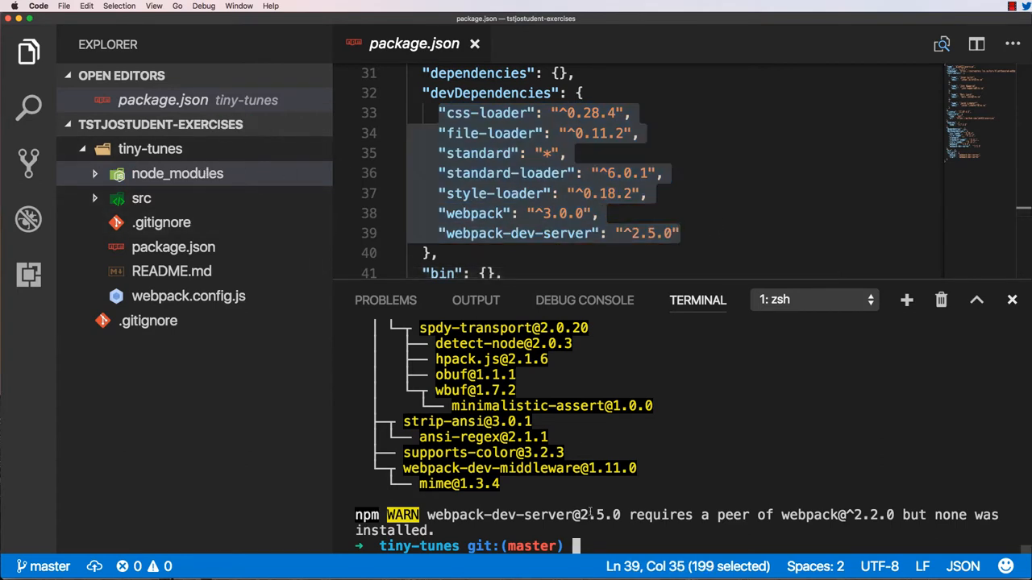
# Run git status in tiny-tunes, reporting a clean working directory
pyautogui.write('git st')
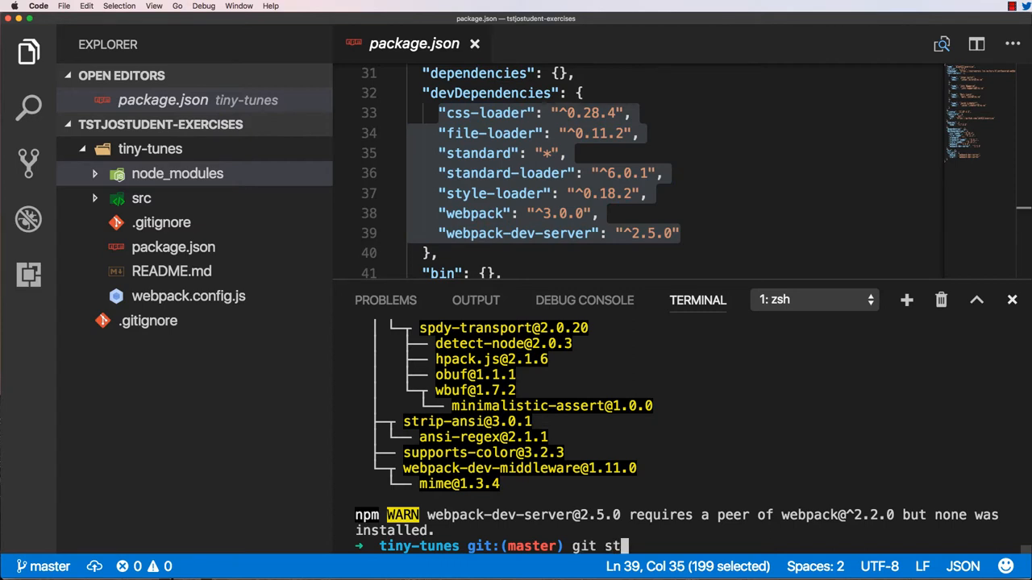
pyautogui.press('Enter')
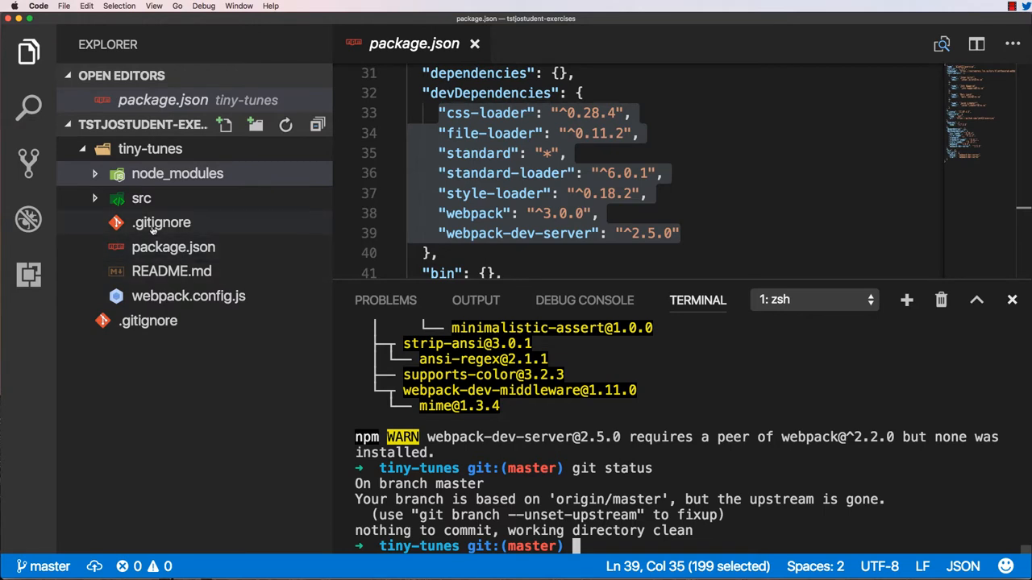
pyautogui.moveTo(165, 183)
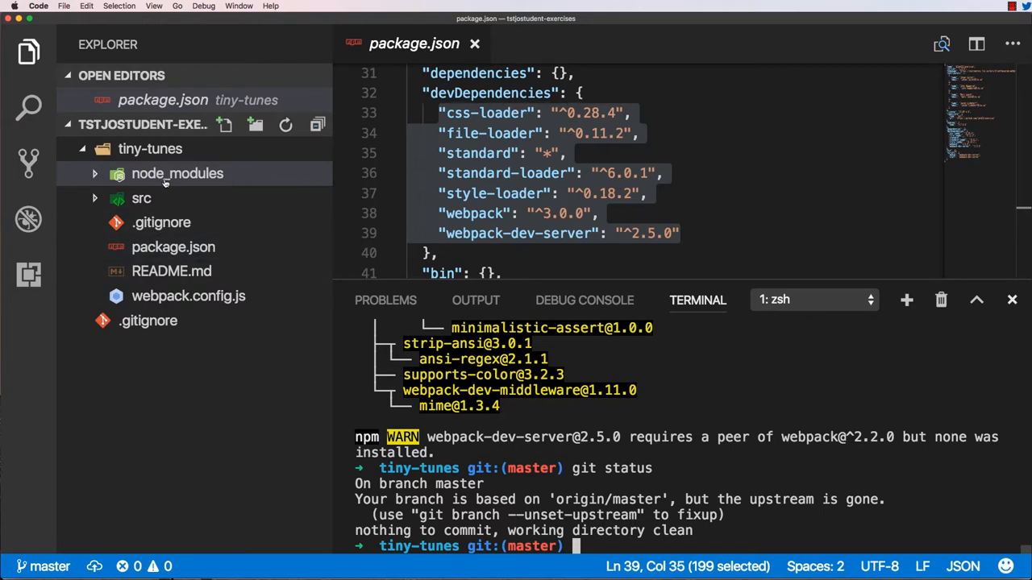
pyautogui.moveTo(177, 174)
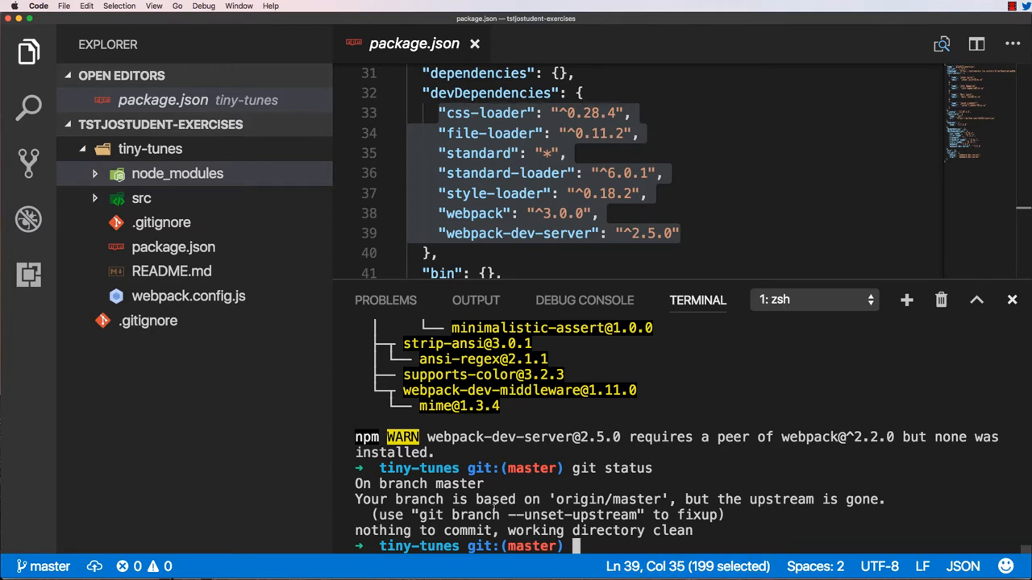
pyautogui.write('npm')
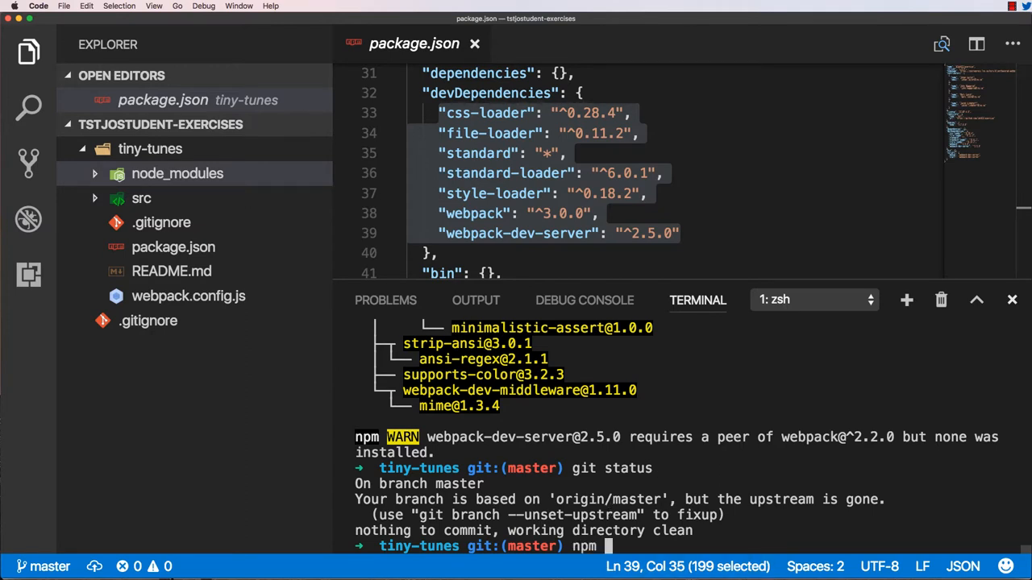
pyautogui.write('start')
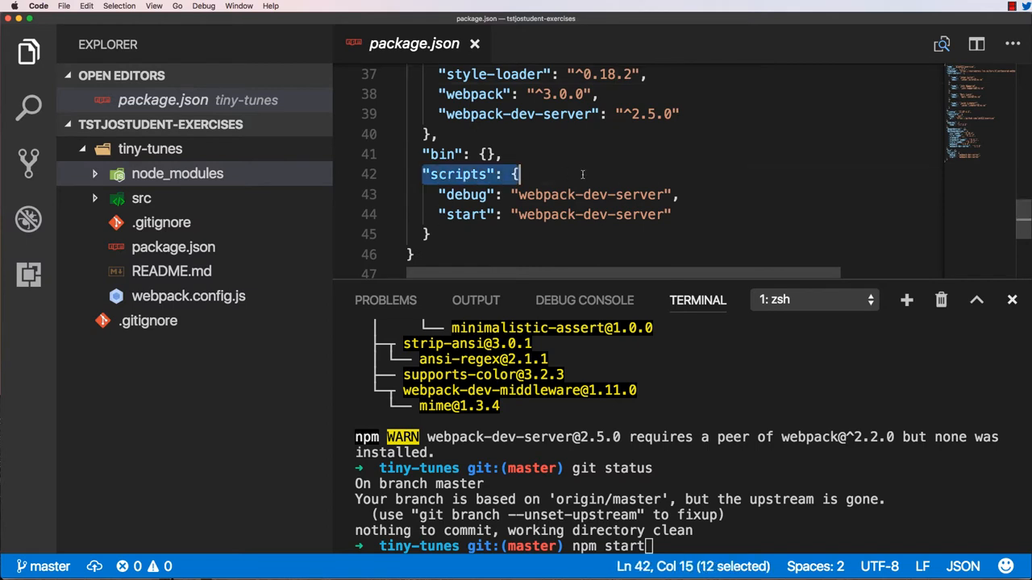
pyautogui.doubleClick(464, 215)
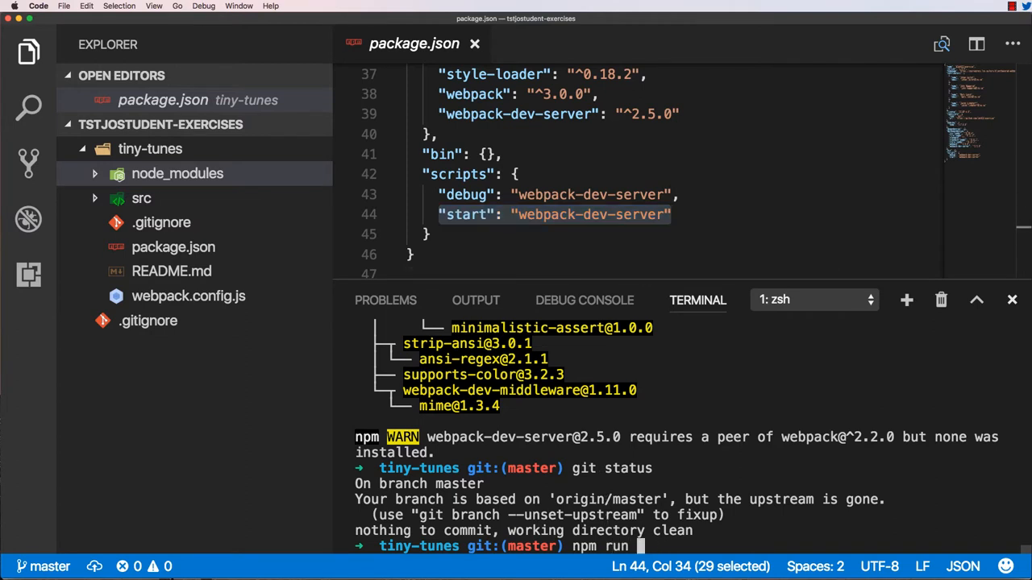
pyautogui.write('start')
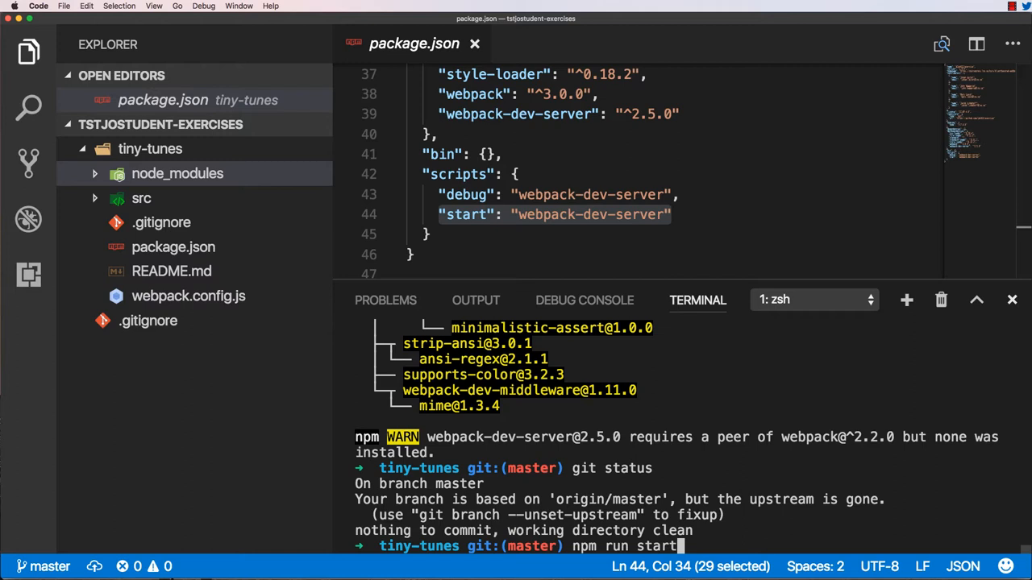
pyautogui.press('Backspace')
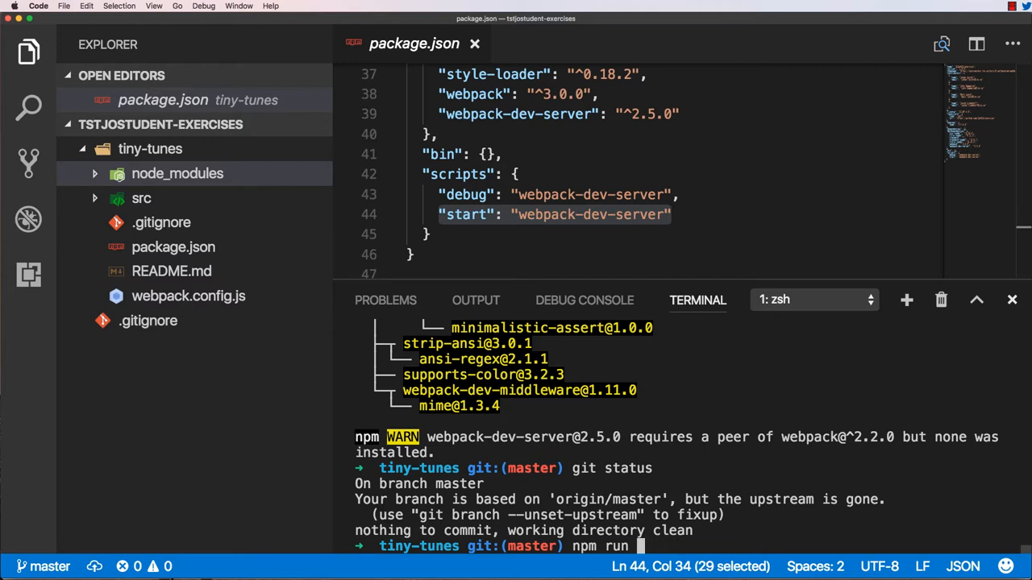
pyautogui.write('debug')
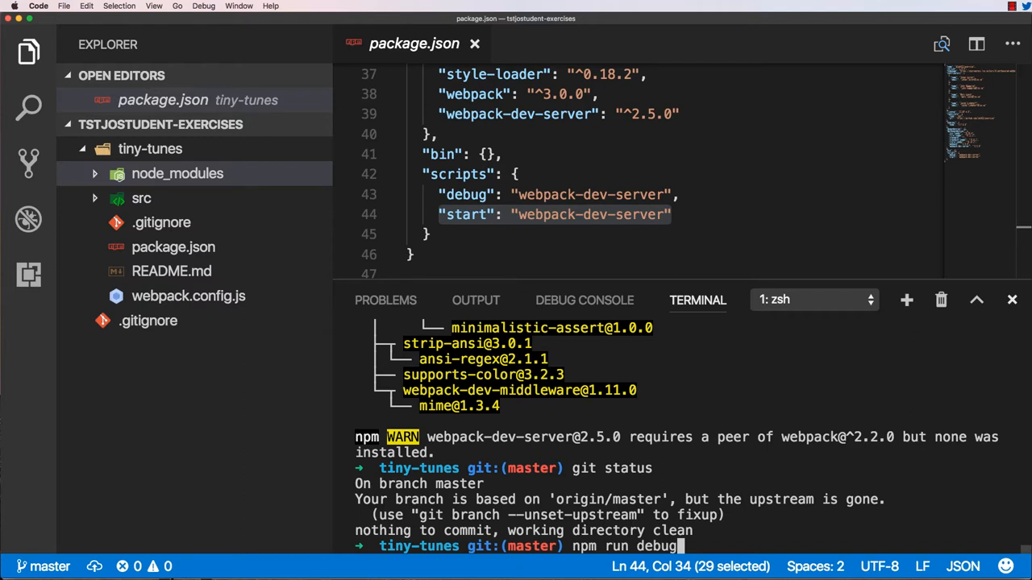
pyautogui.press('Backspace')
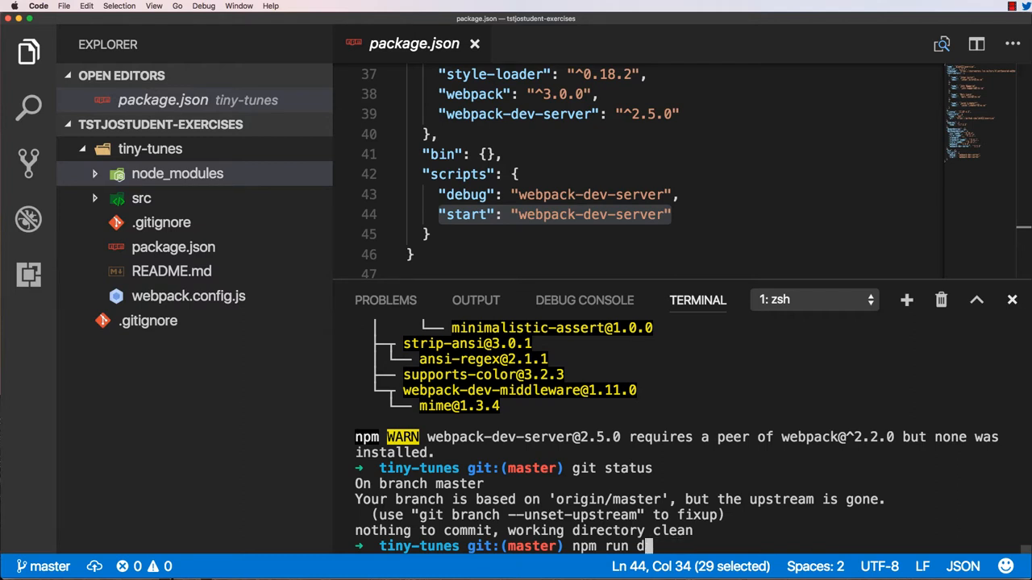
pyautogui.write('st')
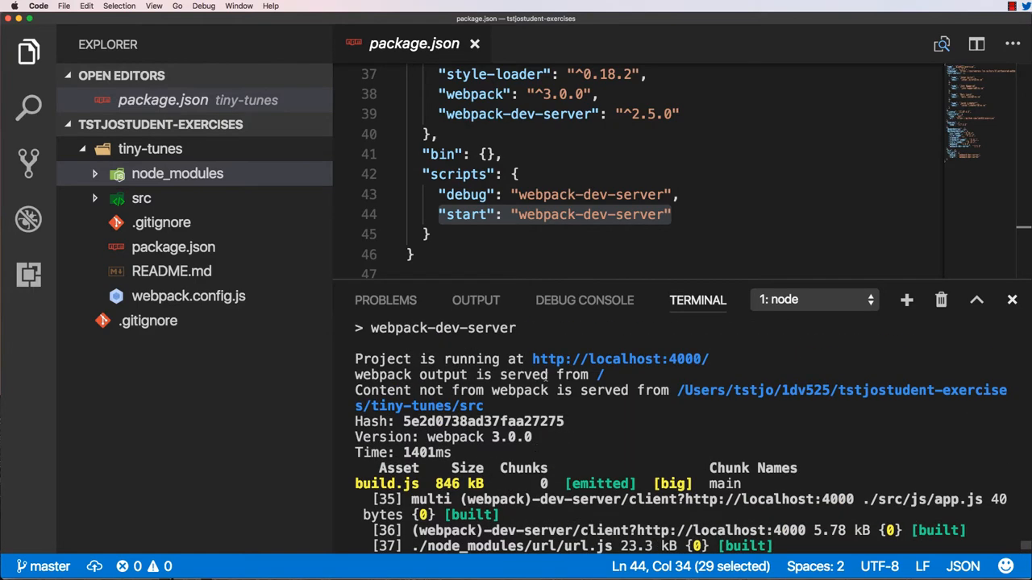
pyautogui.moveTo(619, 357)
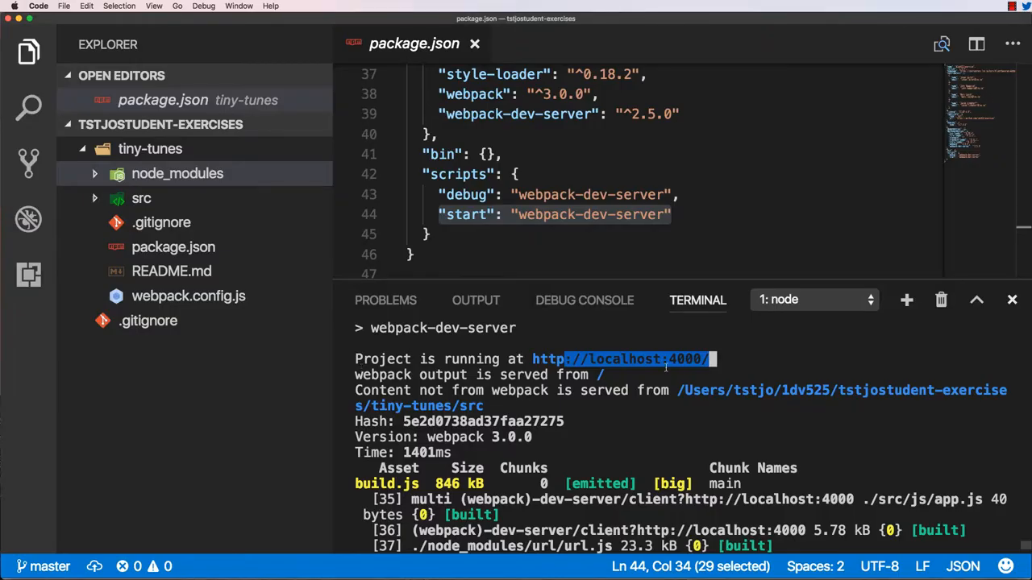
# Follow the localhost:4000 link of the running tiny-tunes dev server
pyautogui.click(142, 198)
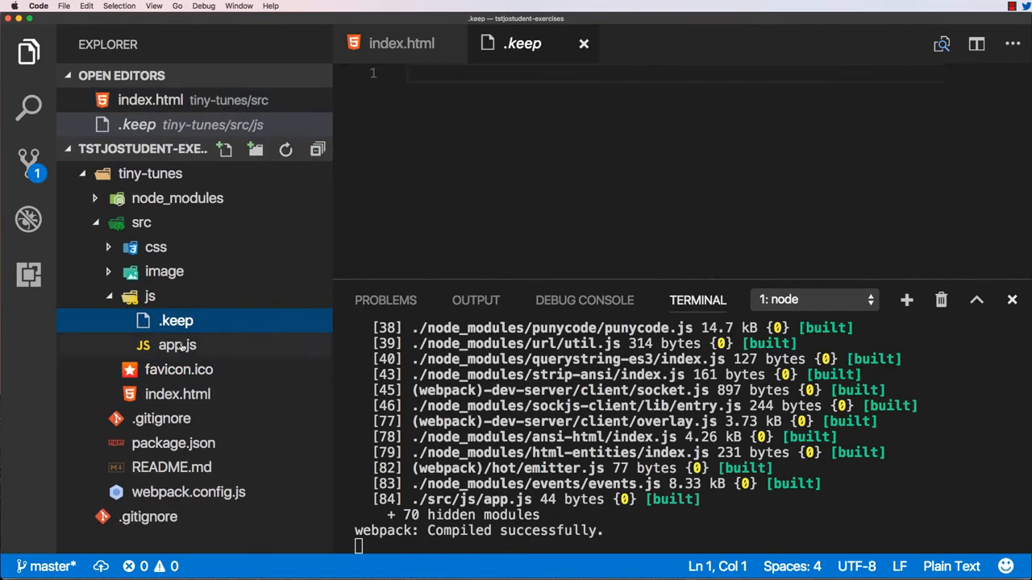
# Remove the 'use strict' line, change the message to 'Hello! World!! :)' and save app.js
pyautogui.click(178, 345)
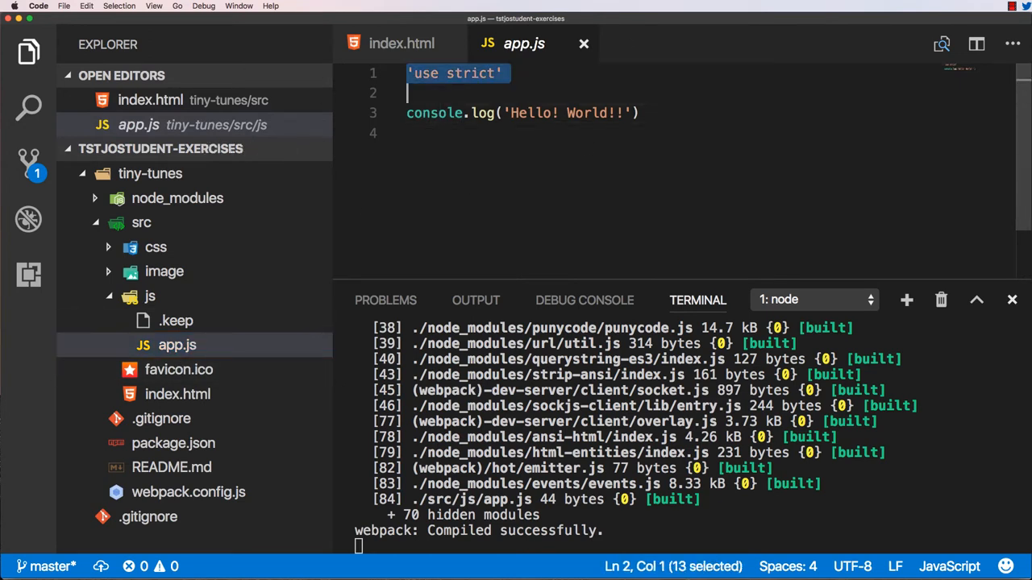
pyautogui.press('Backspace')
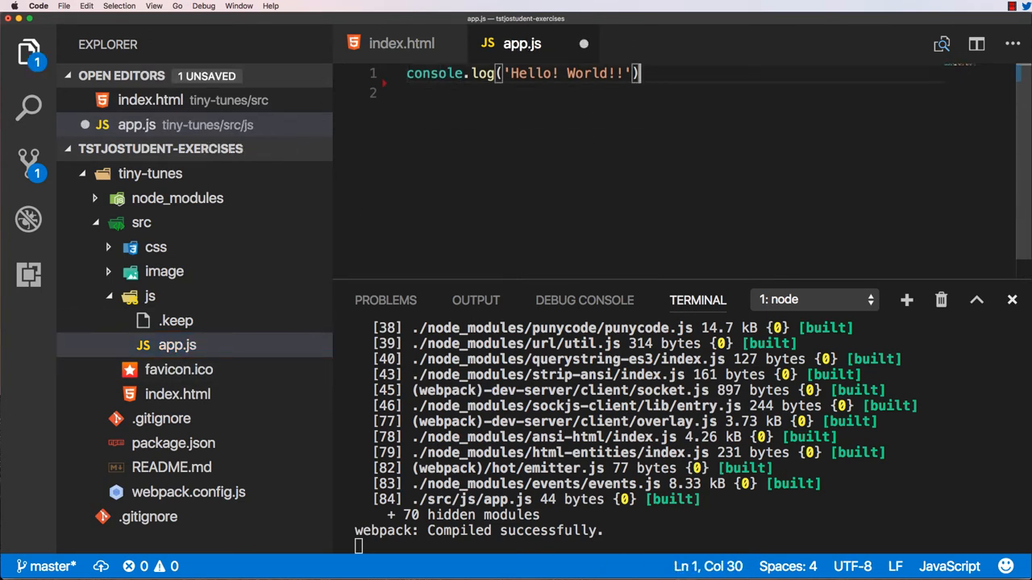
pyautogui.write(':')
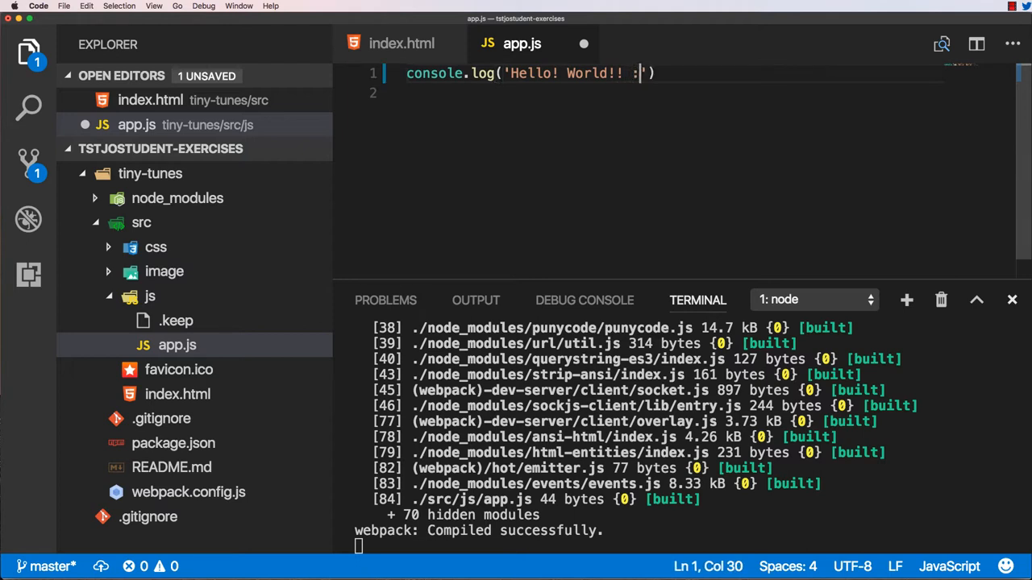
pyautogui.write(')')
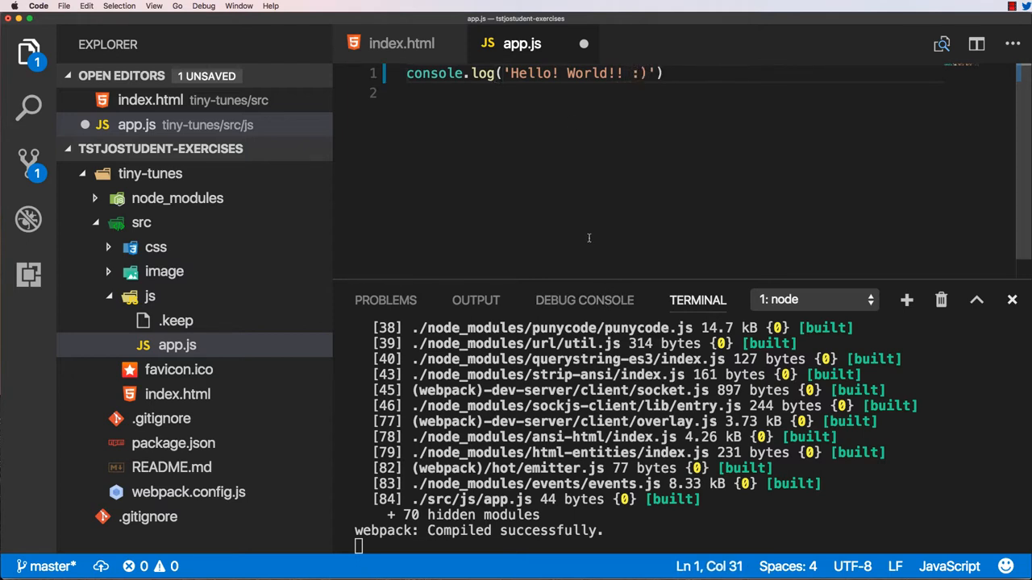
pyautogui.press('cmd+s')
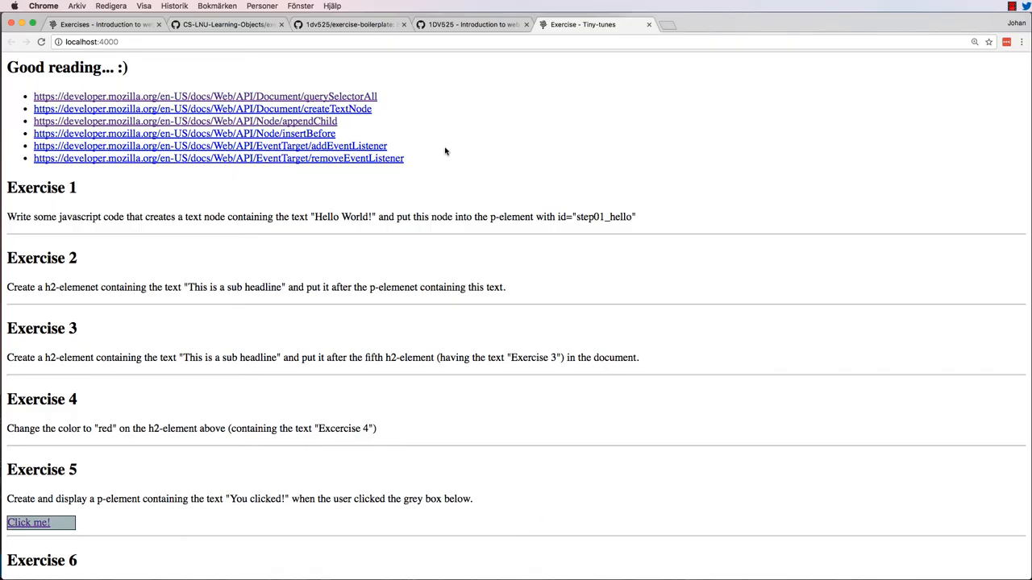
# Inspect the localhost page in Chrome DevTools and view its Console messages
pyautogui.rightClick(445, 151)
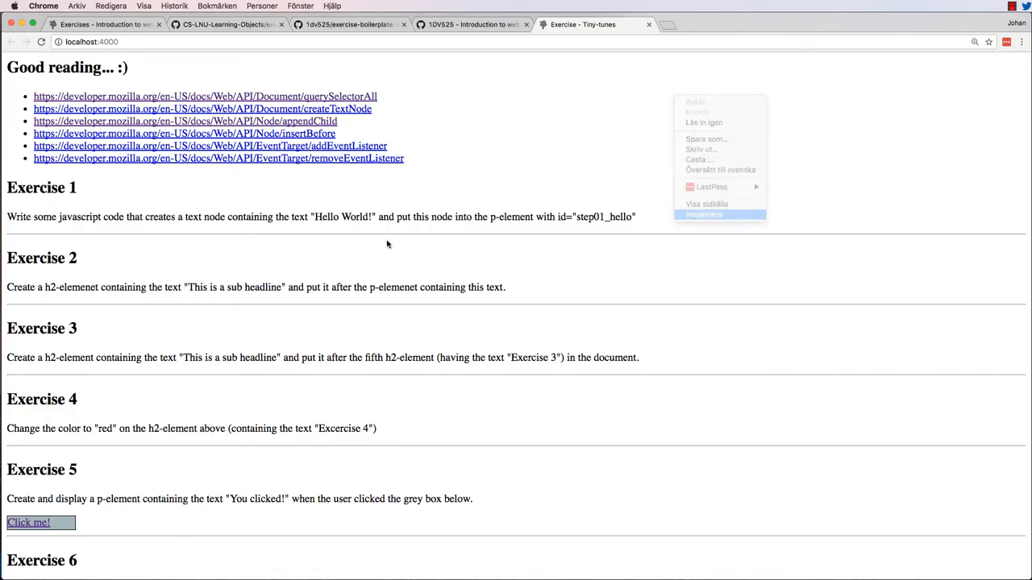
pyautogui.click(703, 214)
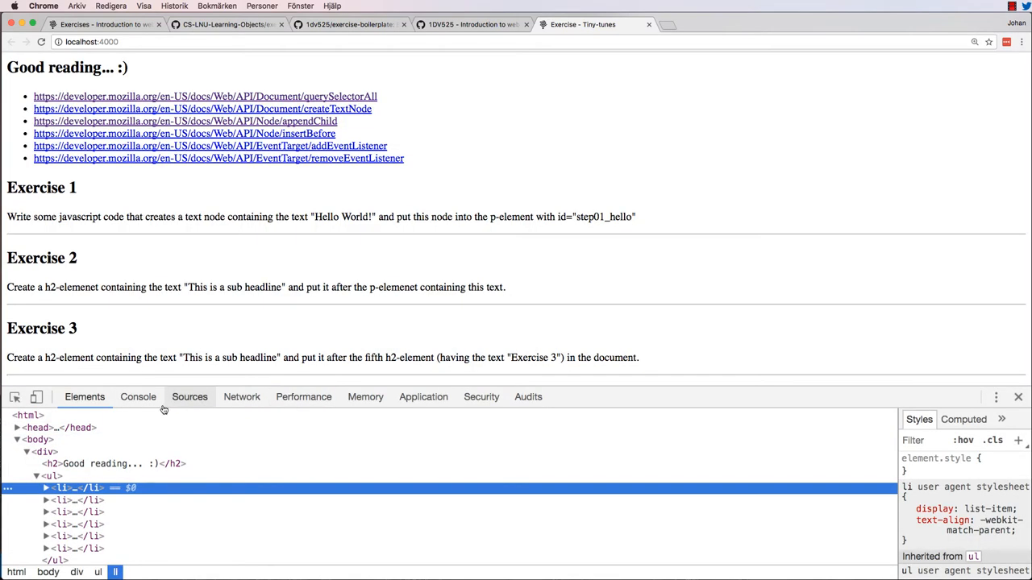
pyautogui.click(138, 397)
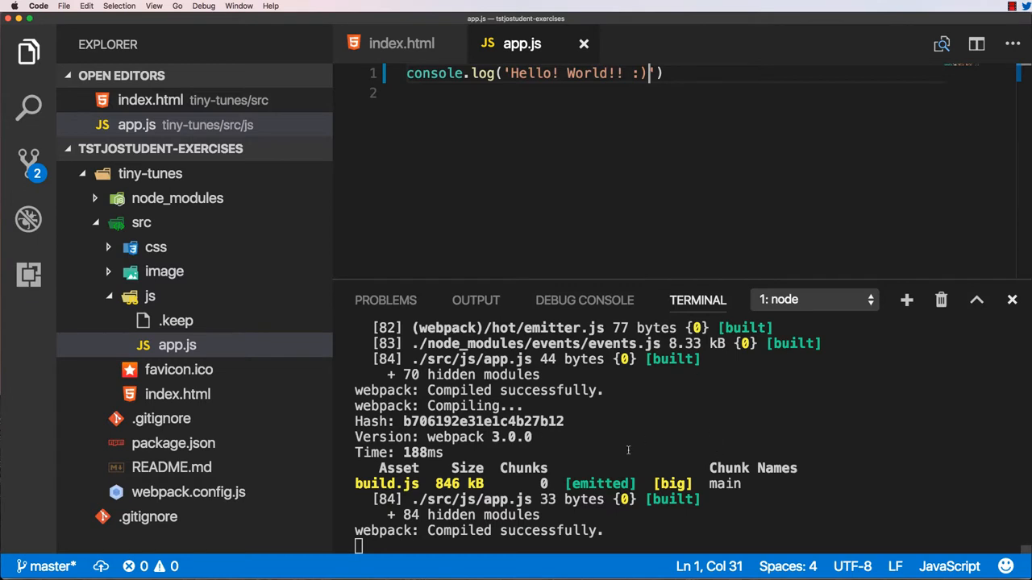
# Revert the smiley so the log ends with a semicolon and examine the extra-semicolon warning
pyautogui.press('Backspace')
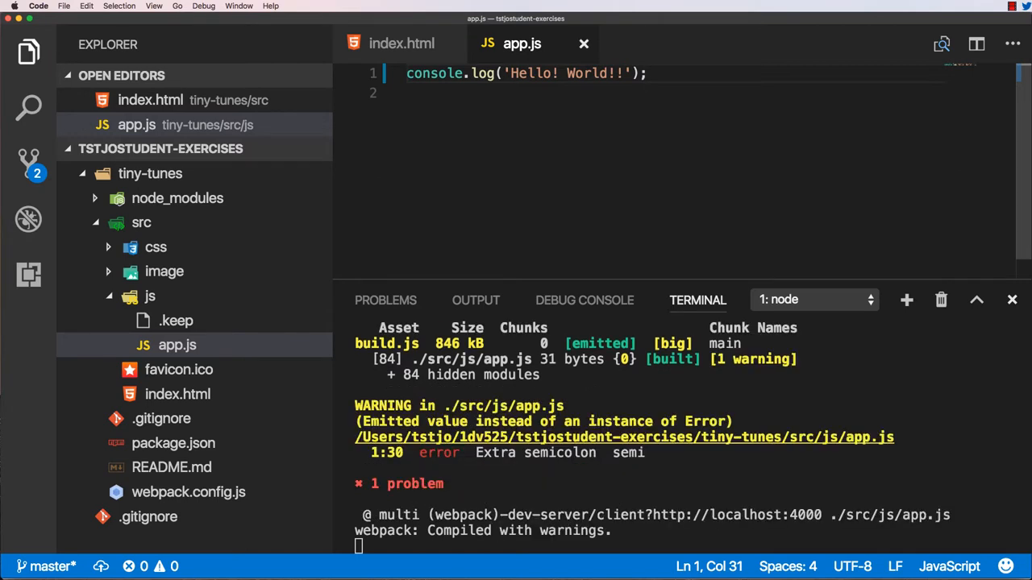
pyautogui.doubleClick(535, 451)
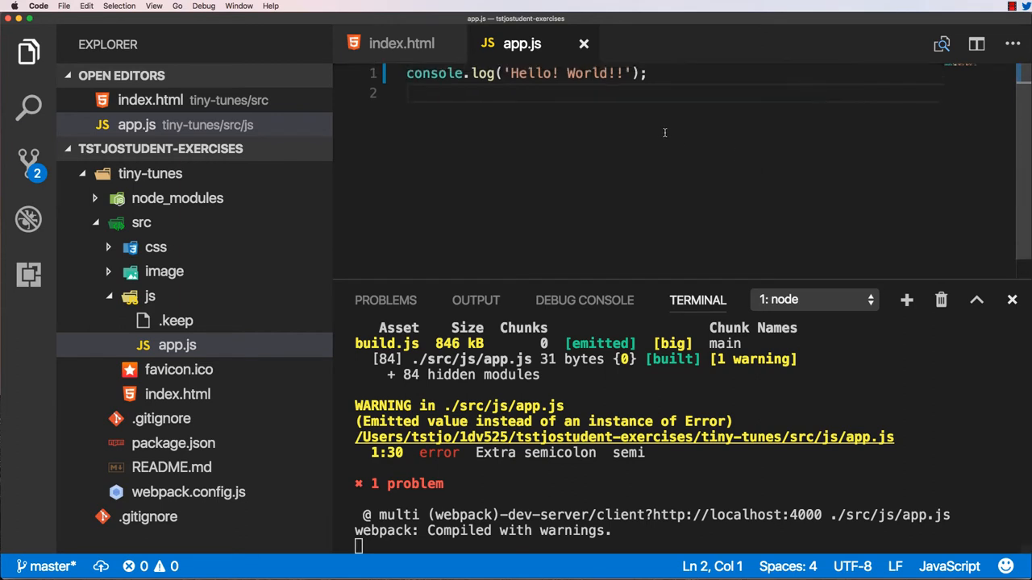
pyautogui.doubleClick(640, 75)
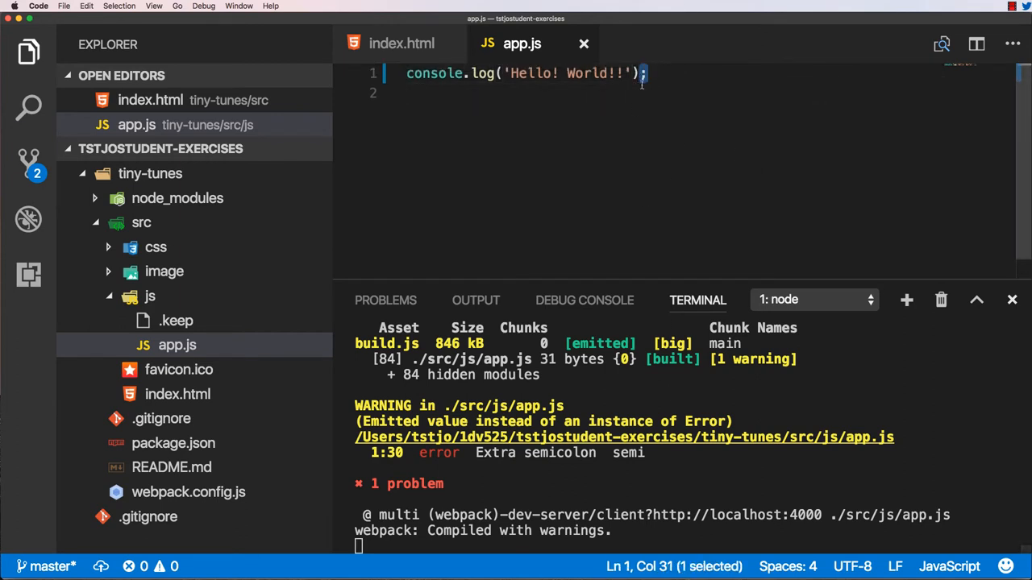
pyautogui.click(641, 74)
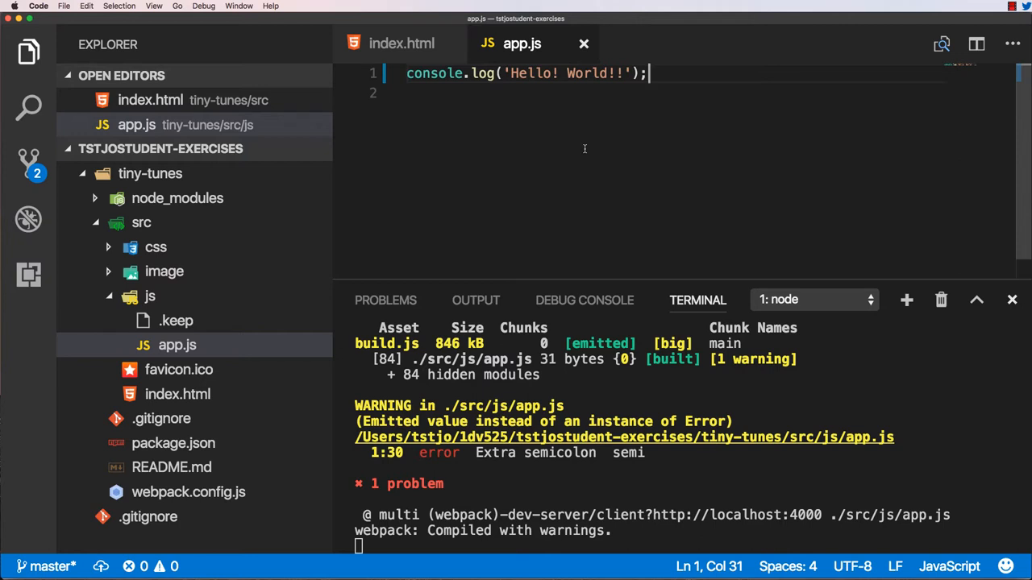
pyautogui.moveTo(638, 101)
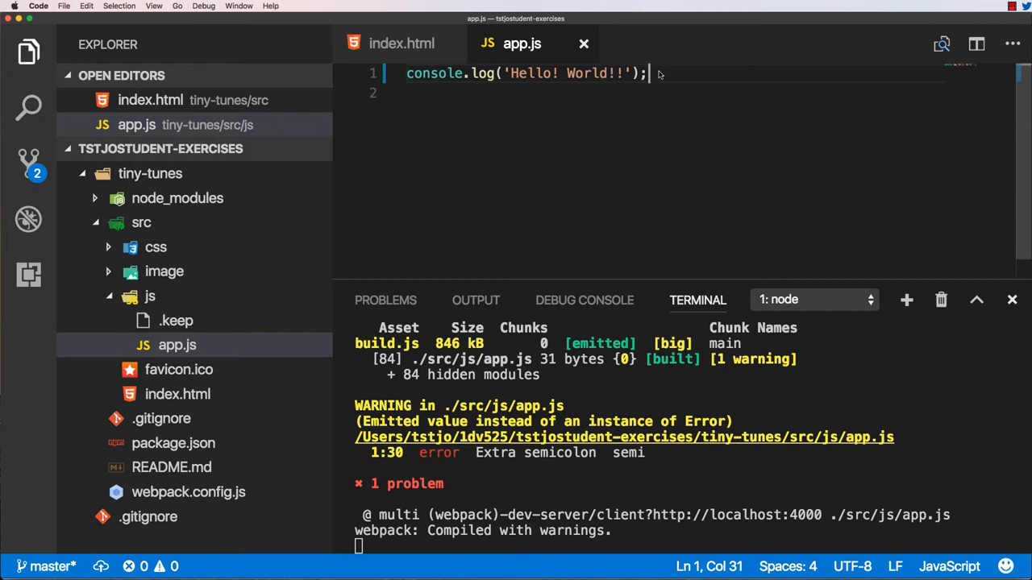
pyautogui.moveTo(579, 119)
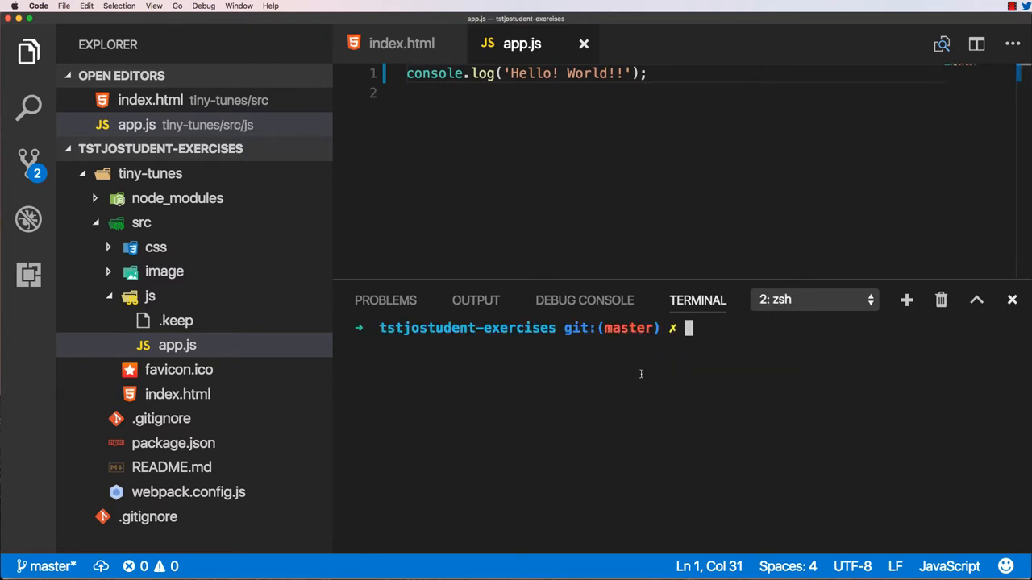
# Move the new shell into tiny-tunes and search the marketplace for 'standard'
pyautogui.write('cd tiny-tunes/')
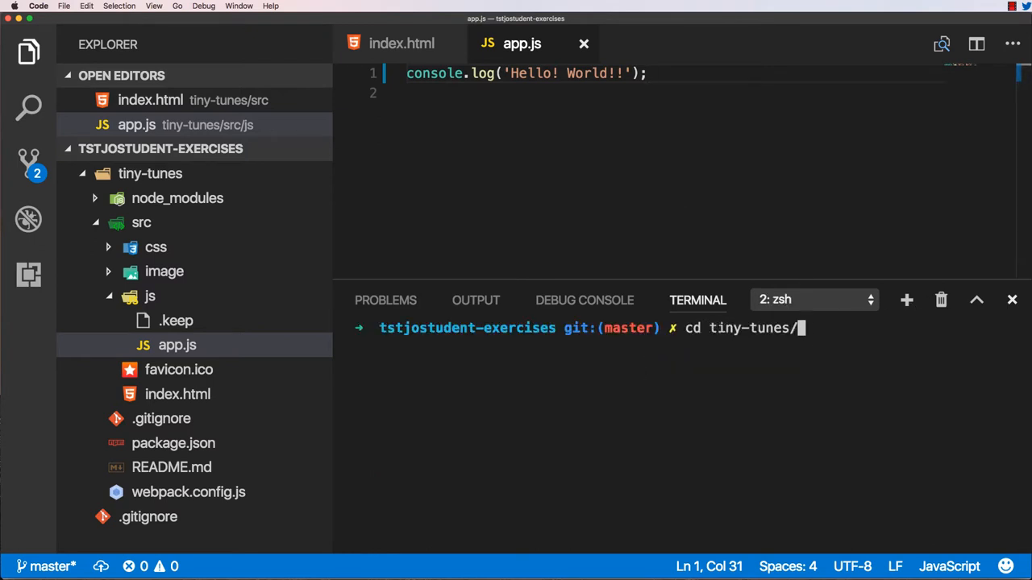
pyautogui.write('stans')
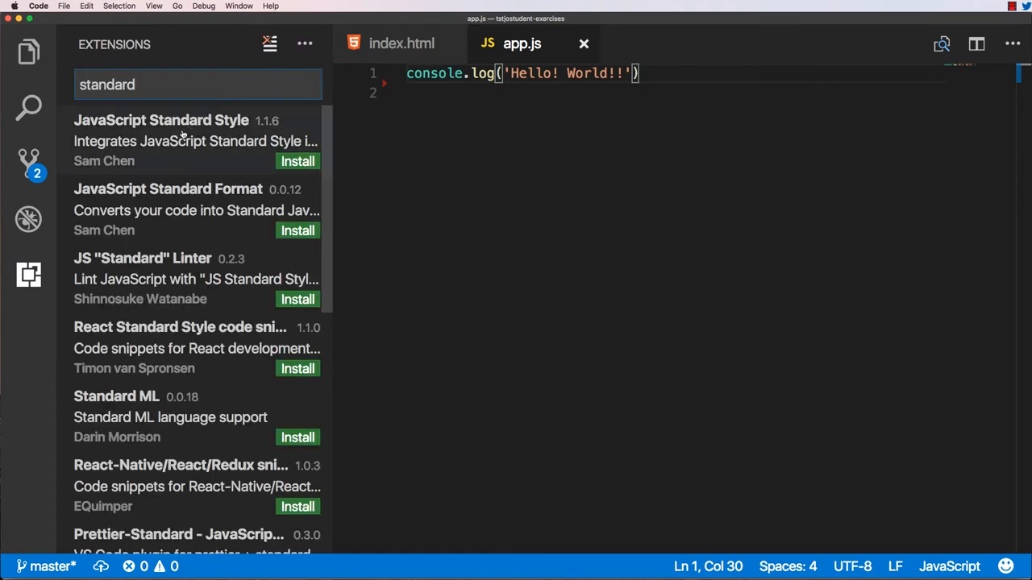
# Install JavaScript Standard Style, reload the window, and check the string error in app.js
pyautogui.click(161, 129)
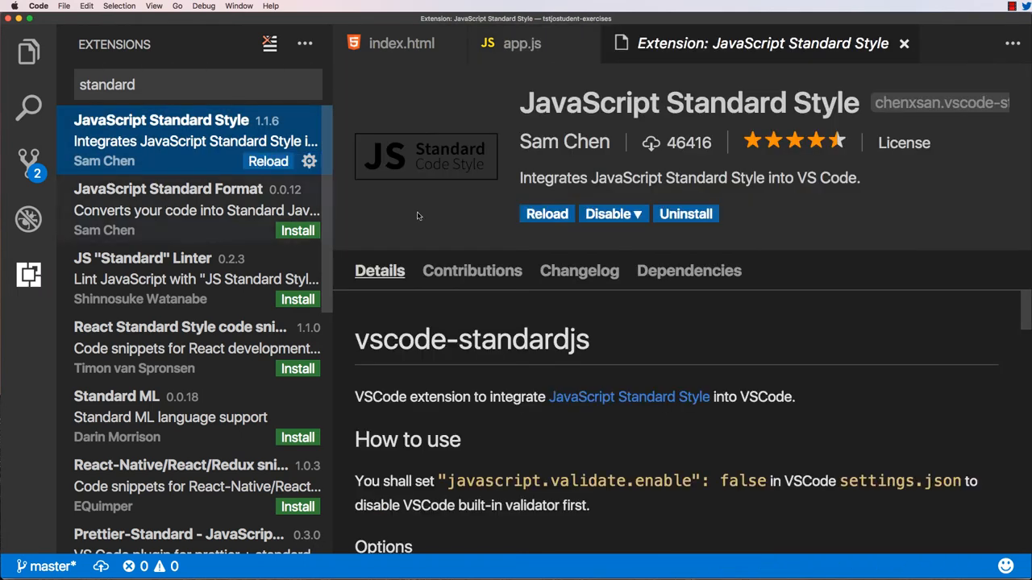
pyautogui.click(547, 213)
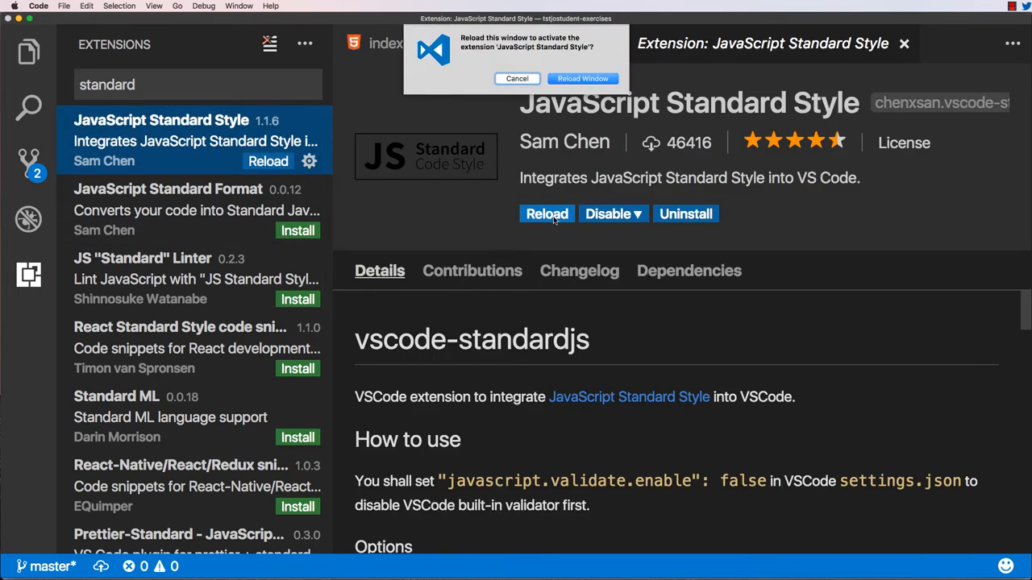
pyautogui.click(582, 77)
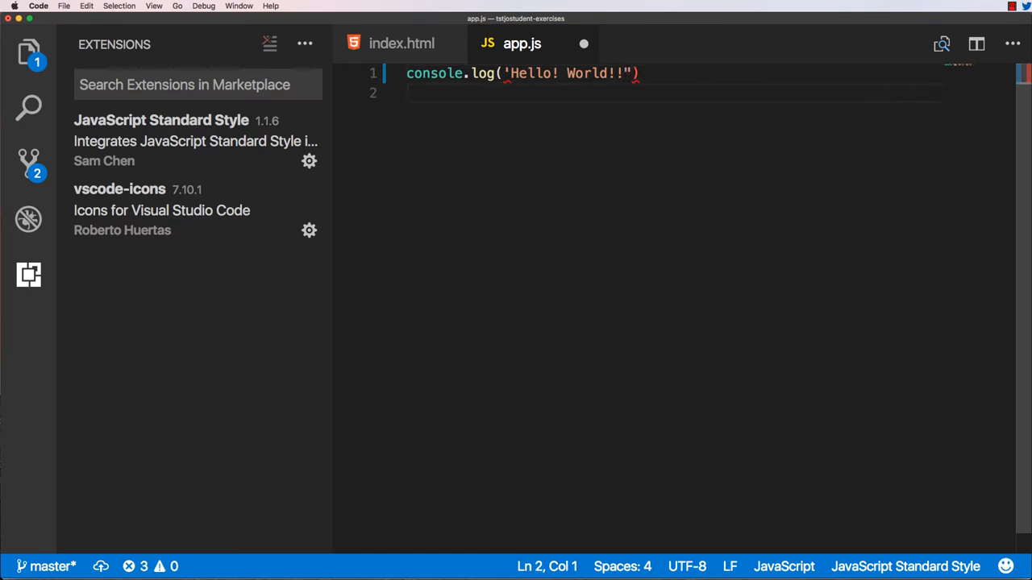
pyautogui.click(632, 74)
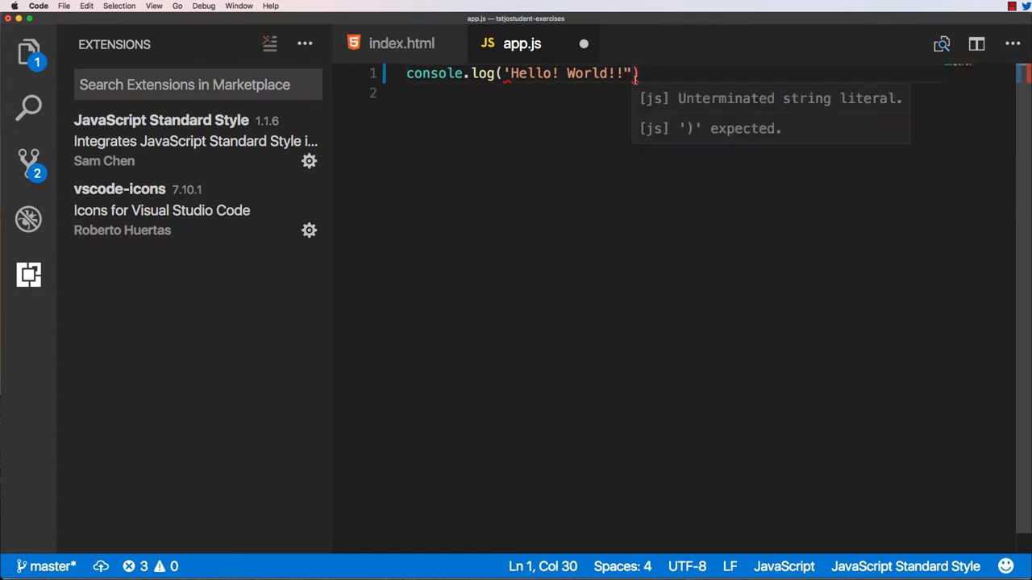
pyautogui.moveTo(717, 88)
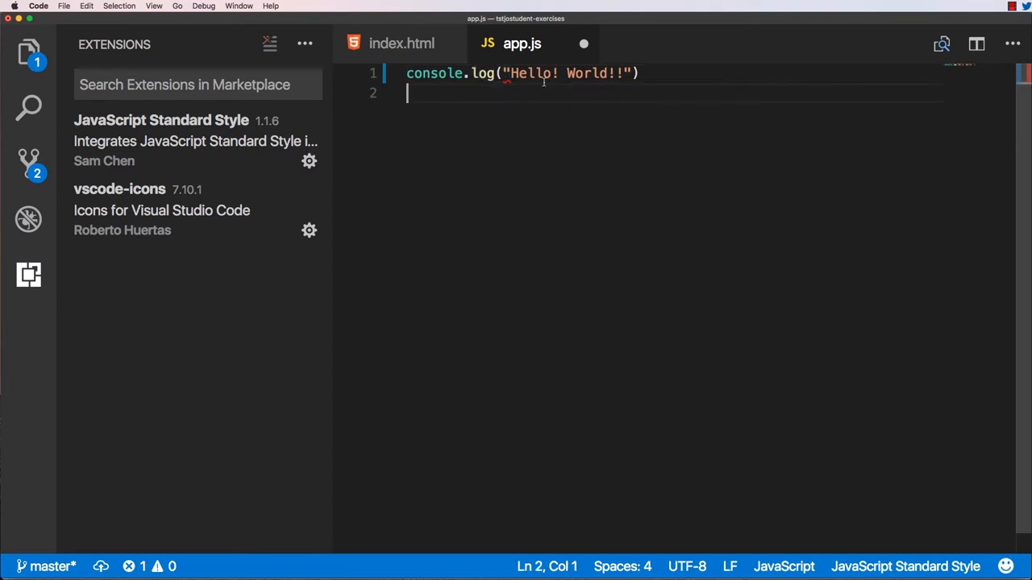
pyautogui.moveTo(434, 74)
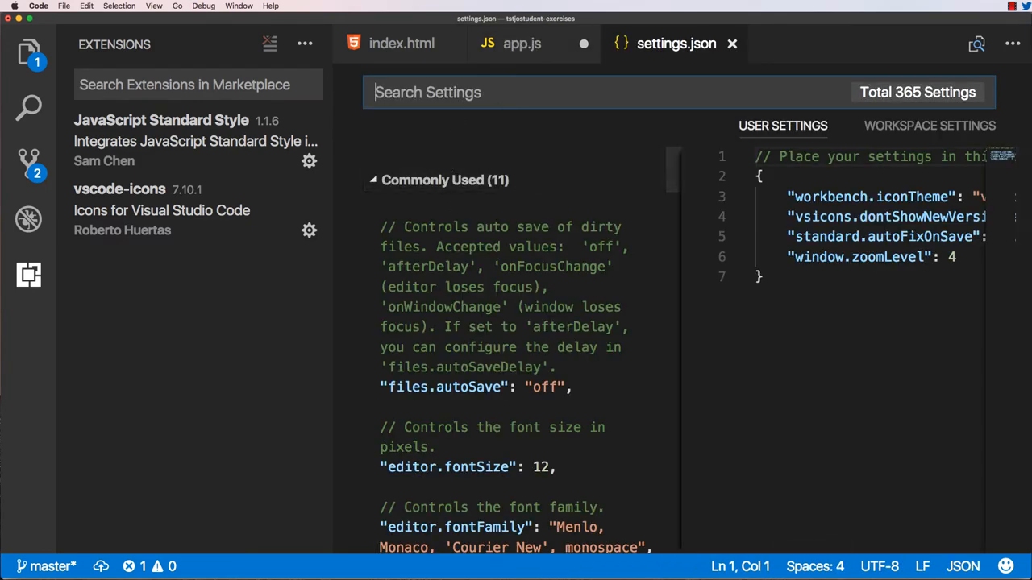
# Filter settings to 'standard' and review the options, with standard.autoFixOnSave set true
pyautogui.write('standard')
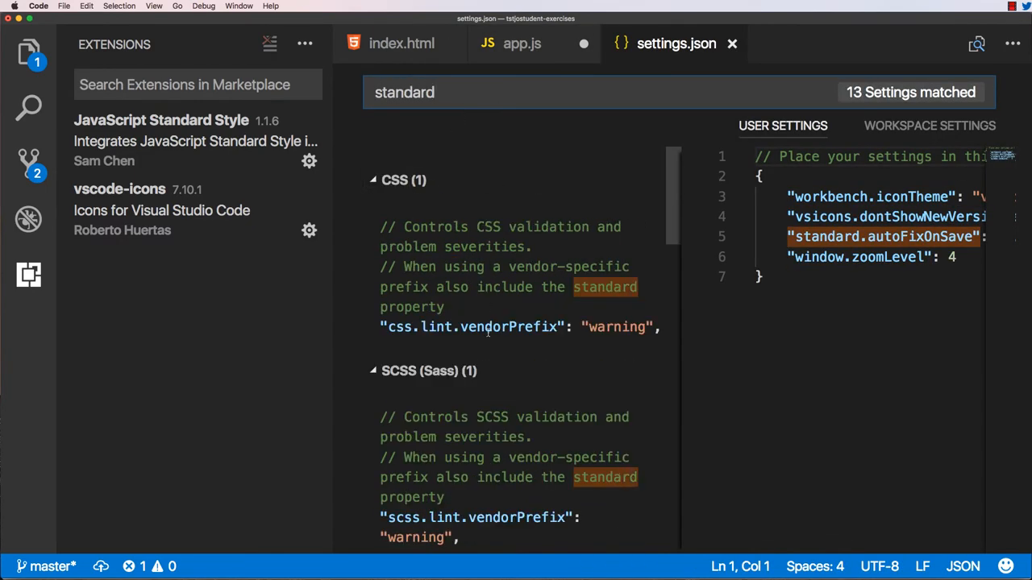
pyautogui.scroll(-3)
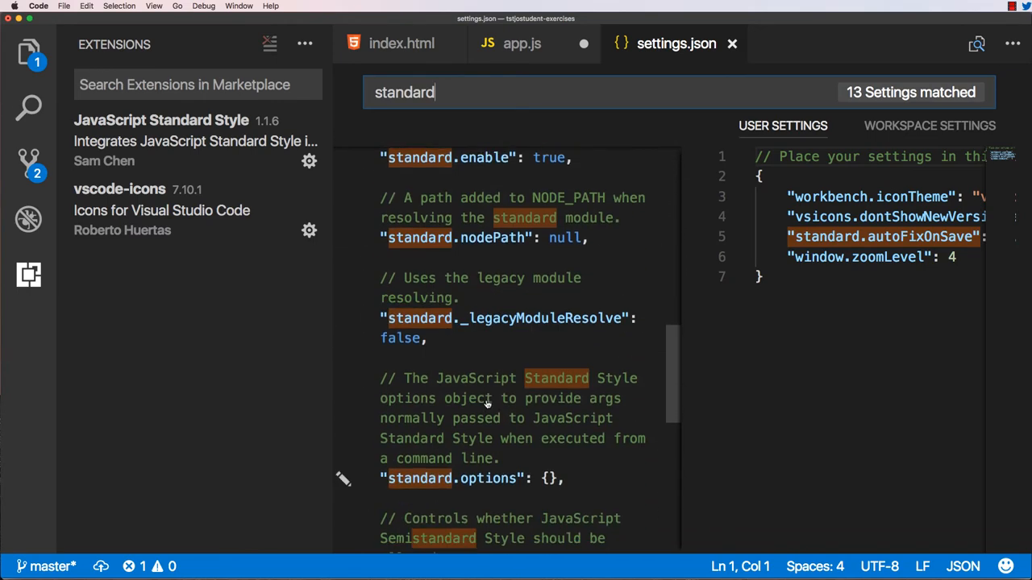
pyautogui.scroll(-3)
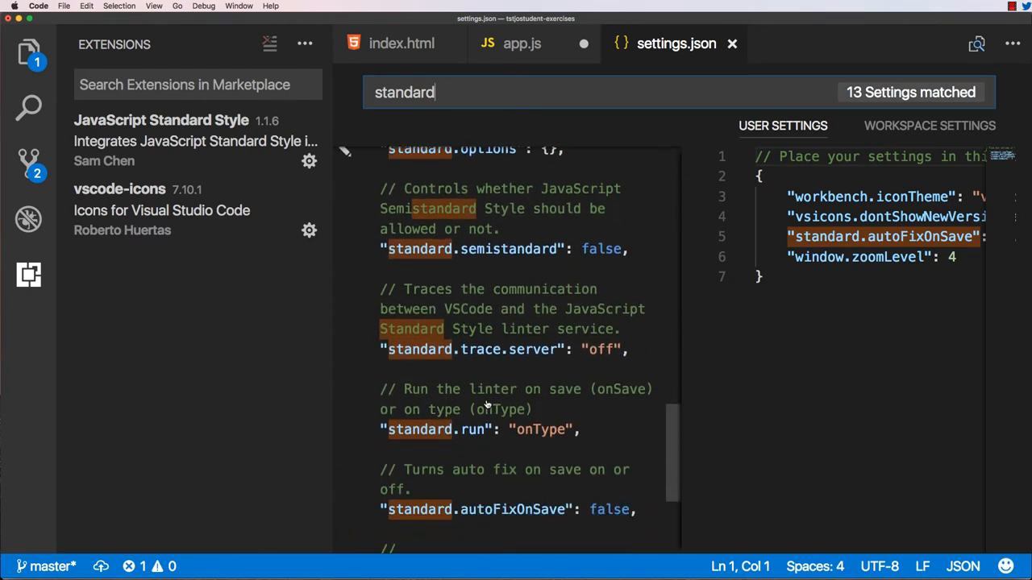
pyautogui.scroll(-3)
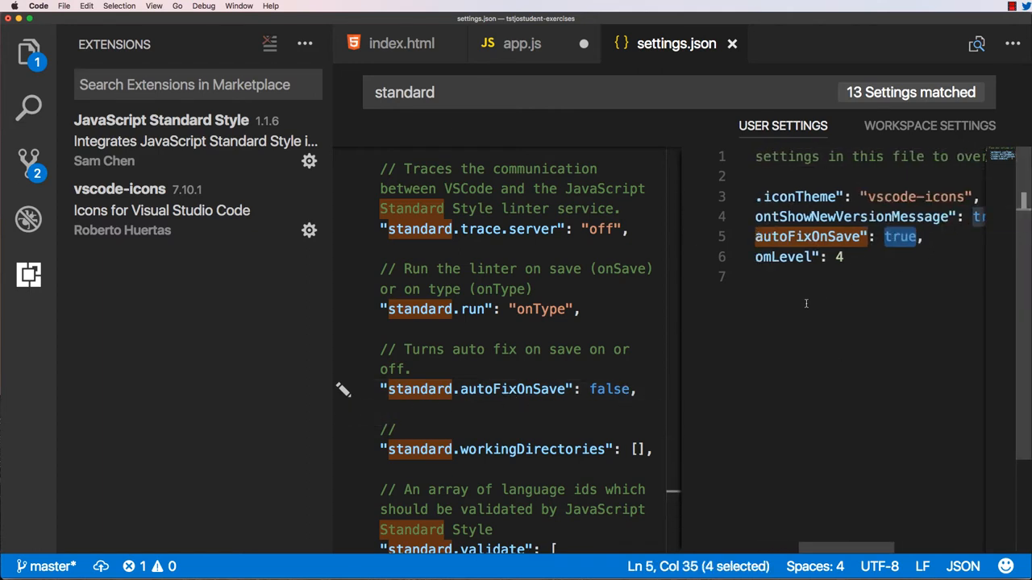
# Save app.js so the linter auto-fixes its double quotes to single quotes
pyautogui.click(522, 44)
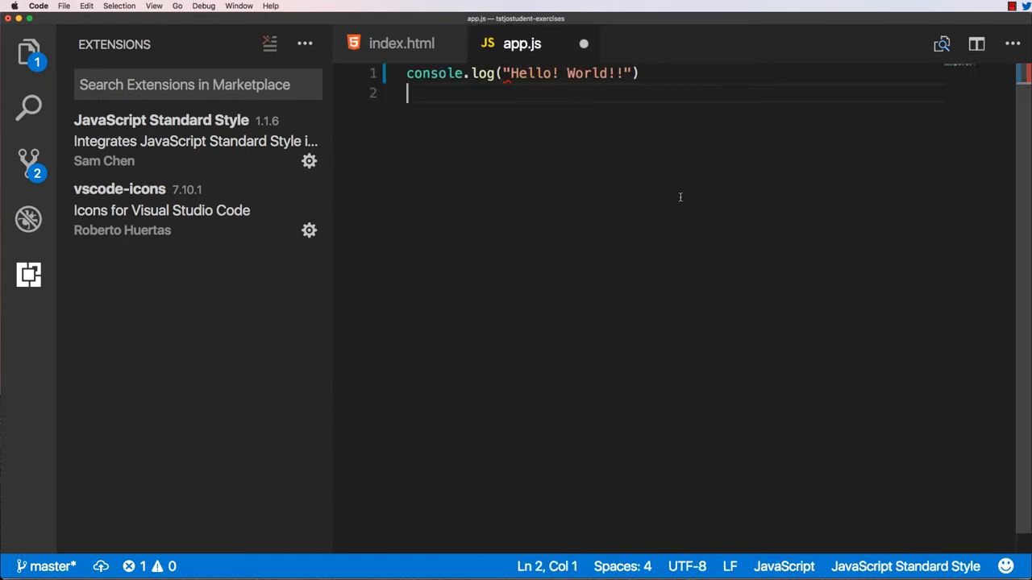
pyautogui.moveTo(653, 95)
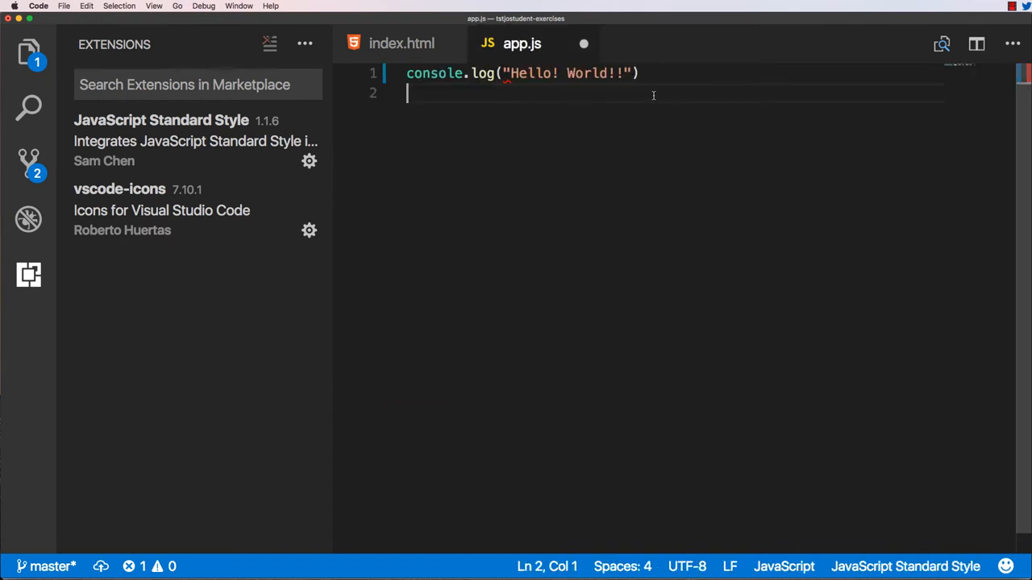
pyautogui.press('cmd+s')
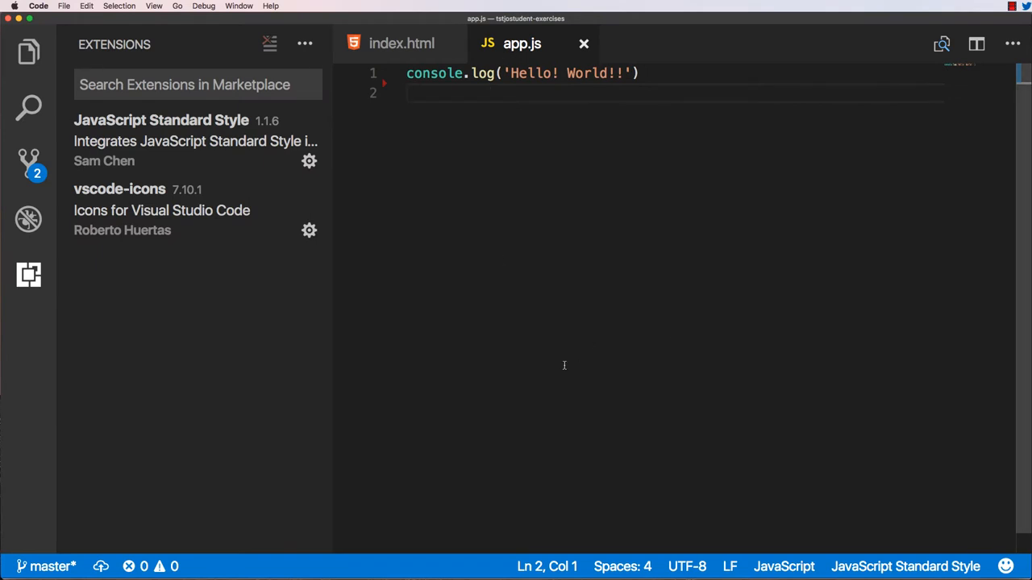
# Start the webpack dev server with npm start in a new integrated terminal
pyautogui.click(153, 7)
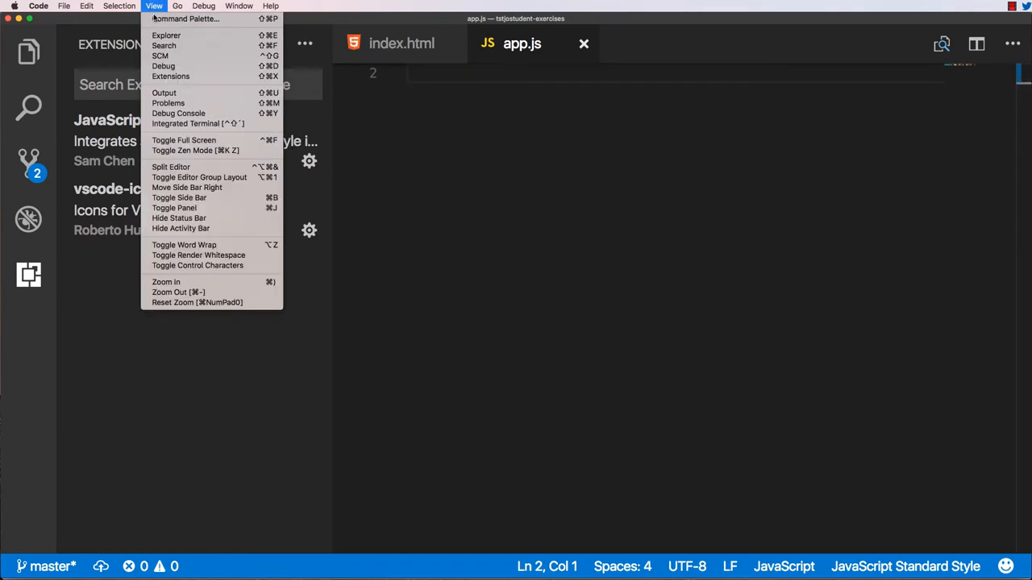
pyautogui.click(197, 123)
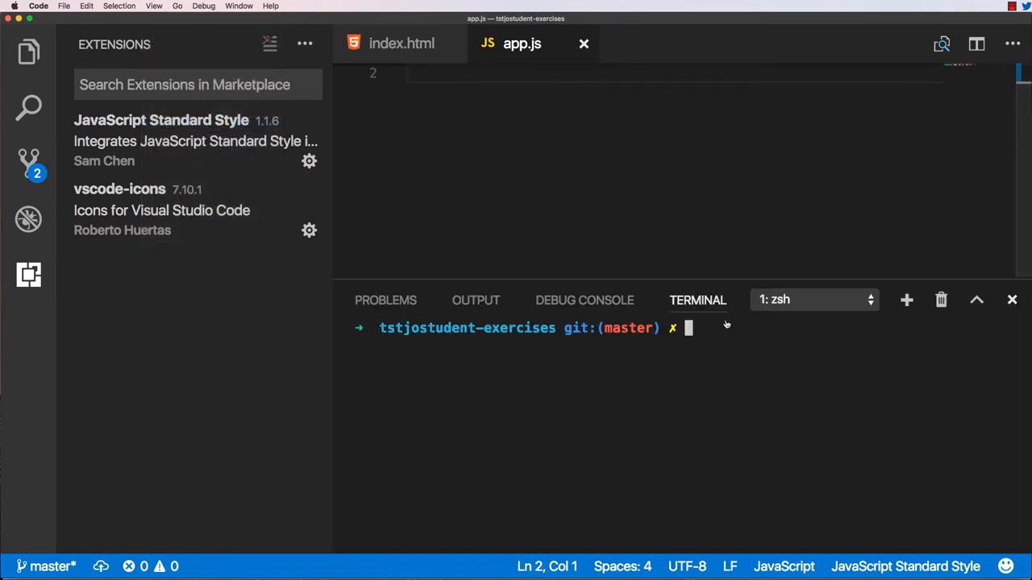
pyautogui.write('nmpm st')
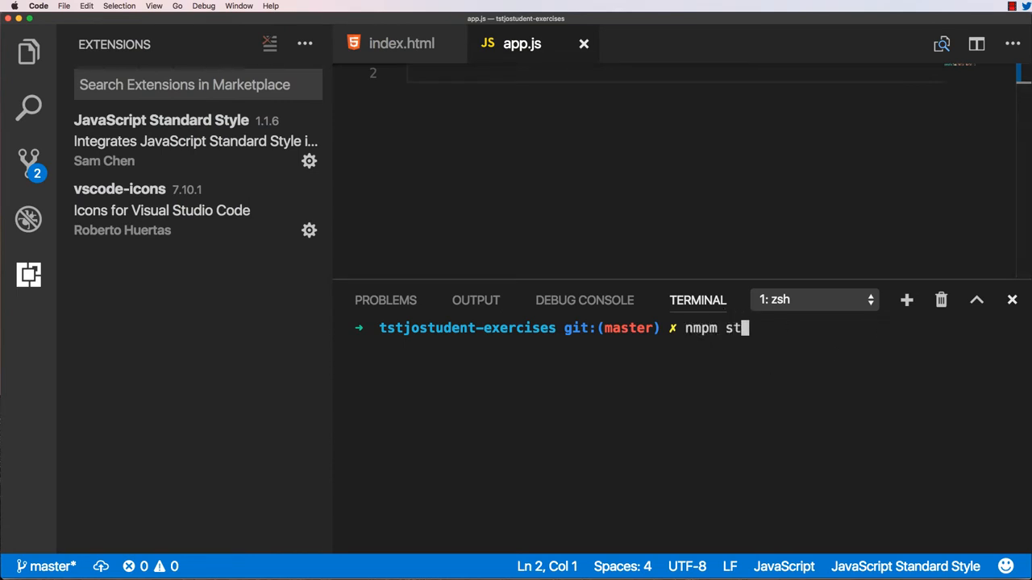
pyautogui.press('Backspace')
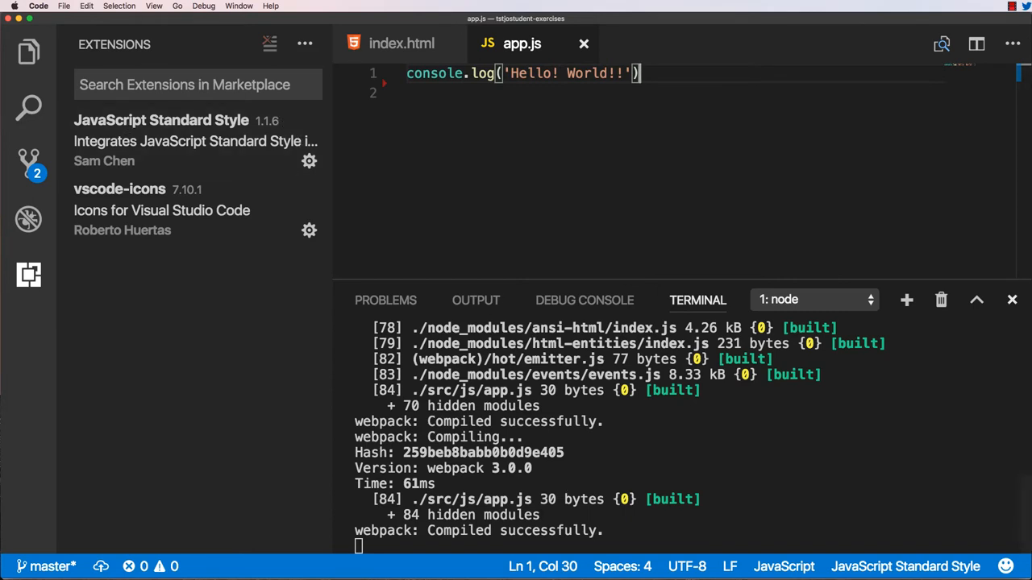
# Create an empty todo.js file inside the js folder from the Explorer
pyautogui.click(29, 51)
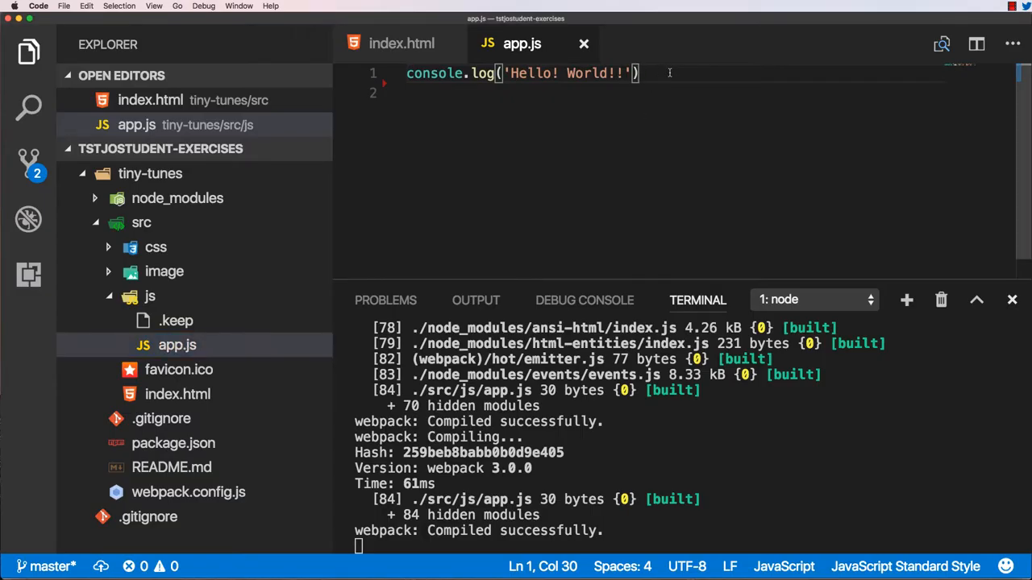
pyautogui.rightClick(148, 297)
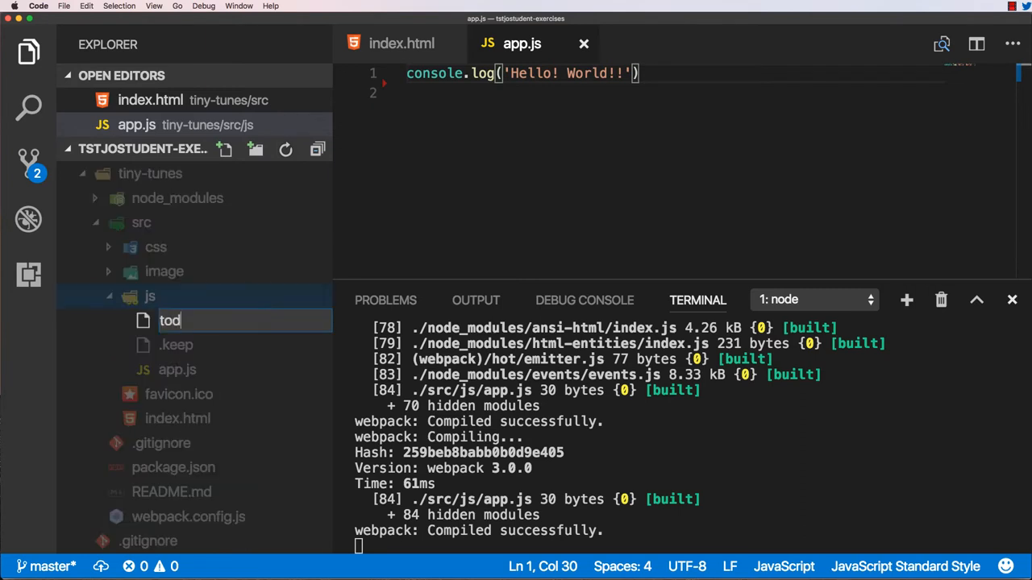
pyautogui.write('o,j')
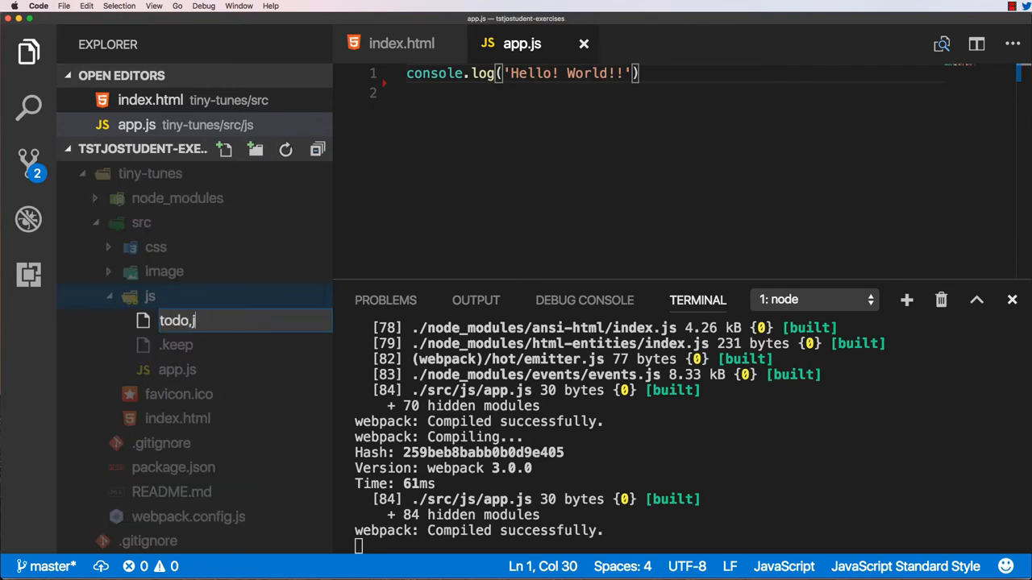
pyautogui.press('Enter')
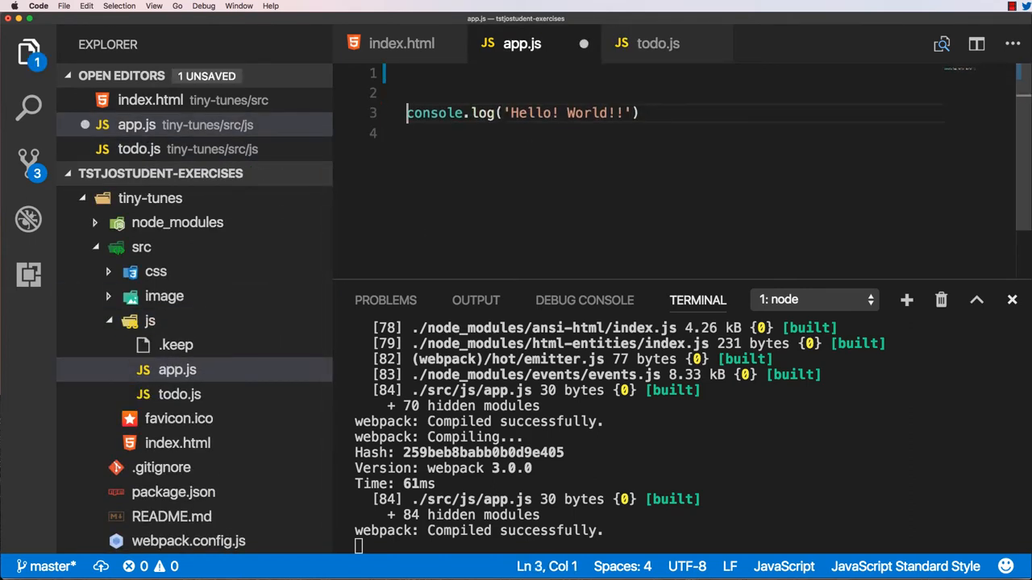
# Add require('./todo') at the top of app.js
pyautogui.write('require();')
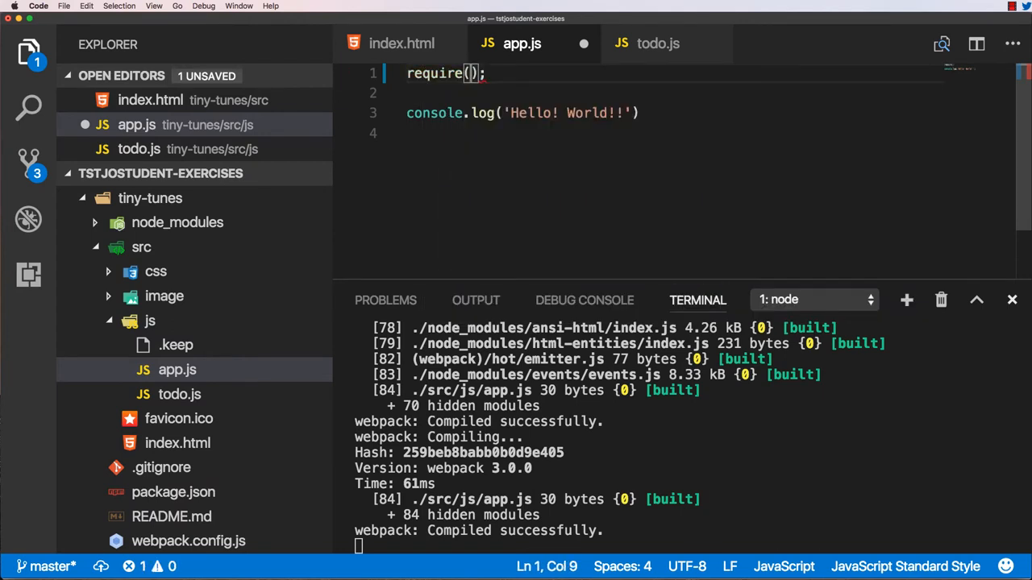
pyautogui.write("''")
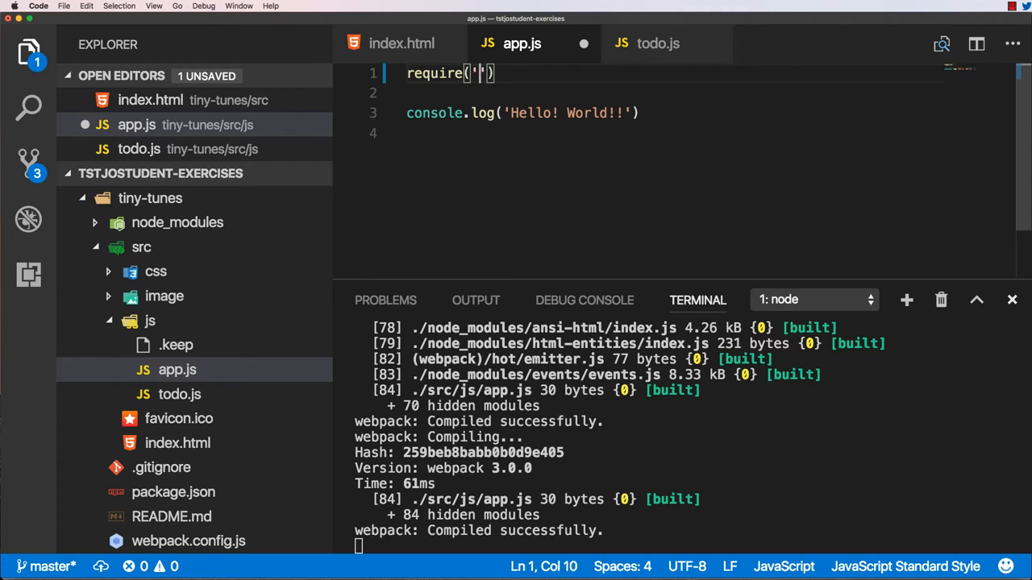
pyautogui.write('./t')
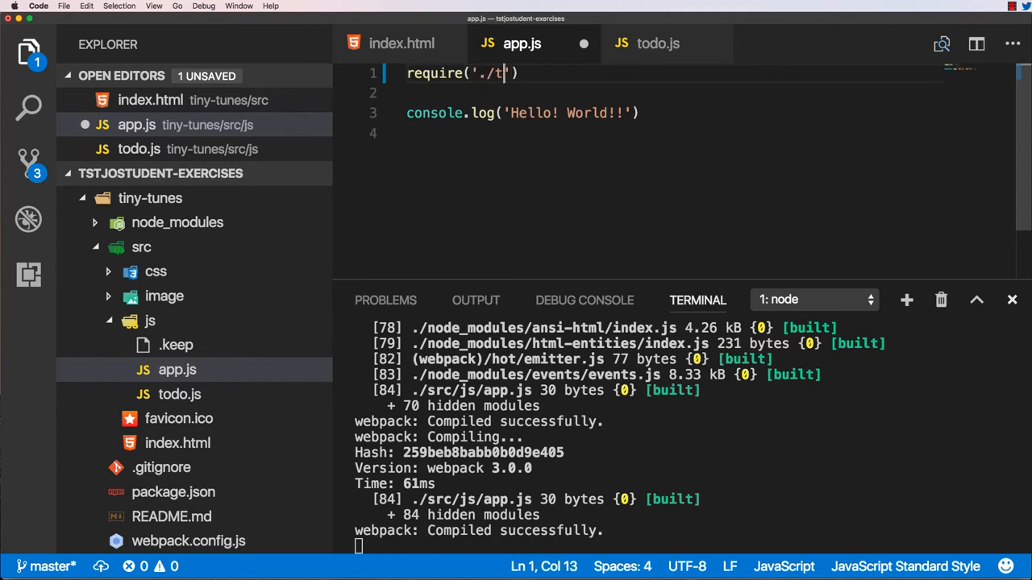
pyautogui.write('odo')
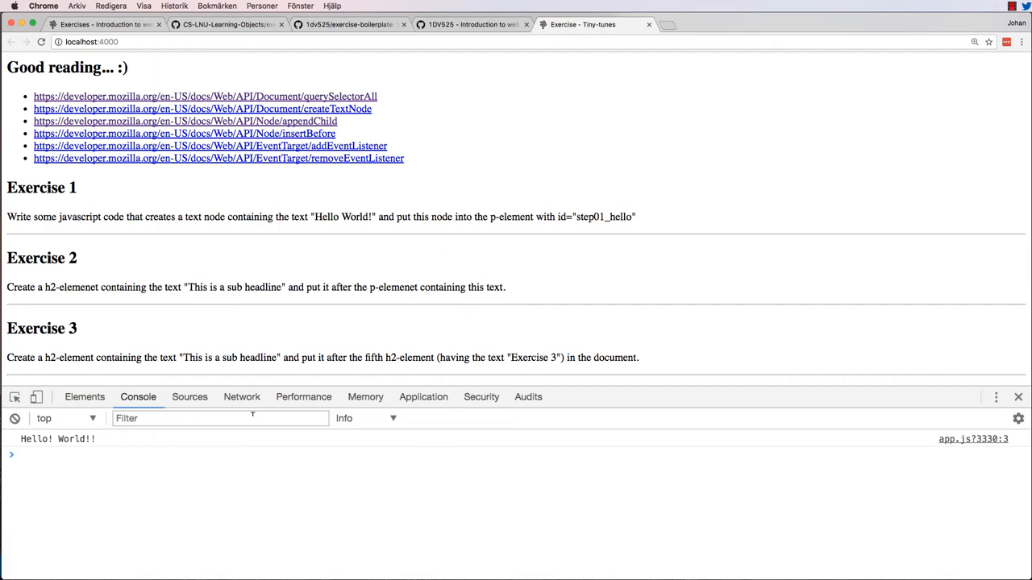
# View the bundled build.js under localhost:4000 in DevTools Sources and search it for hello
pyautogui.click(190, 396)
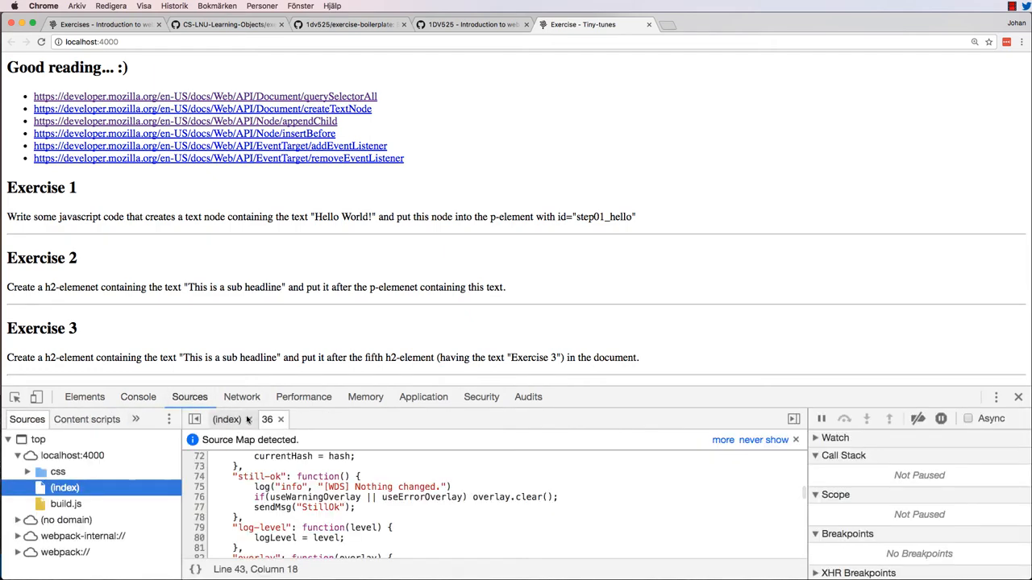
pyautogui.click(66, 503)
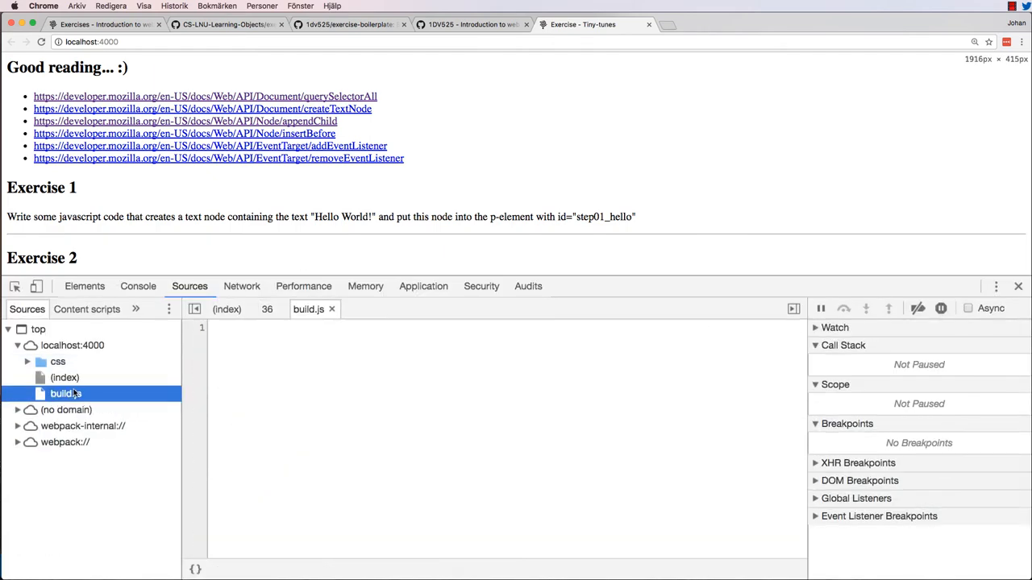
pyautogui.click(65, 394)
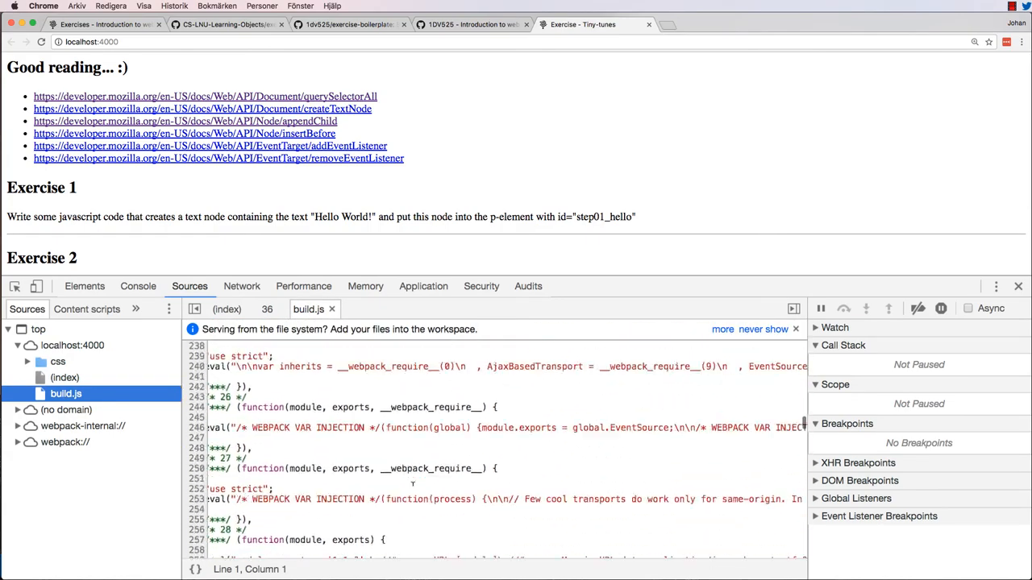
pyautogui.write('hello')
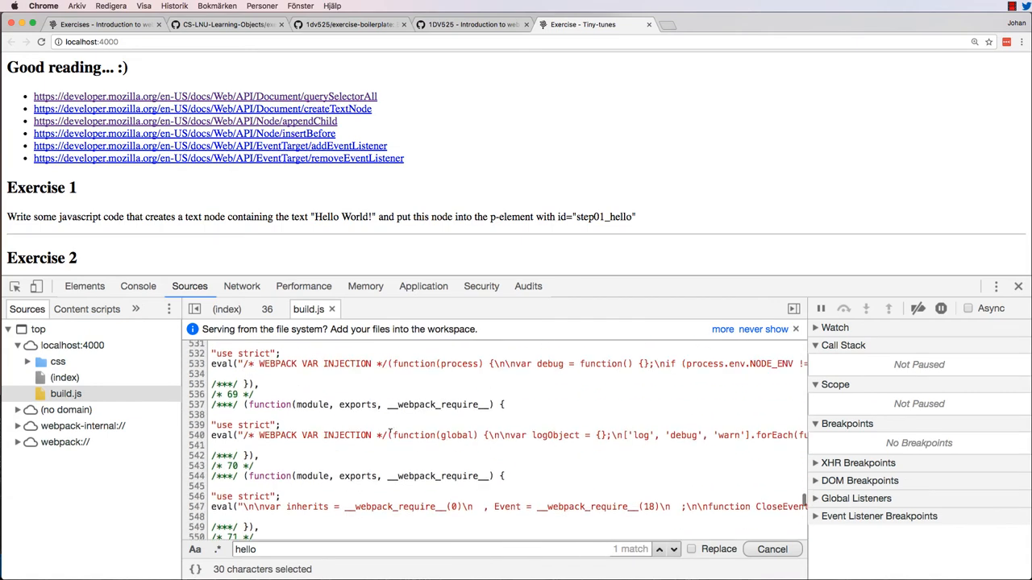
pyautogui.scroll(3)
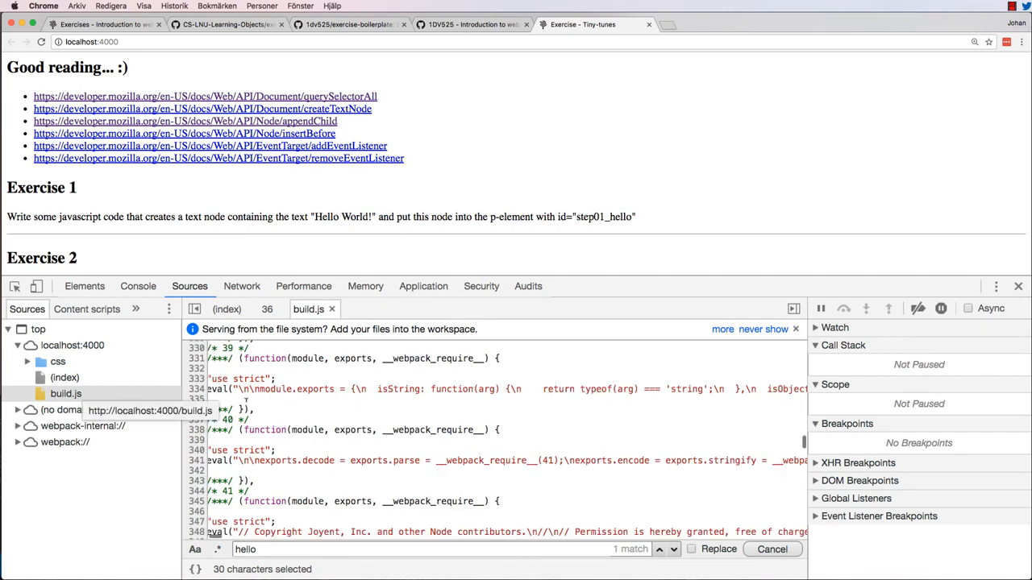
pyautogui.scroll(-3)
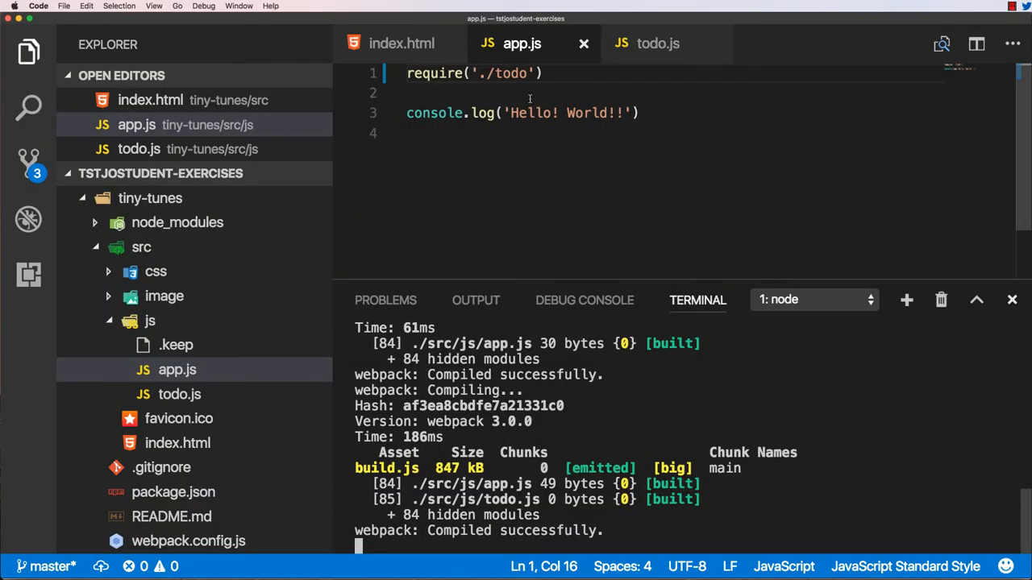
# Add a debugger statement on line 2 of app.js and save, triggering a no-debugger lint warning
pyautogui.write('debugger')
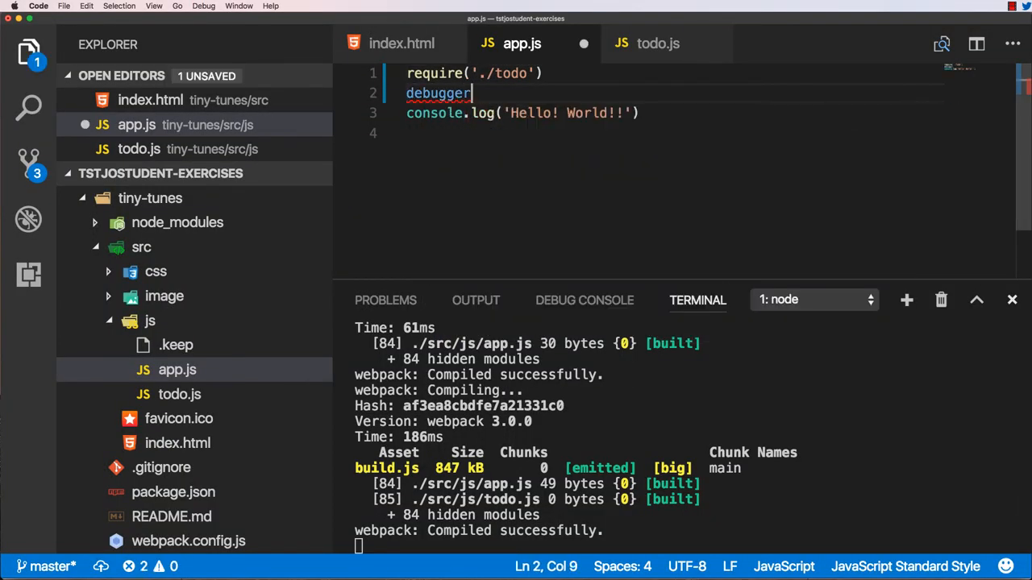
pyautogui.press('cmd+s')
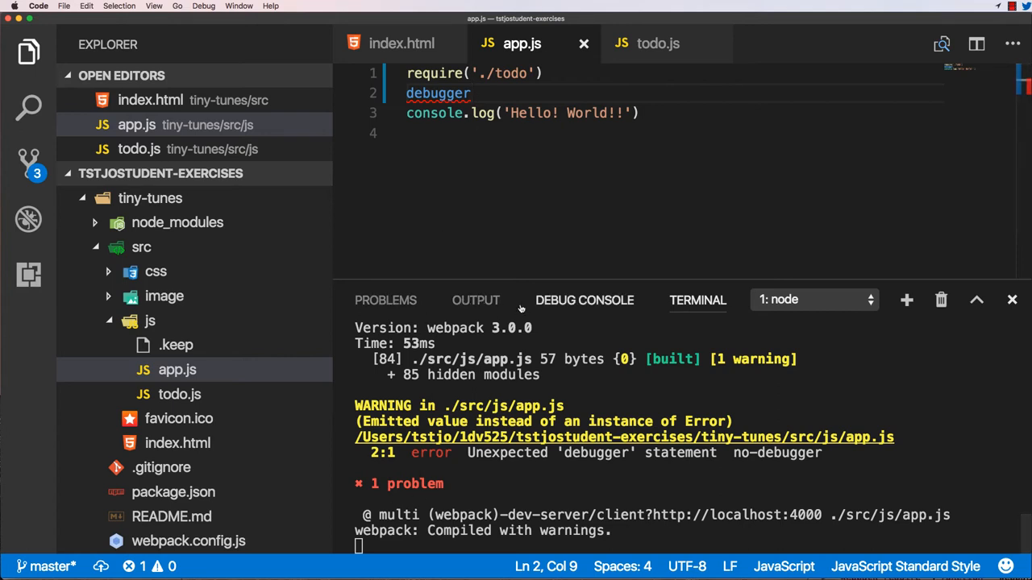
pyautogui.press('Backspace')
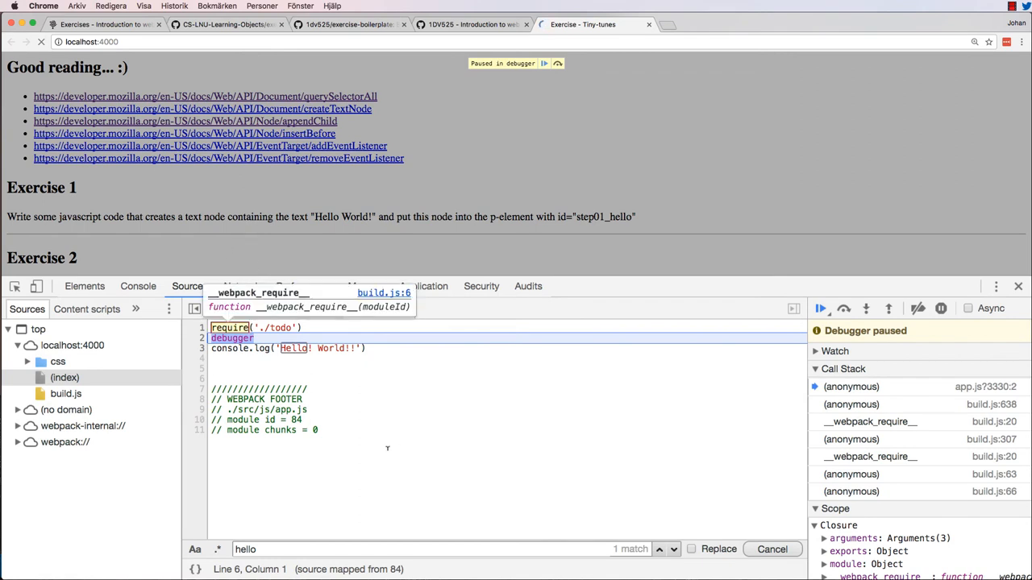
# Expand the webpack-internal:// and webpack:// source trees and view the original src/js/app.js
pyautogui.click(64, 377)
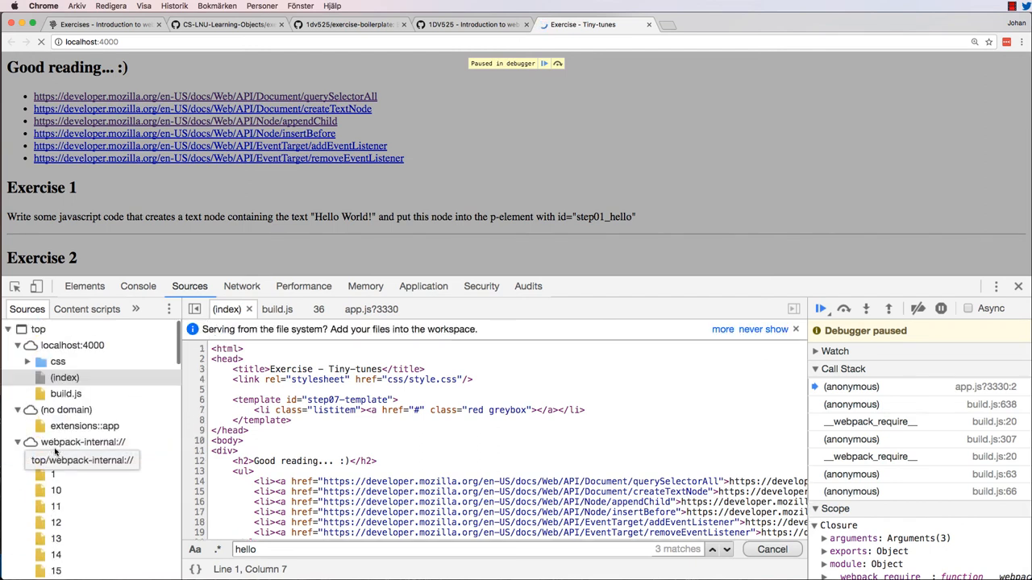
pyautogui.click(26, 361)
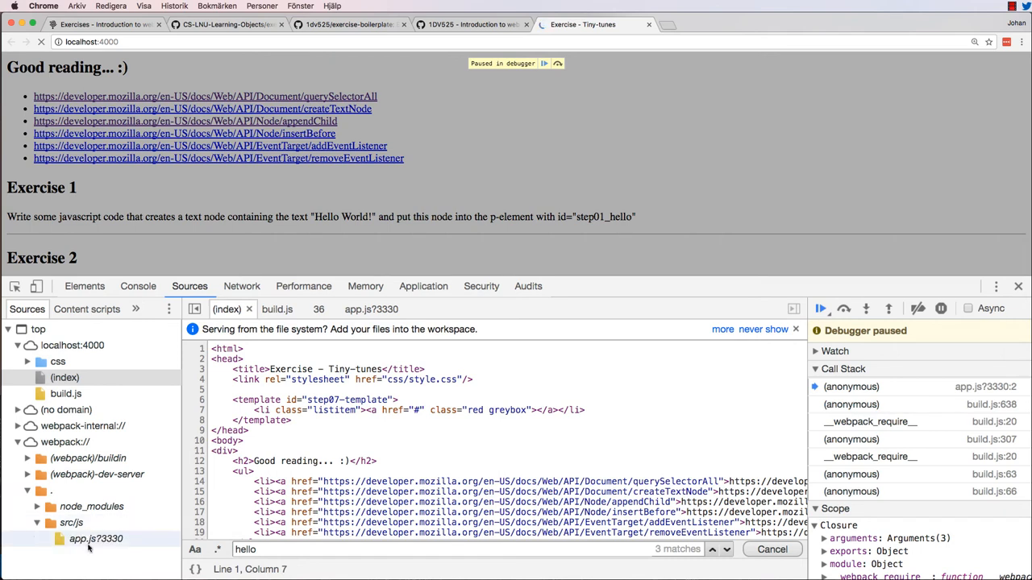
pyautogui.click(95, 539)
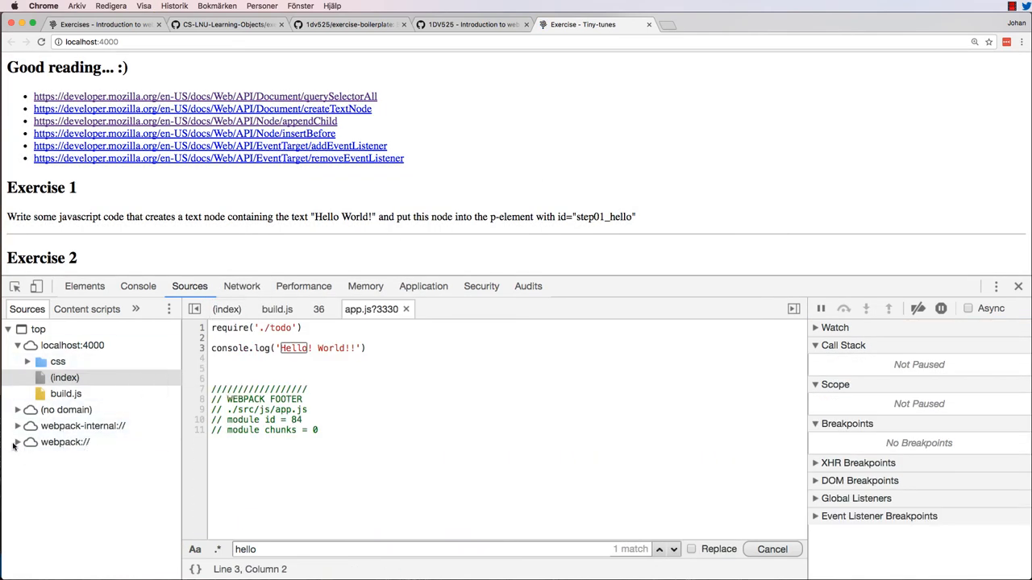
pyautogui.click(17, 441)
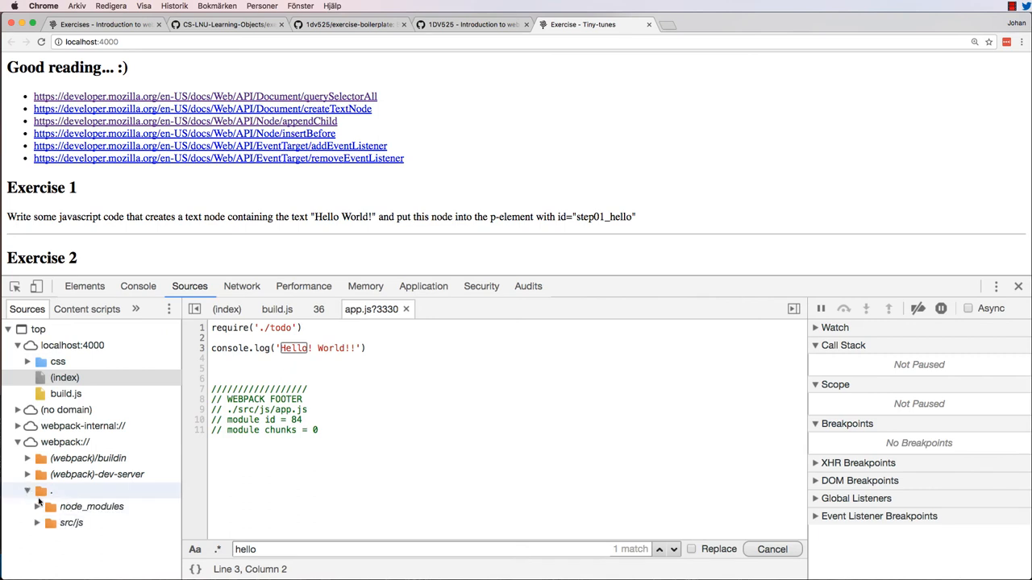
pyautogui.click(71, 522)
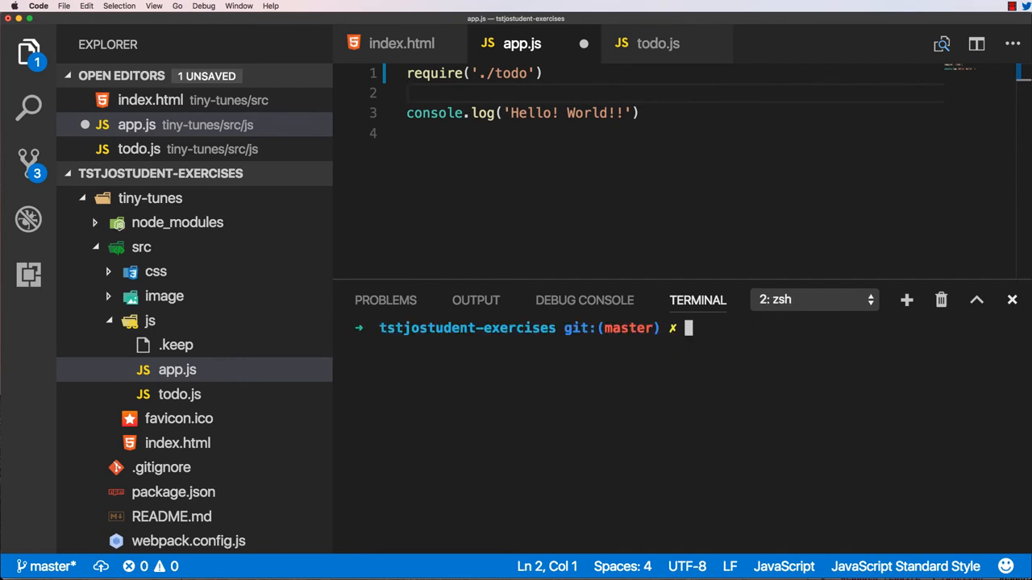
# Check git status, stage all tiny-tunes changes with git add . and commit them as Adding todo
pyautogui.write('git status')
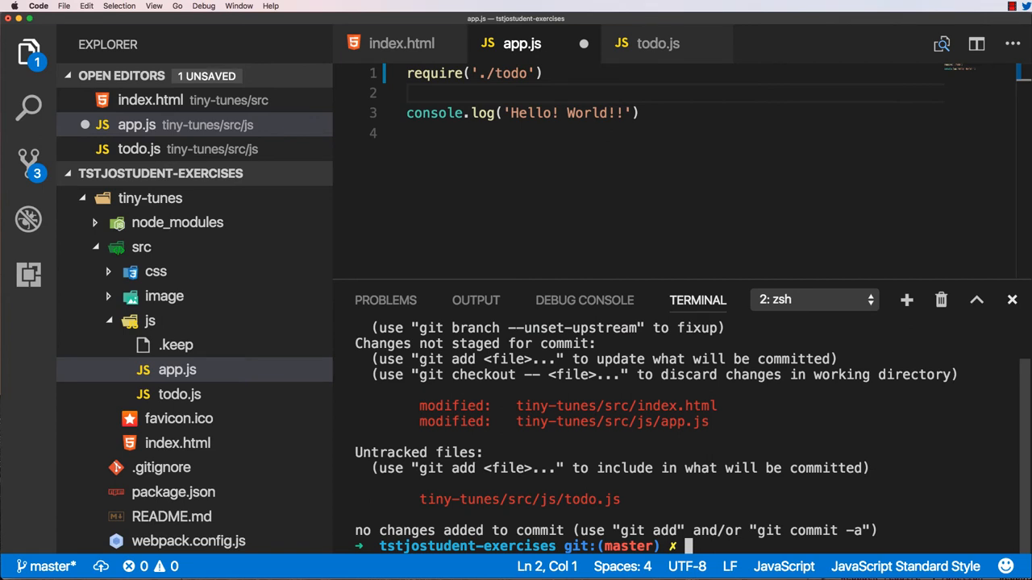
pyautogui.write('git add .')
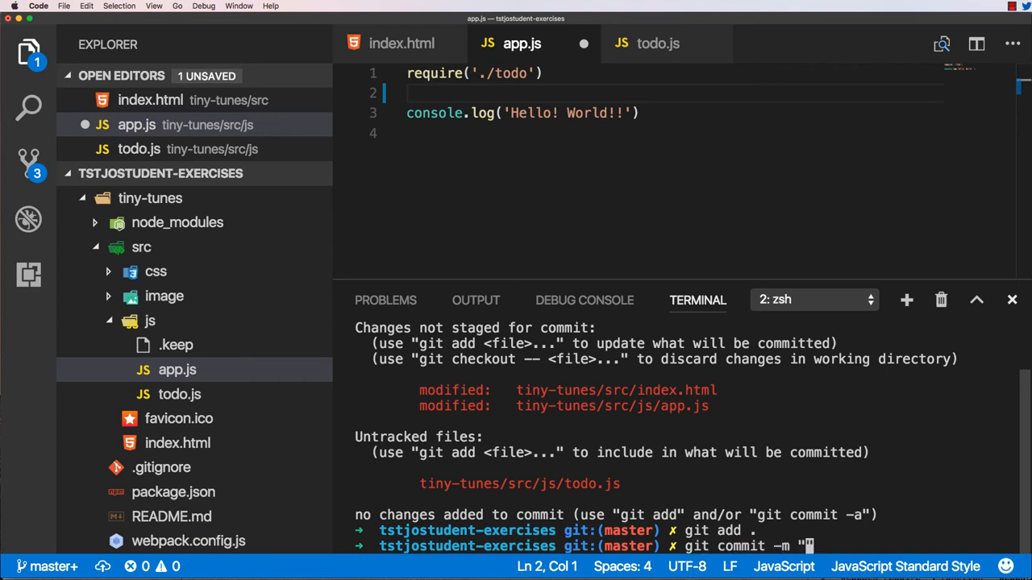
pyautogui.write('Added')
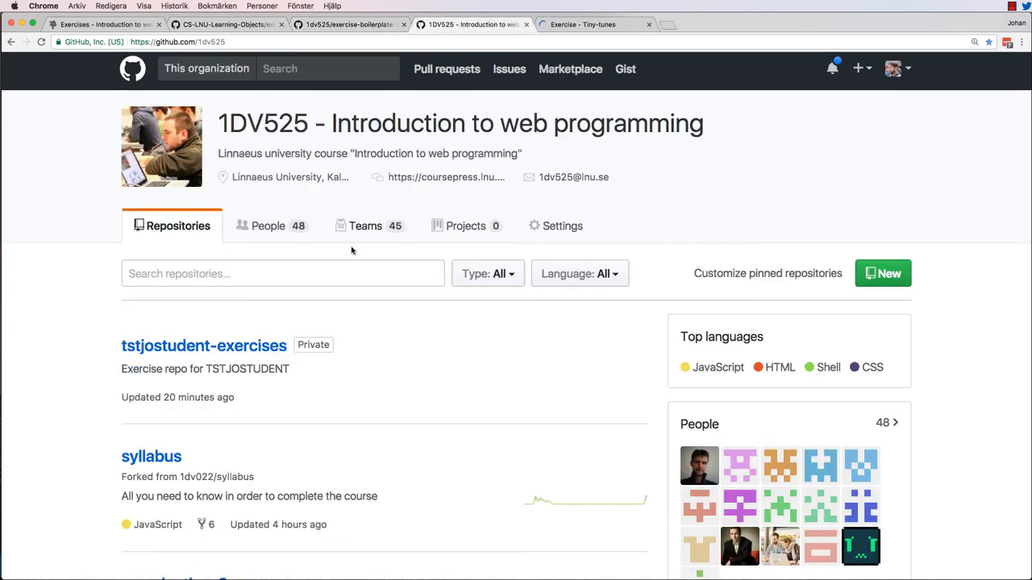
# View the tstjostudent-exercises repository and its latest Adding todo commit
pyautogui.click(203, 345)
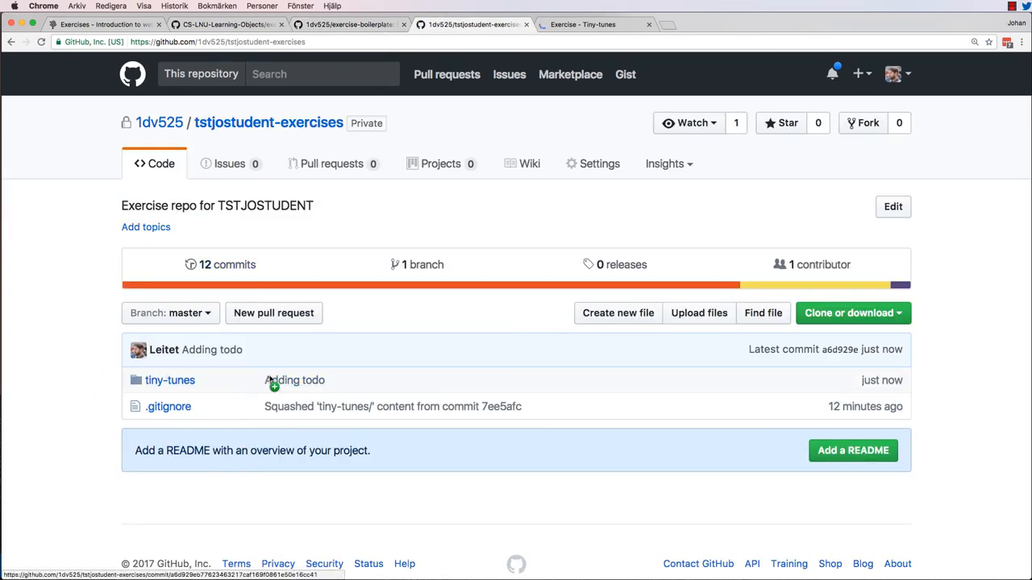
pyautogui.click(169, 381)
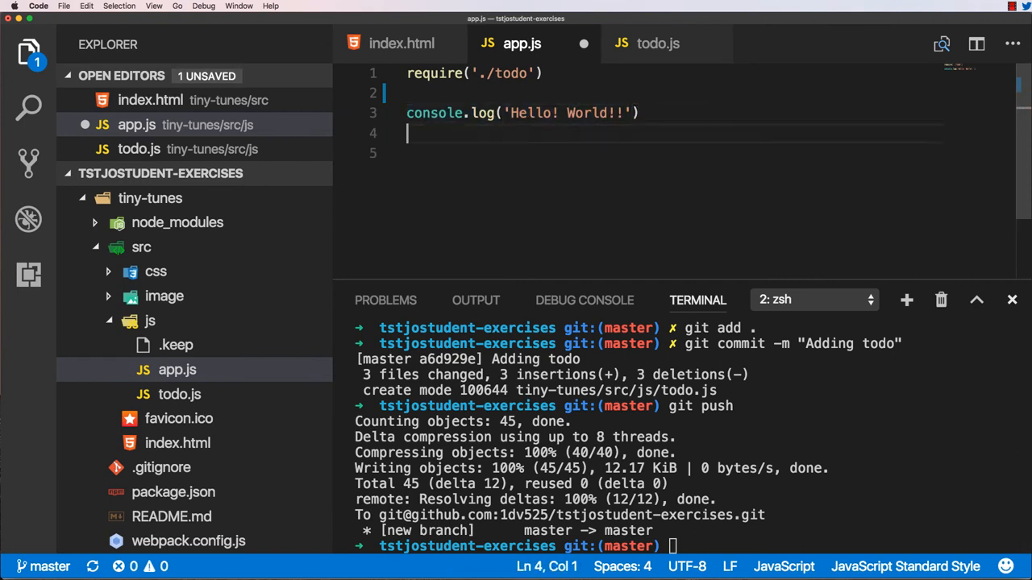
# Add a second console.log('Hello! World!!') to app.js and stage it in Source Control
pyautogui.write("console.log('Hello! World!!')")
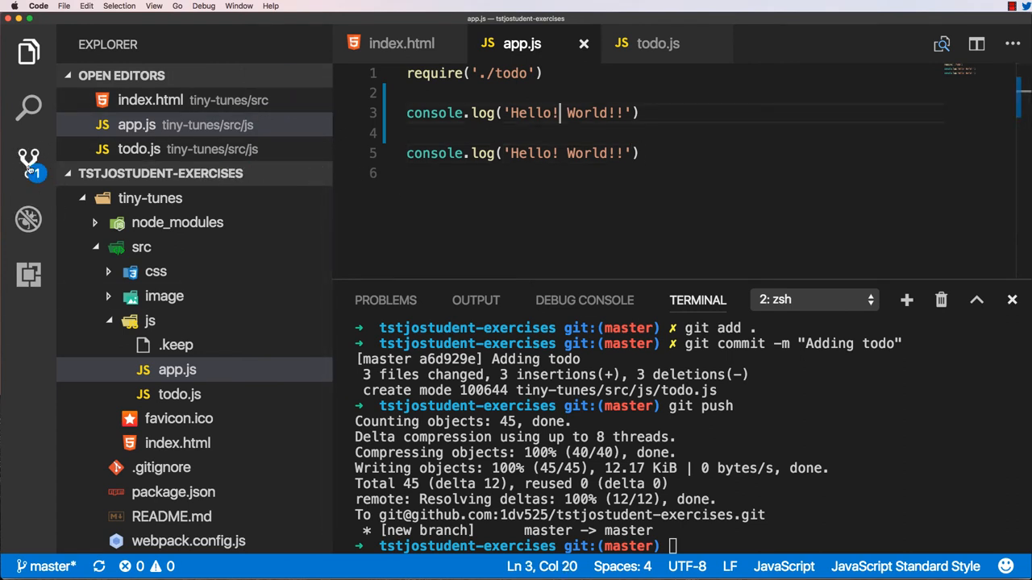
pyautogui.click(29, 161)
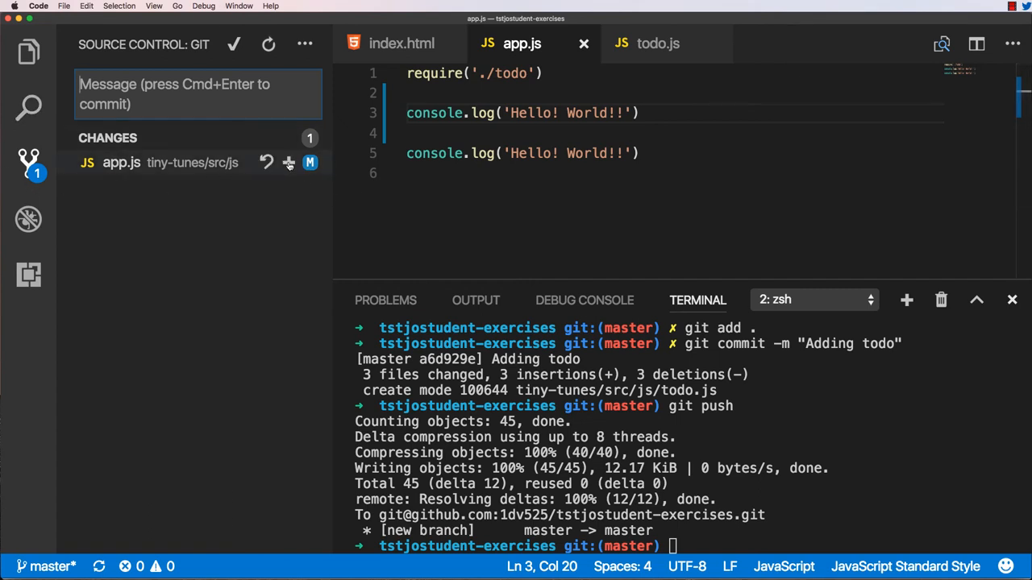
pyautogui.click(288, 161)
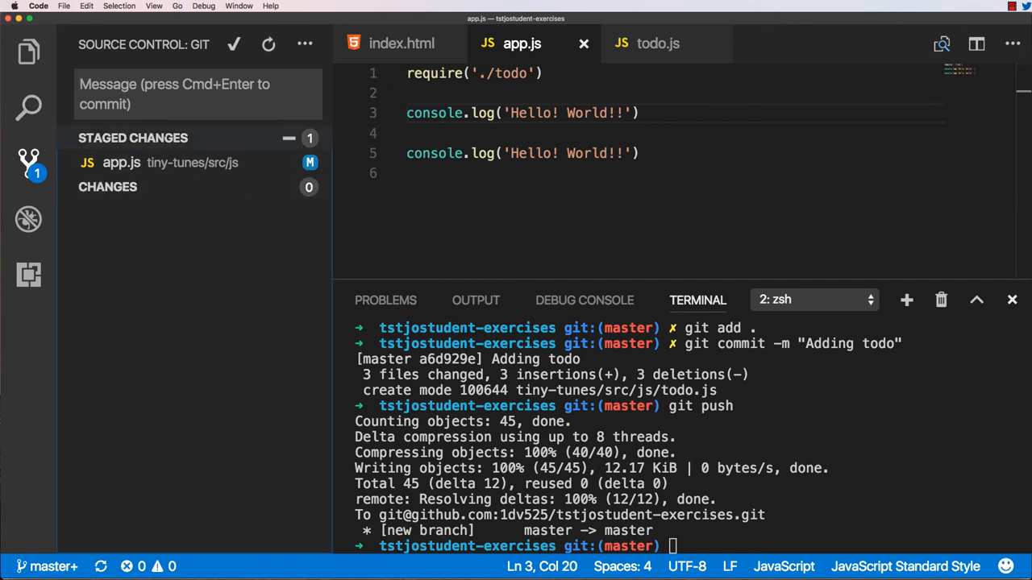
pyautogui.click(197, 93)
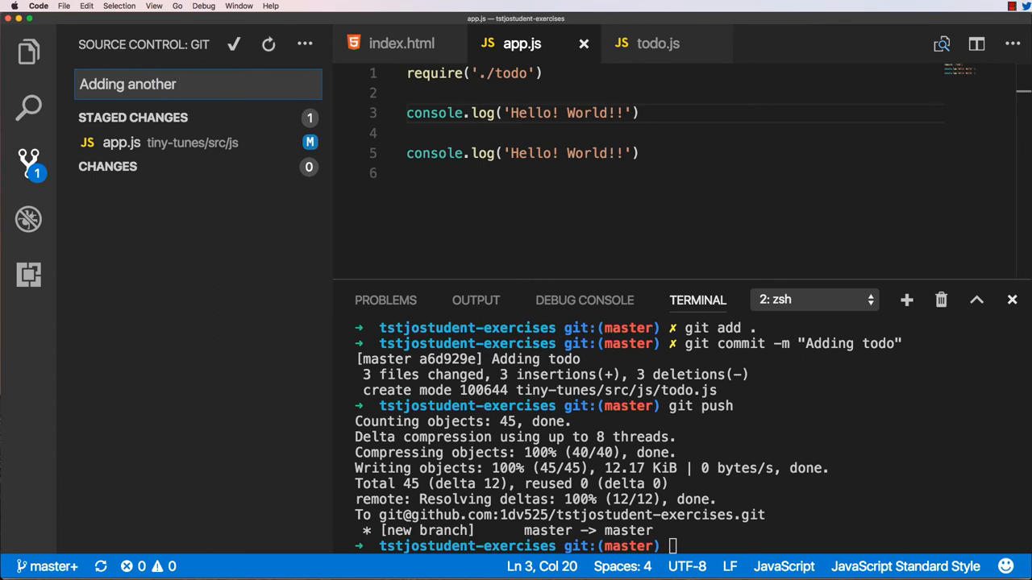
# Commit the staged change as 'Adding another console.log' and push it to GitHub
pyautogui.write('console')
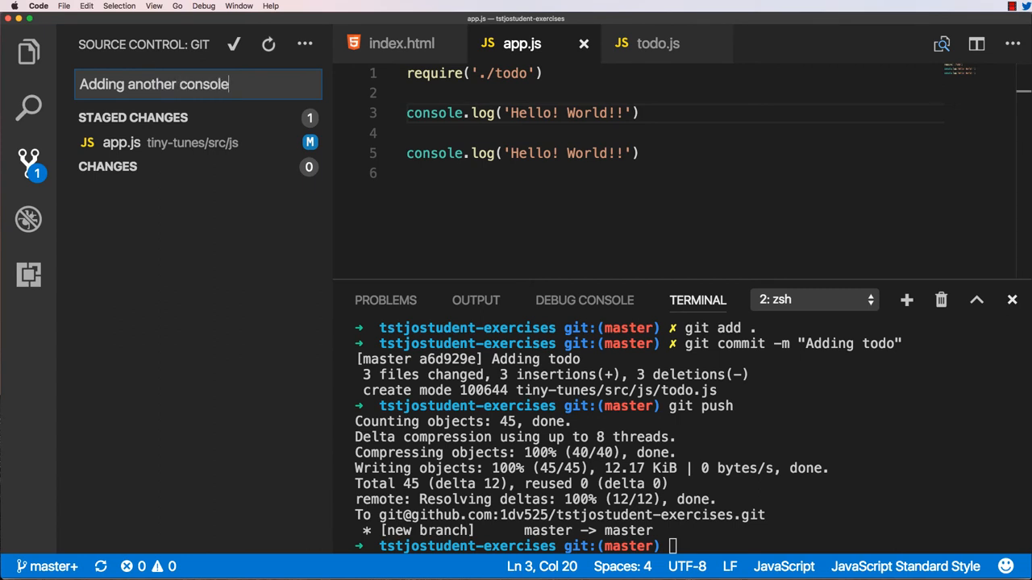
pyautogui.write('.log')
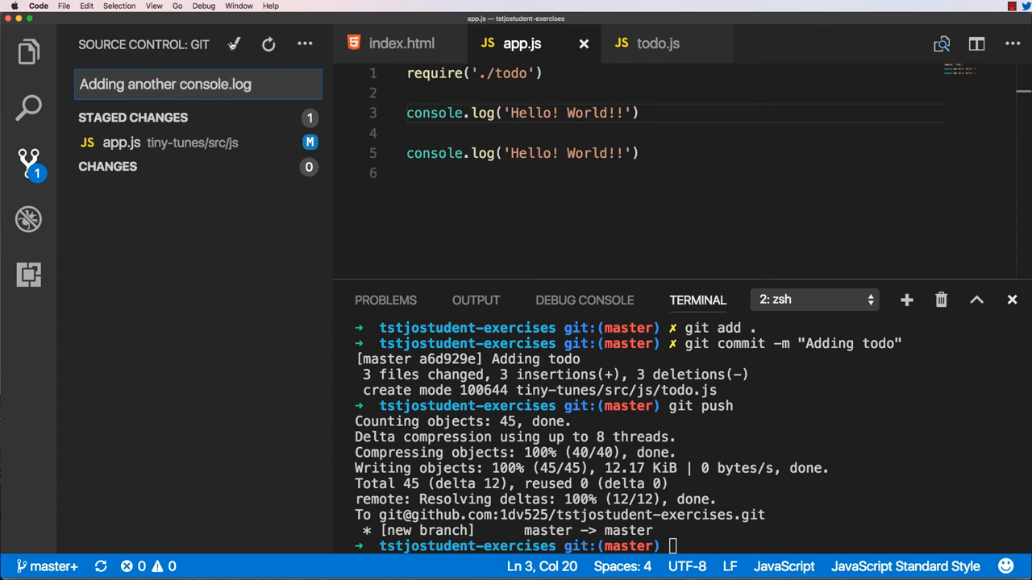
pyautogui.click(234, 45)
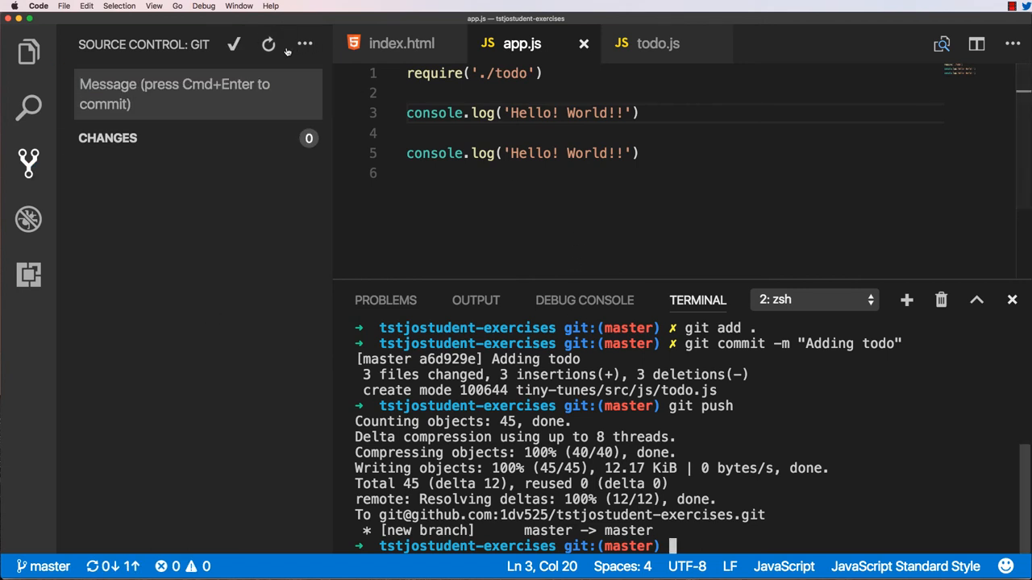
pyautogui.click(304, 44)
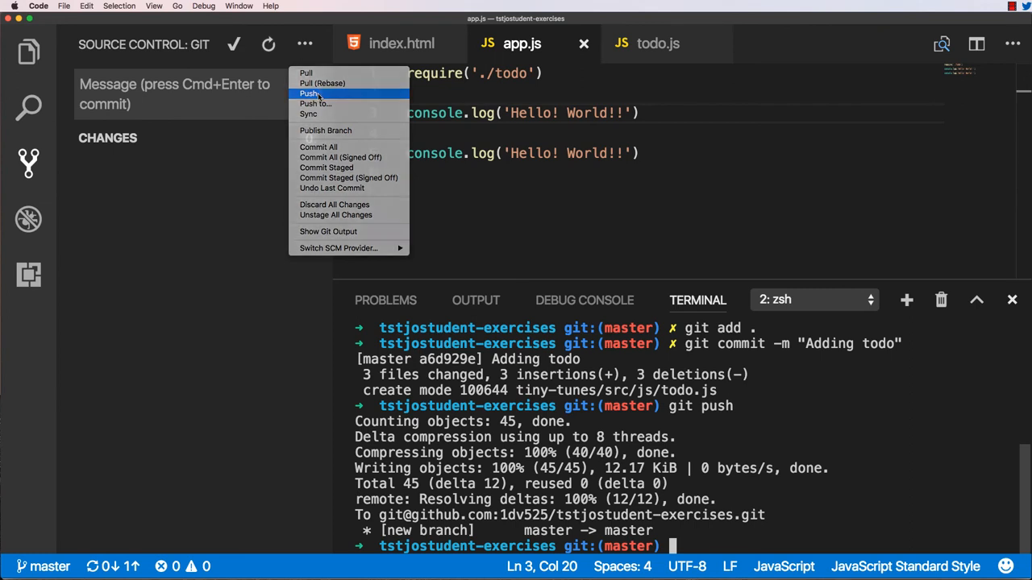
pyautogui.click(309, 93)
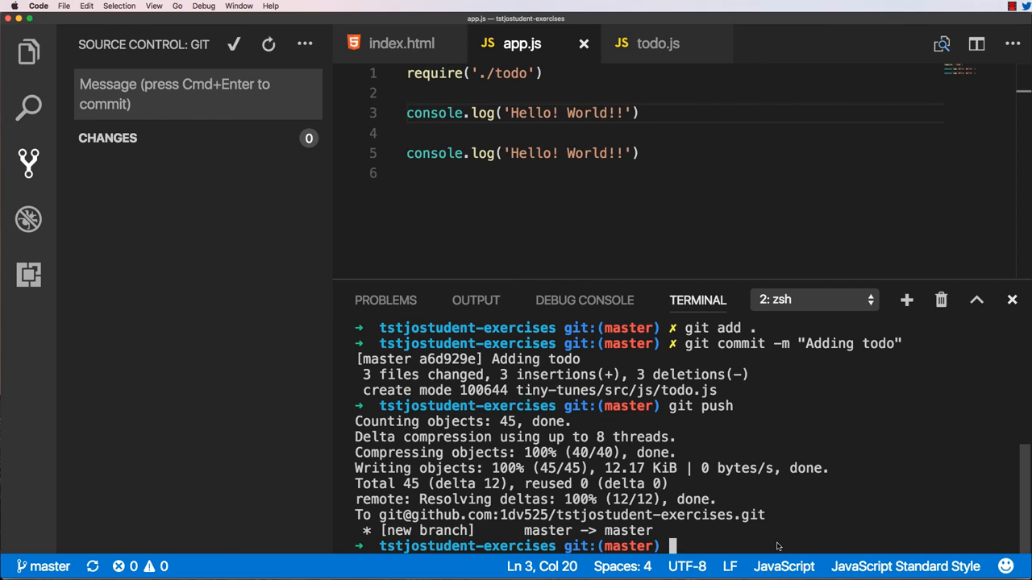
pyautogui.click(814, 299)
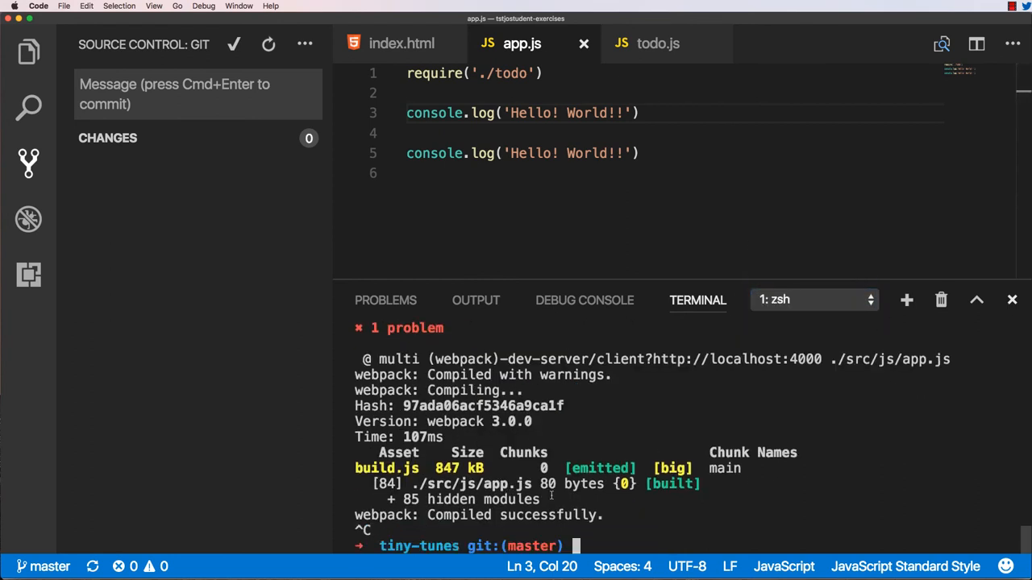
# Move the first terminal session up one directory with cd .. and return to the course exercises page
pyautogui.click(812, 298)
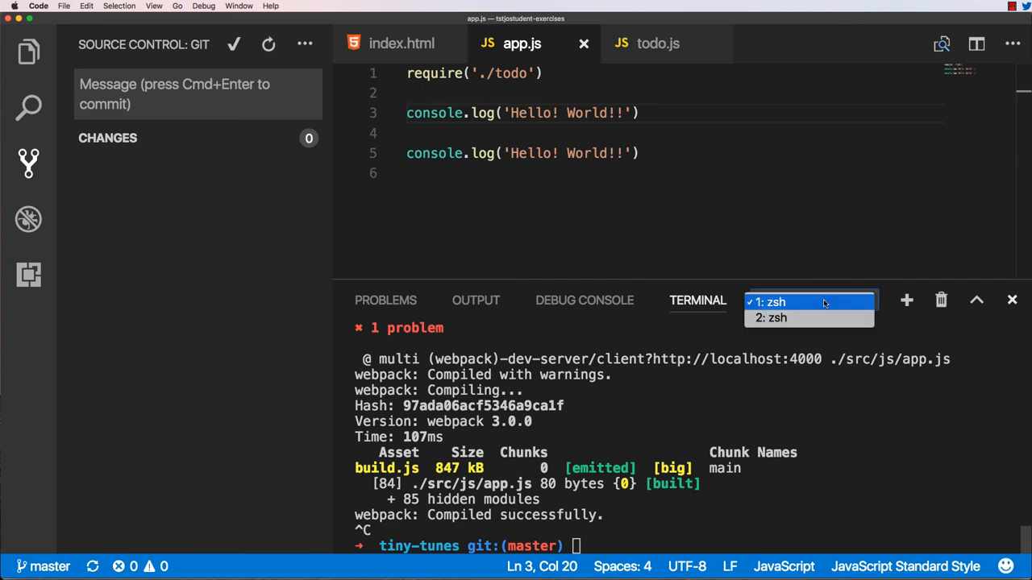
pyautogui.click(774, 301)
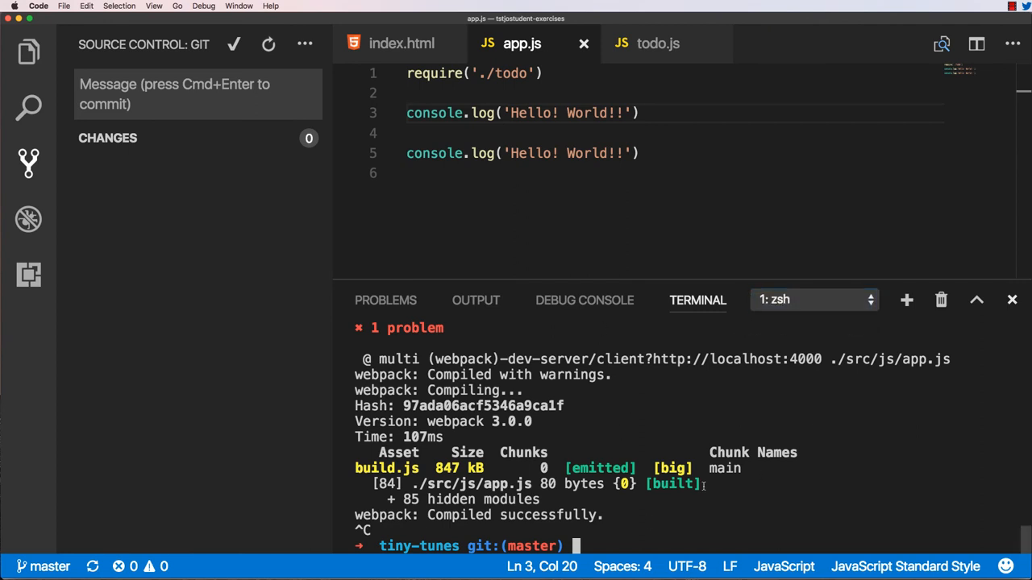
pyautogui.write('cd ..')
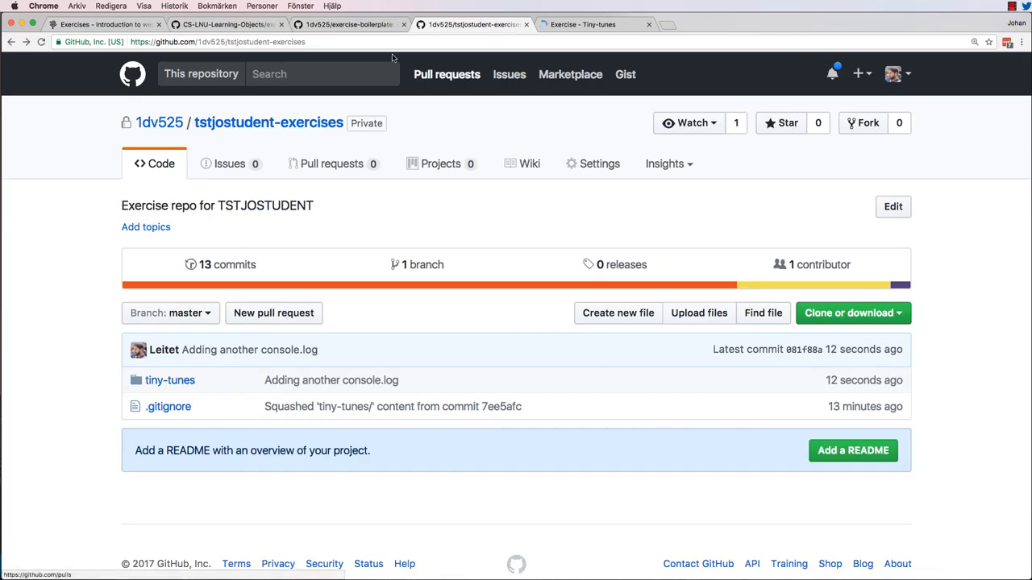
pyautogui.click(103, 24)
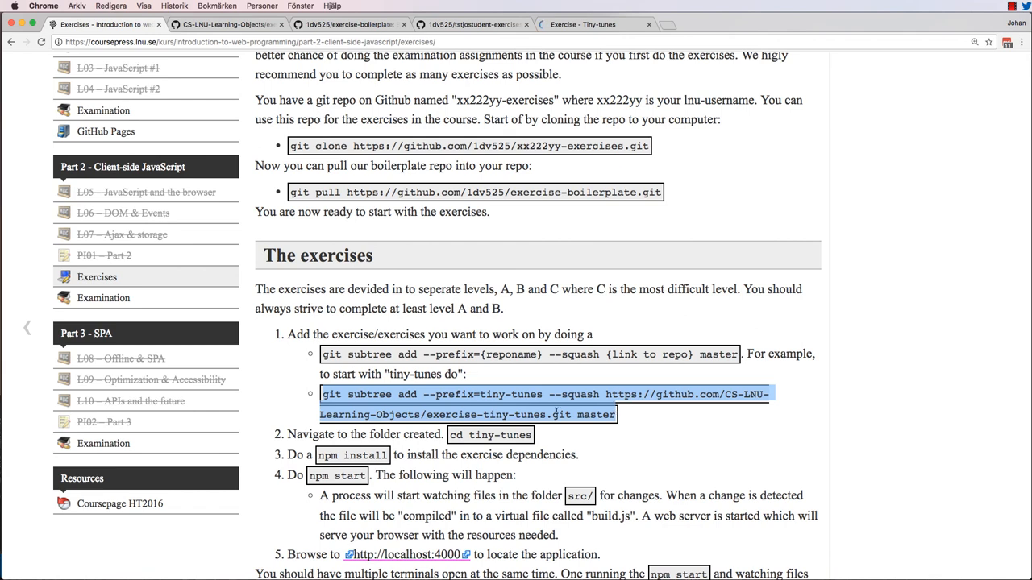
pyautogui.click(502, 422)
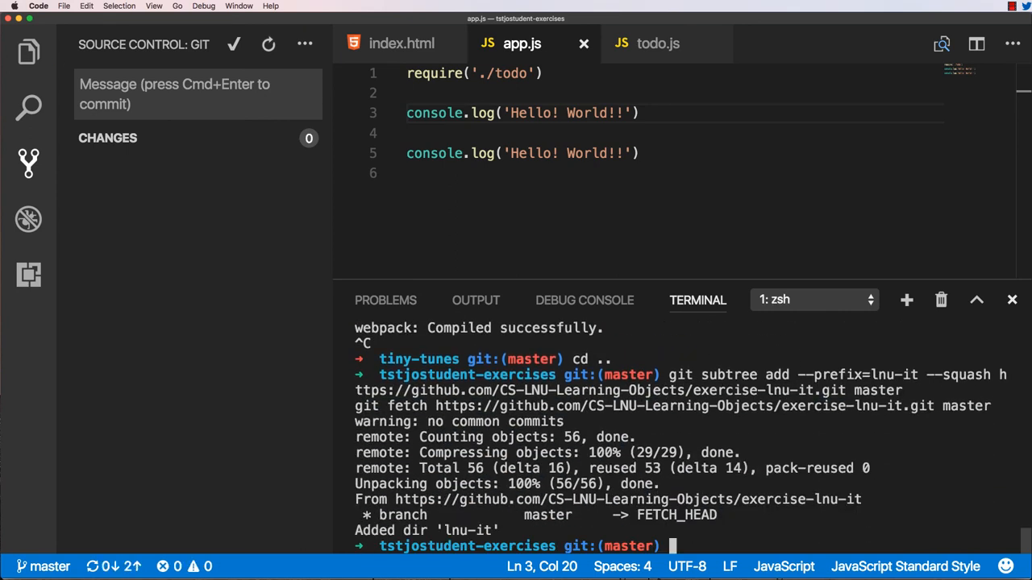
# List the repo, expand the new lnu-it subtree folder in Explorer and run npm install inside it
pyautogui.write('ls')
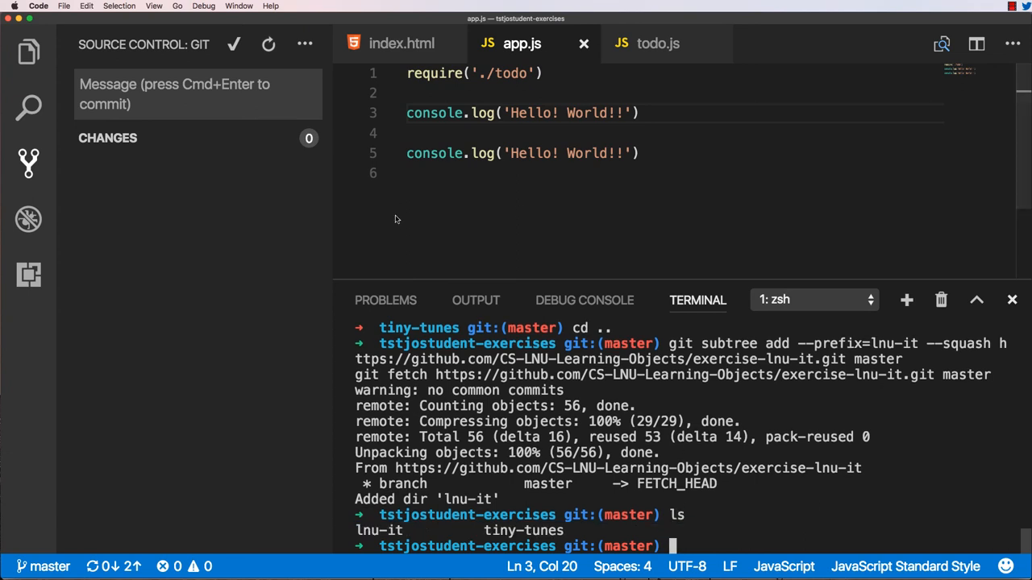
pyautogui.click(29, 52)
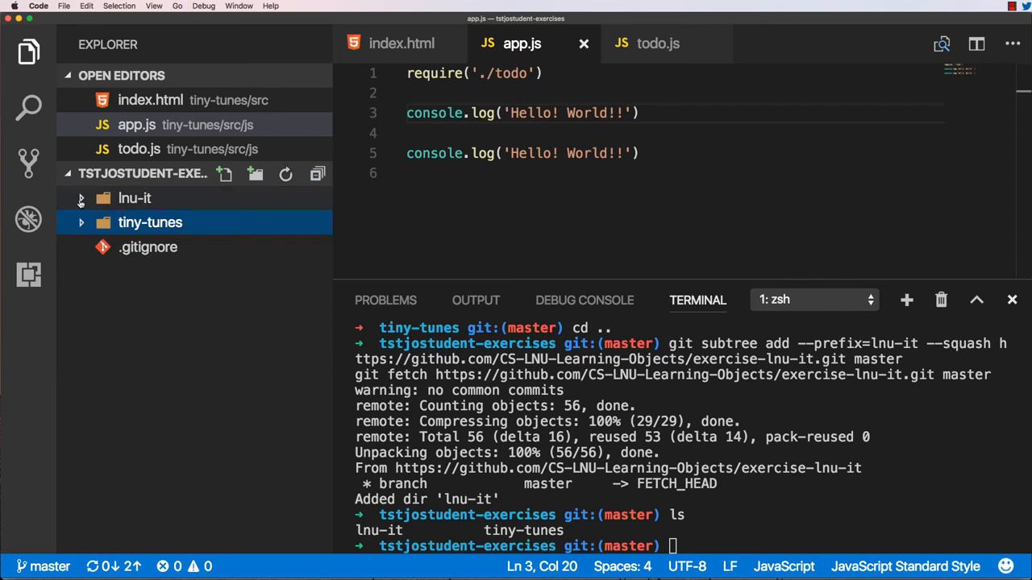
pyautogui.click(135, 197)
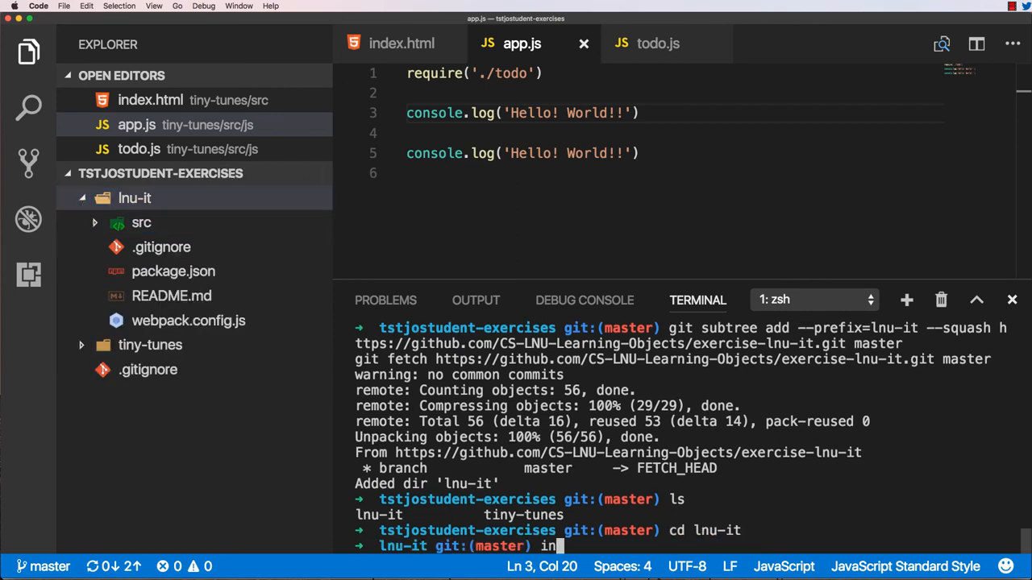
pyautogui.write('pm install')
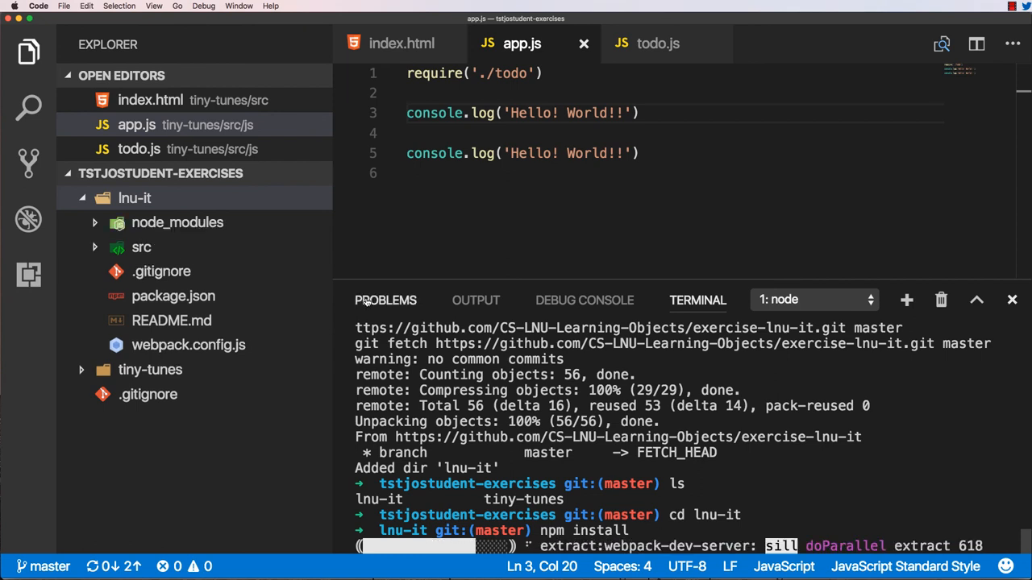
pyautogui.moveTo(319, 351)
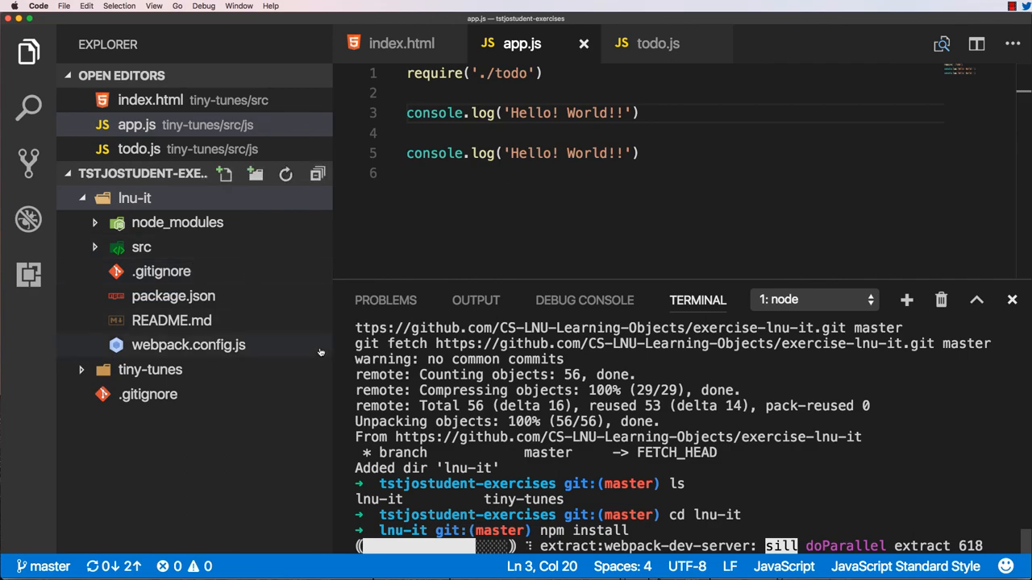
pyautogui.click(582, 24)
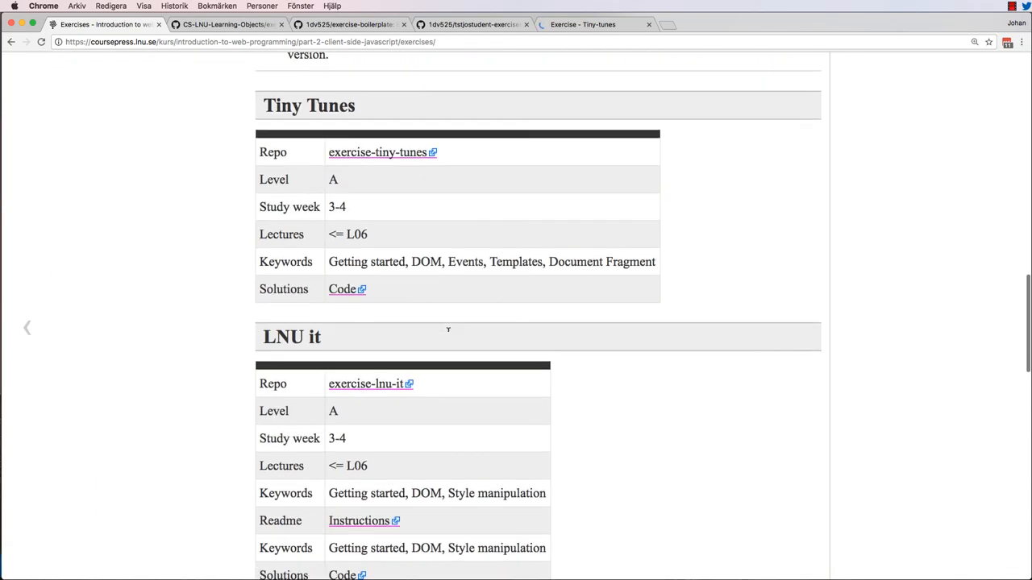
# Scroll the exercises page down to the Tiny Tunes and LNU it tables
pyautogui.scroll(-3)
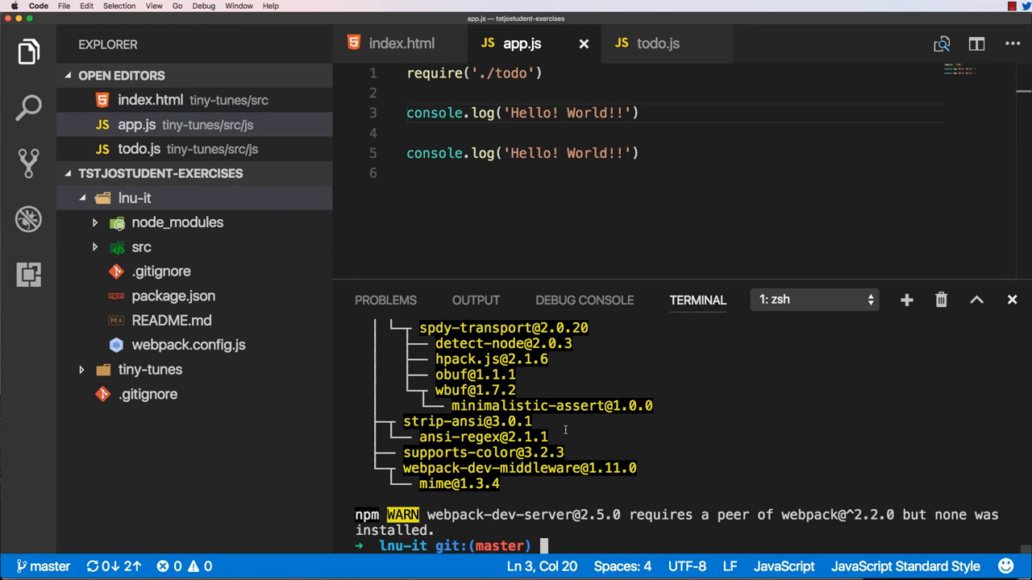
# Place the cursor at the end of line 5 in app.js after npm install finishes
pyautogui.click(637, 153)
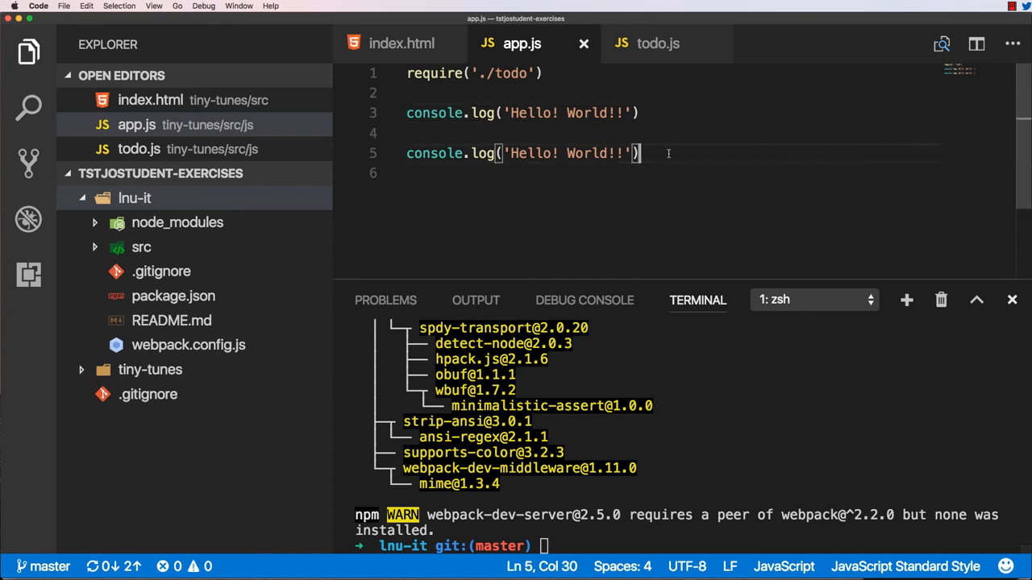